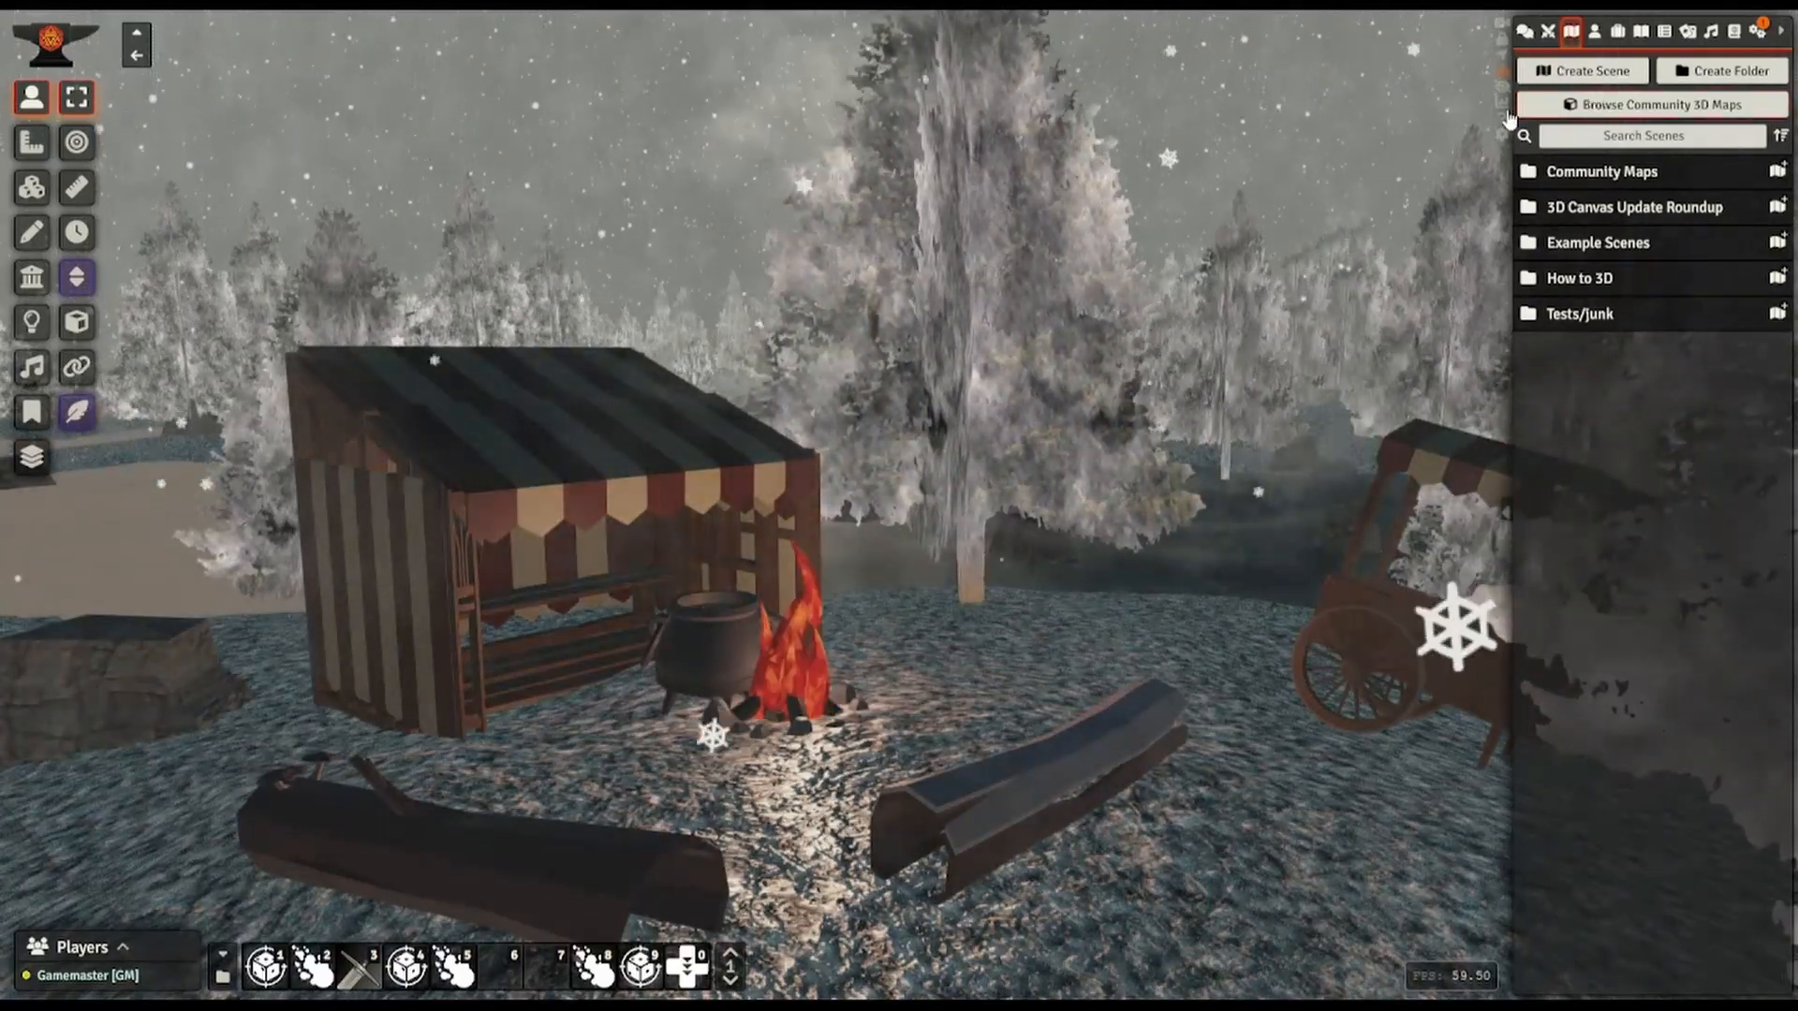
- Import '3D Sword in the Stone' from the community 3D maps and view the scene
click(1653, 103)
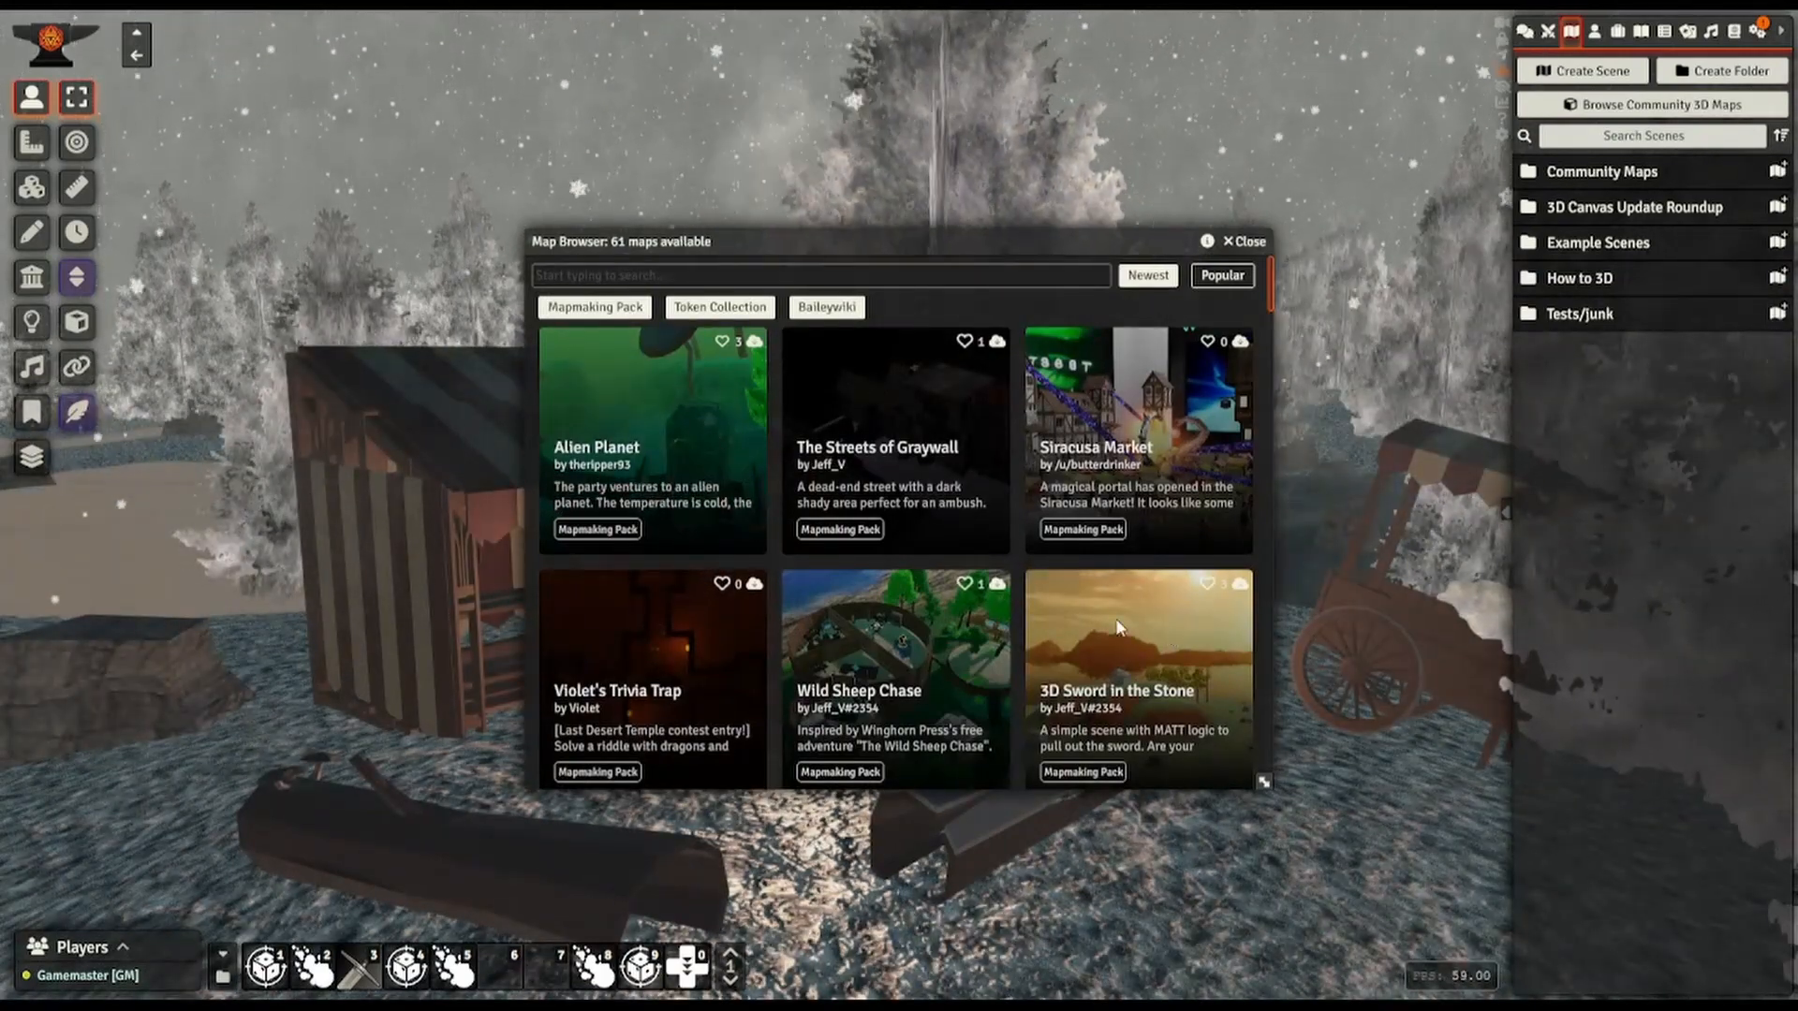
scroll(down, 3)
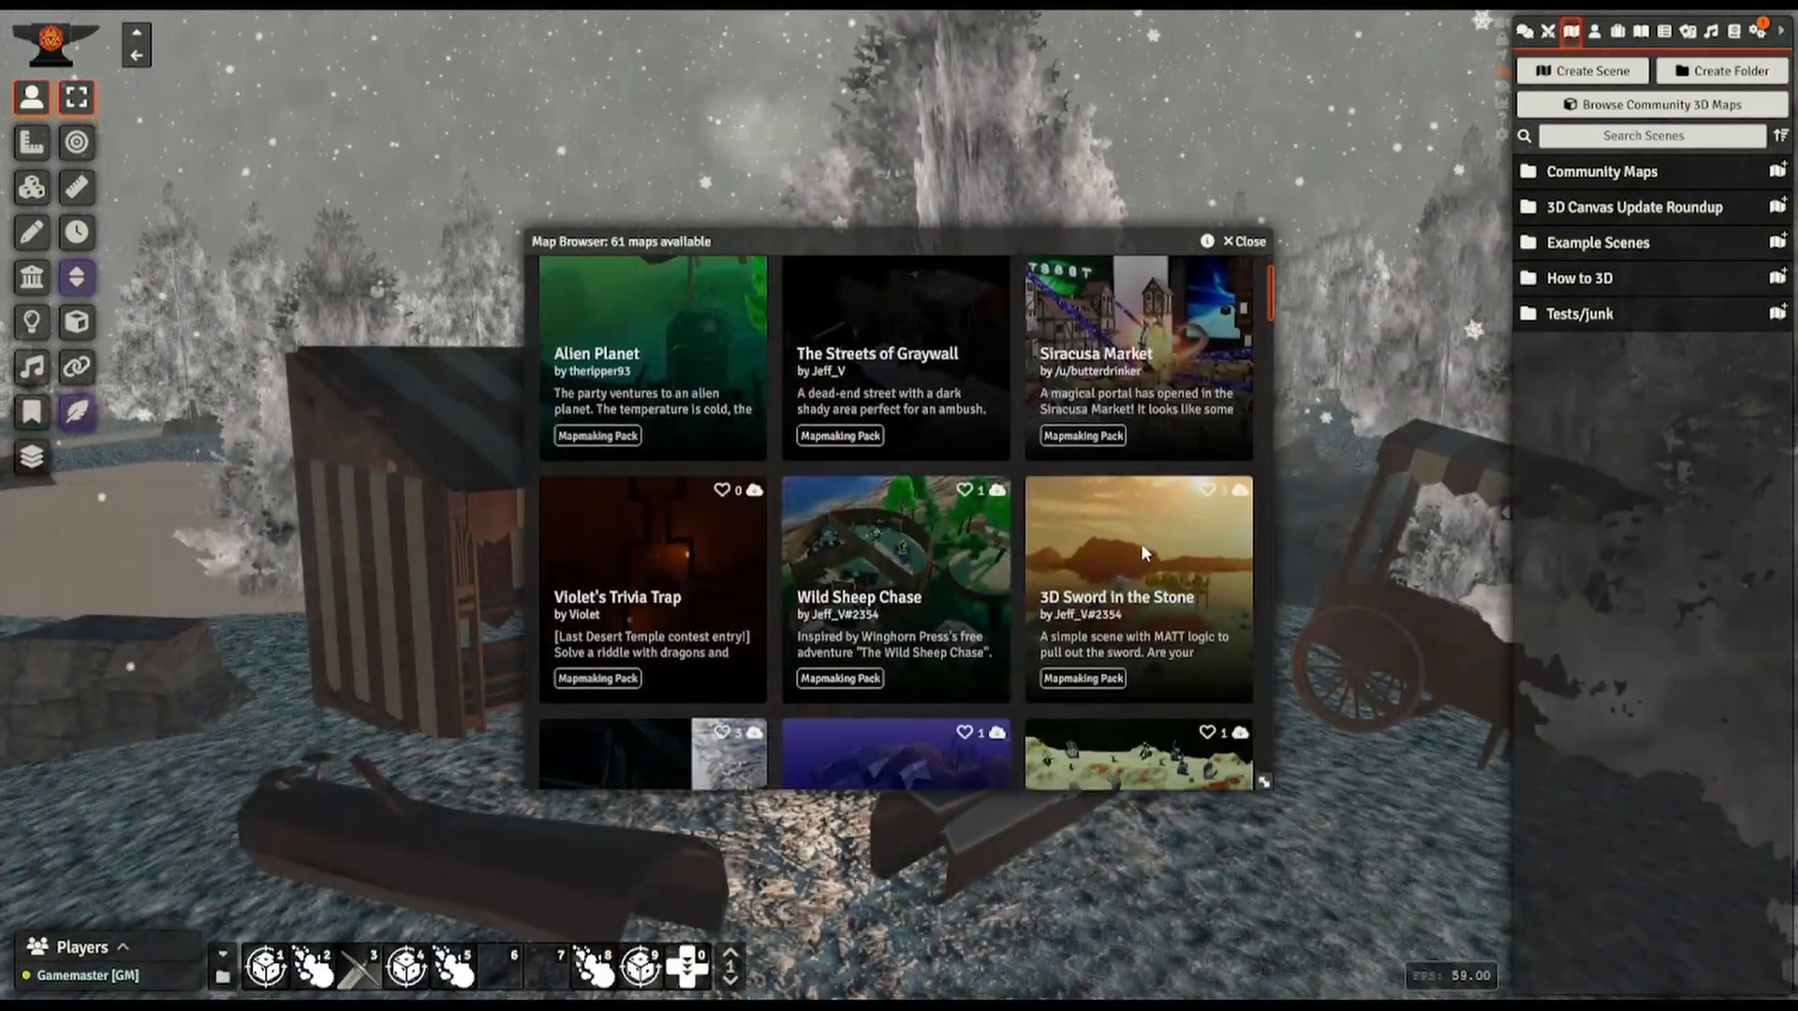
click(1144, 552)
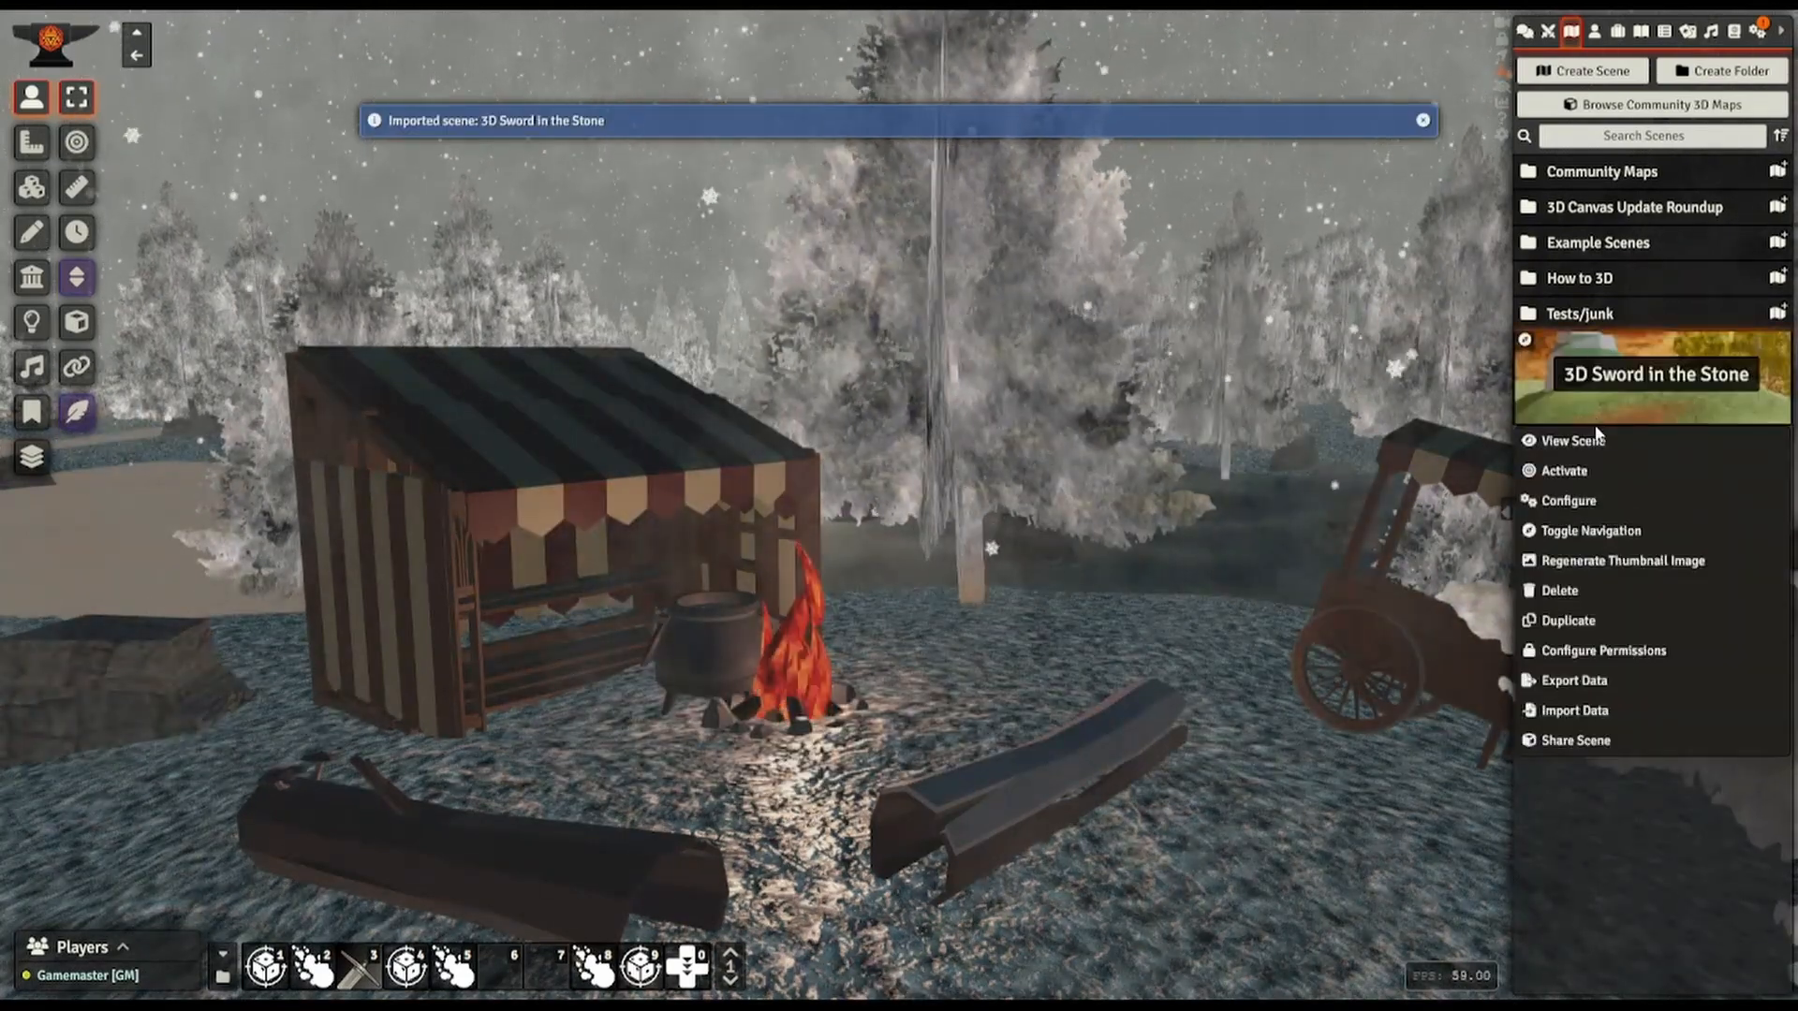
click(1572, 441)
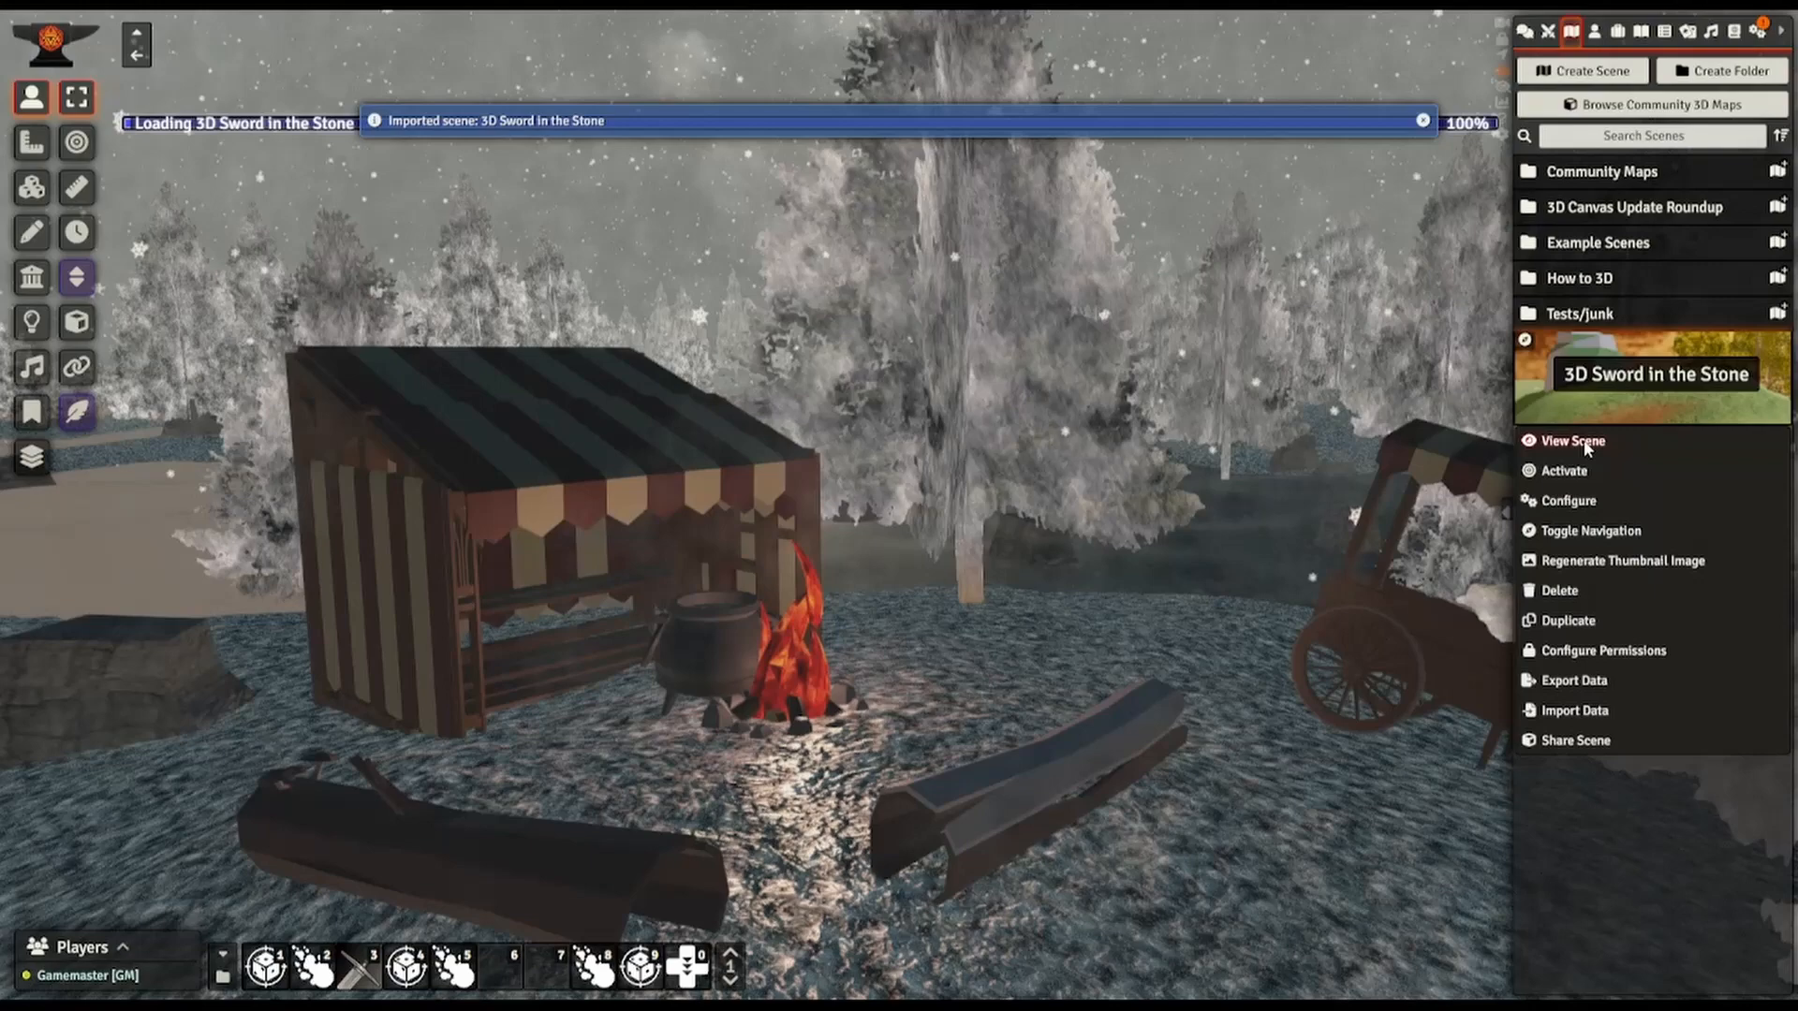
click(1574, 441)
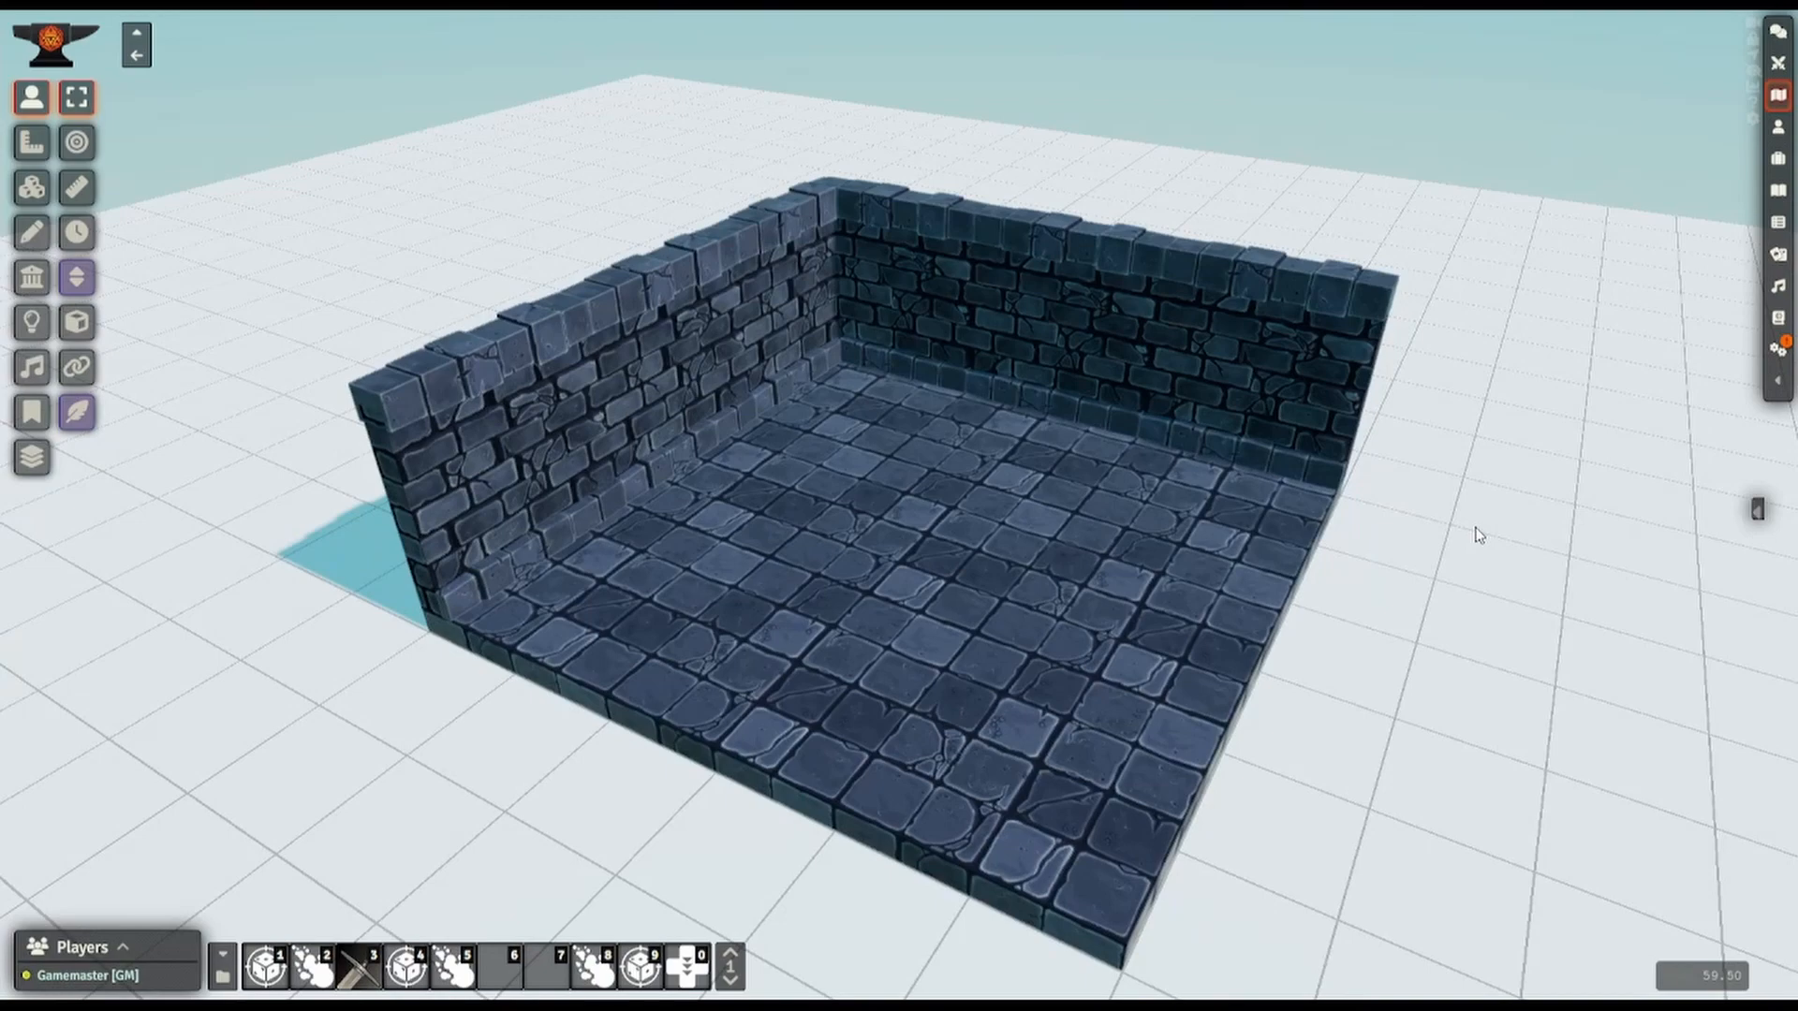
mouse_move(1405, 493)
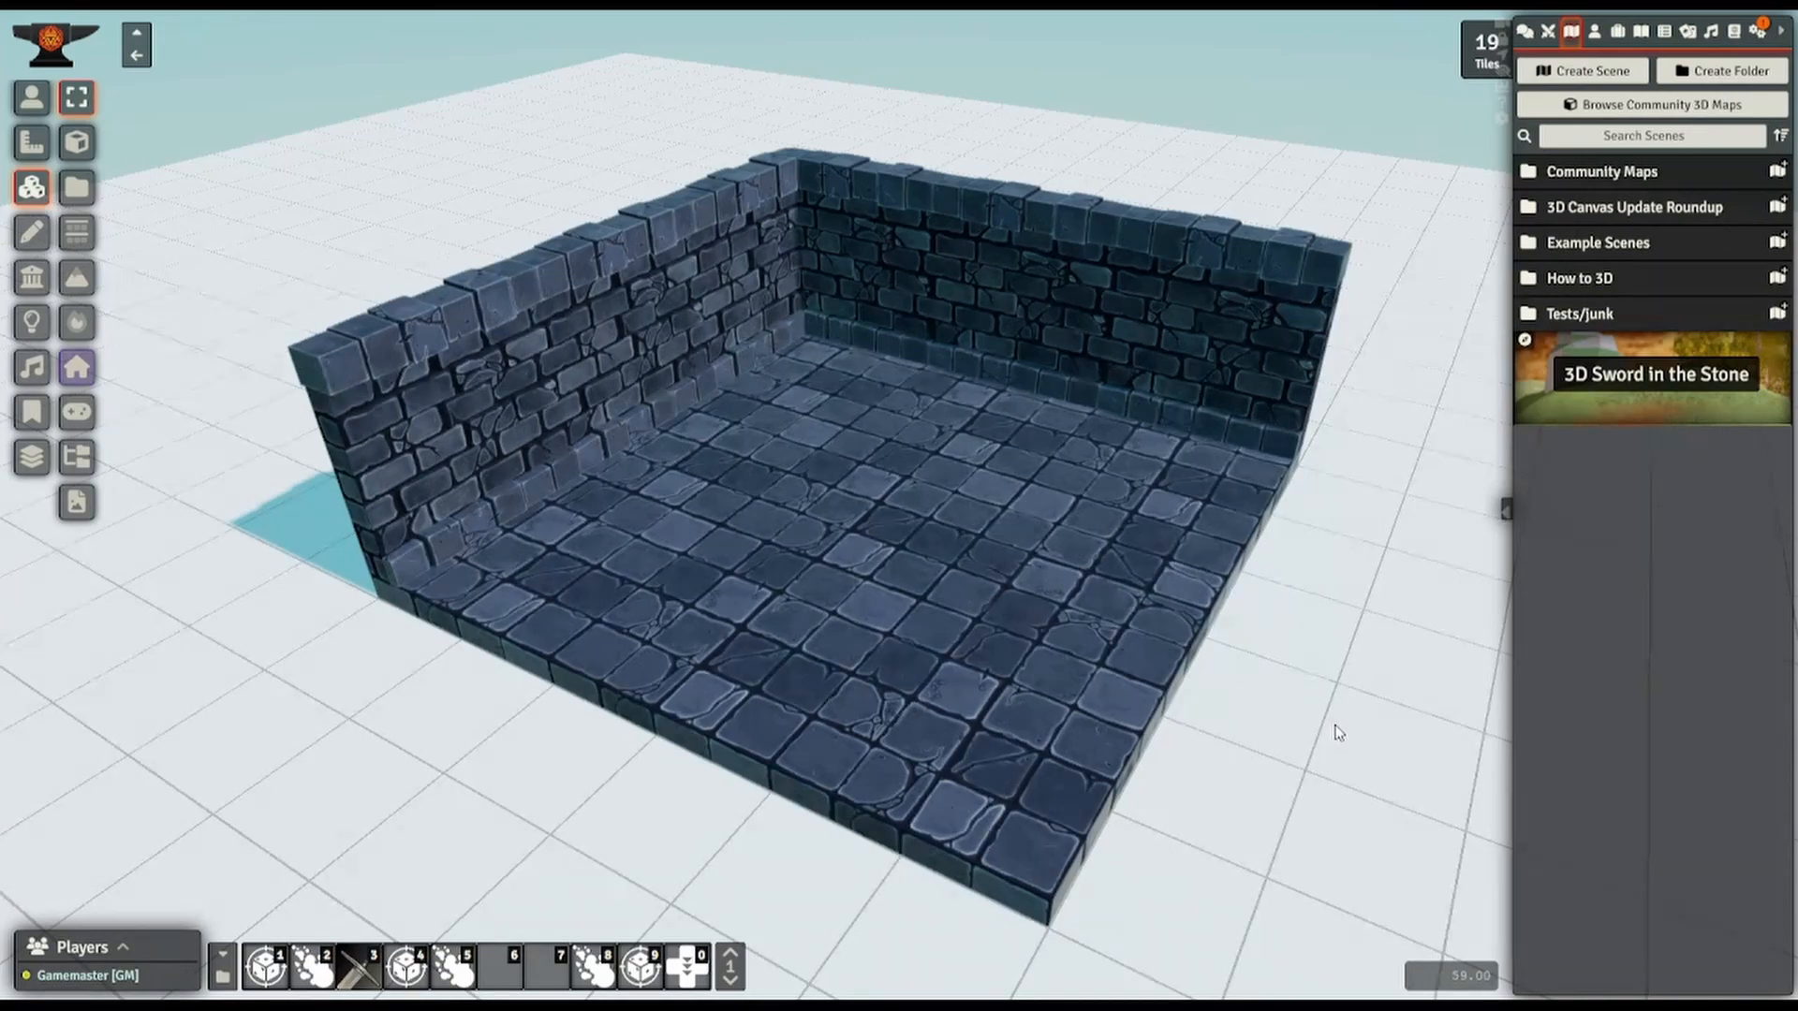
- Look through the 3D Canvas Macros pack in the Macro compendiums
click(1728, 30)
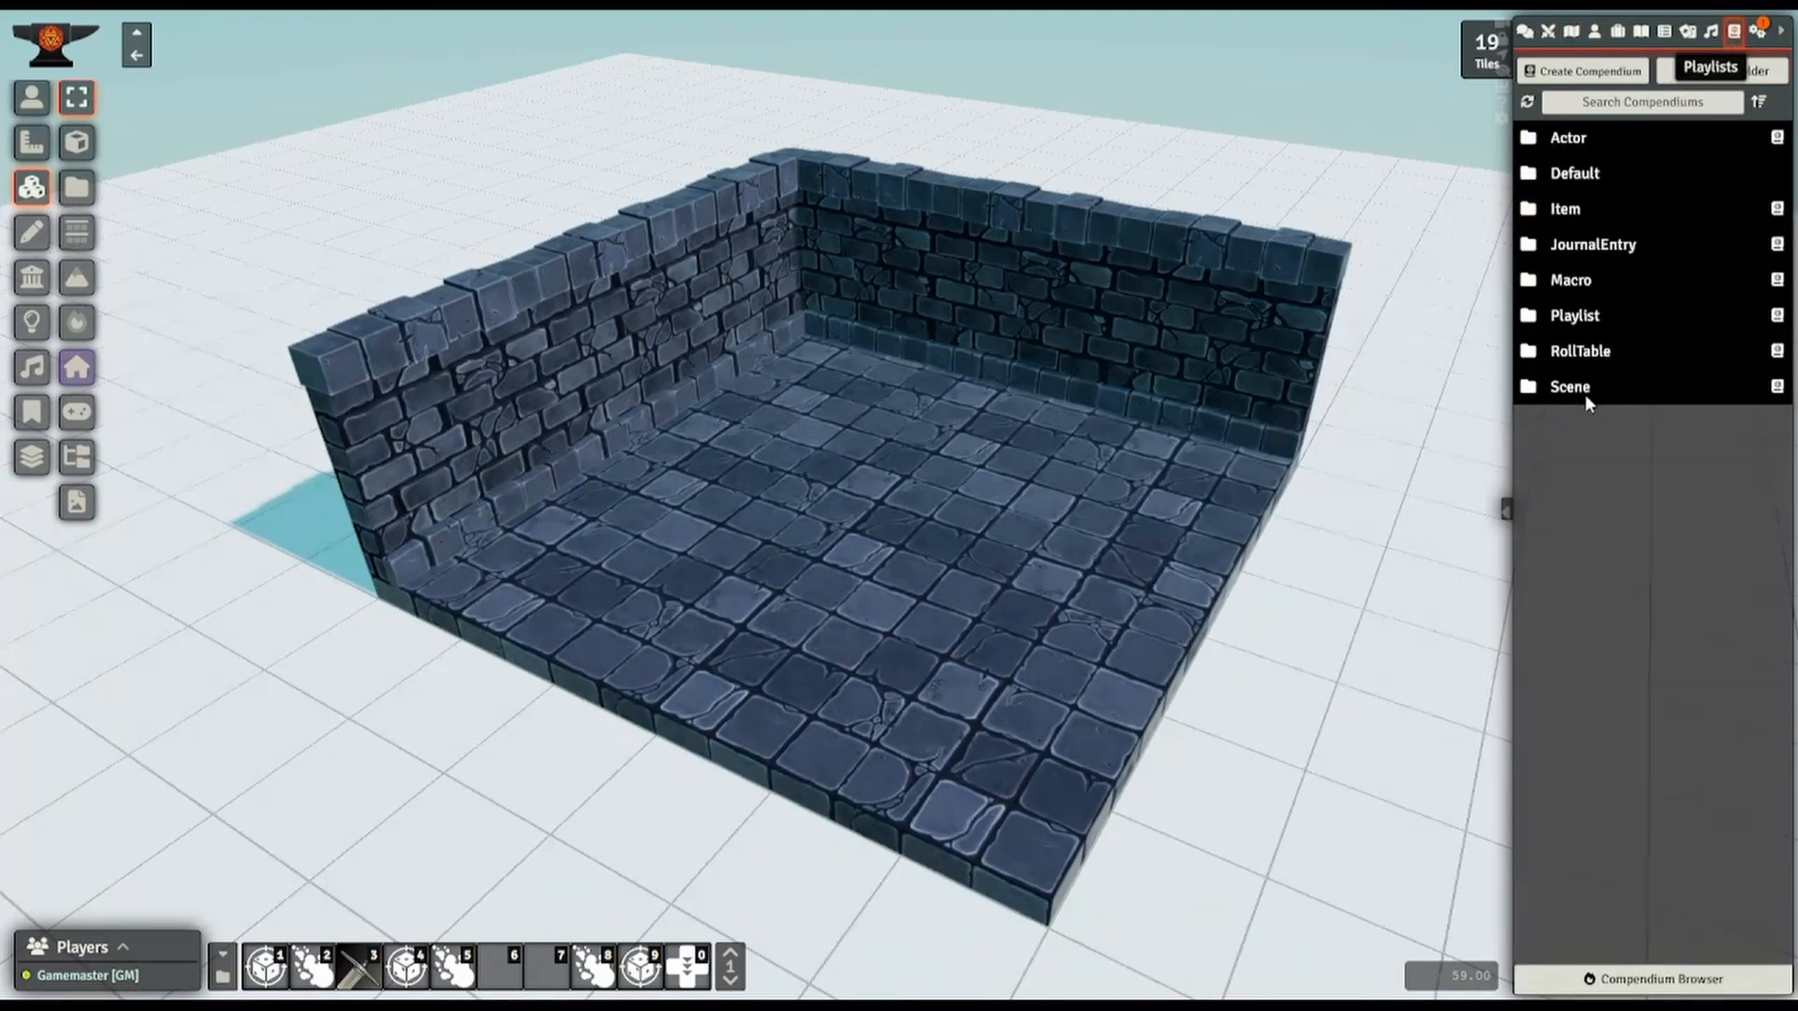
click(1571, 280)
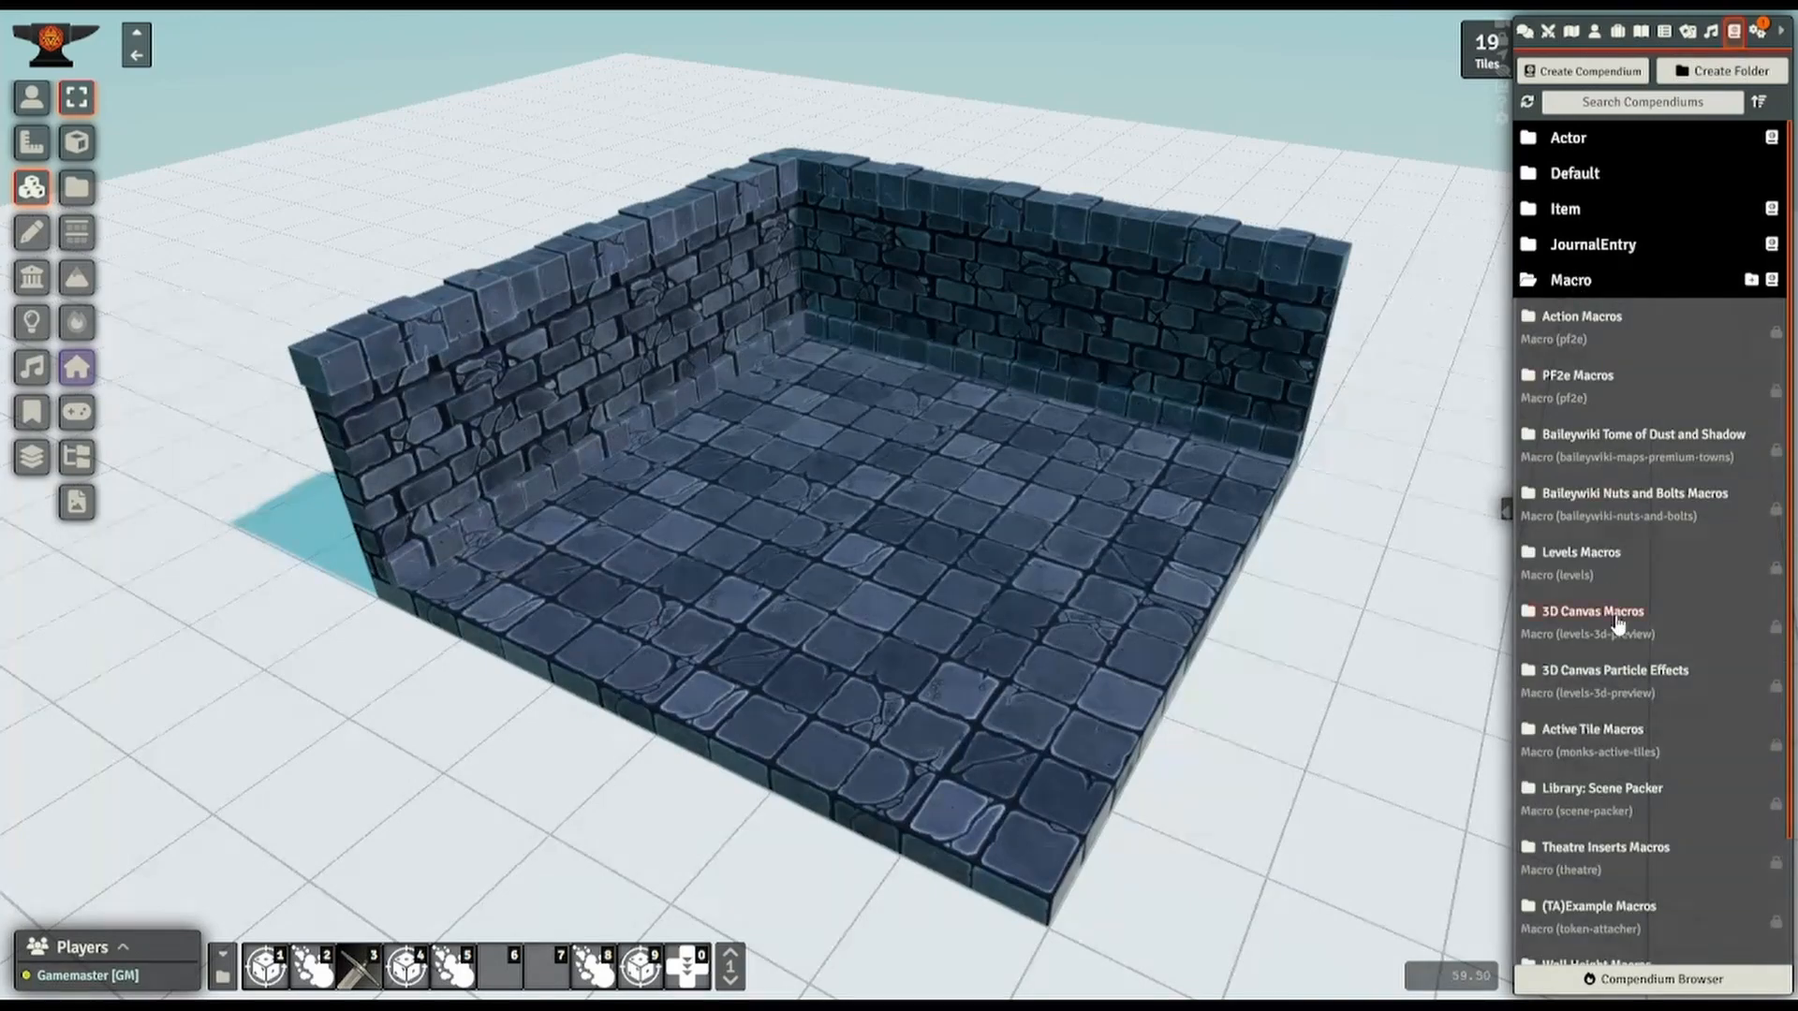
click(1594, 610)
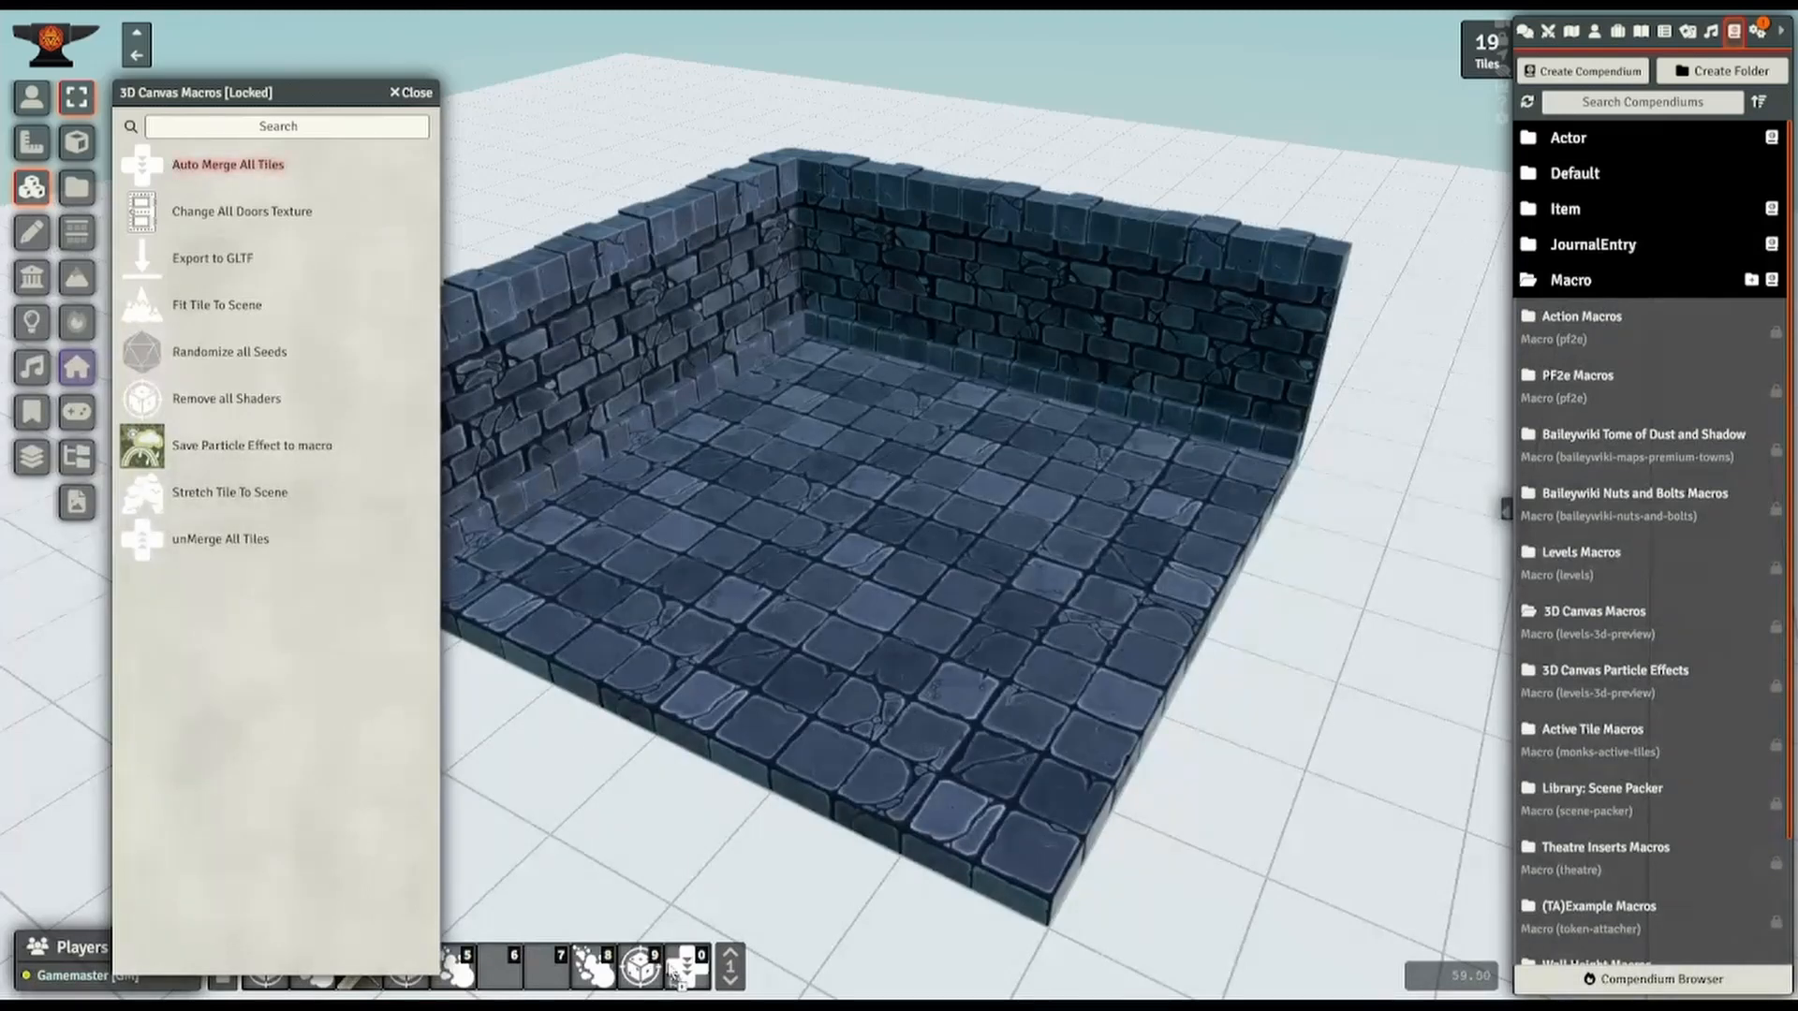
click(406, 91)
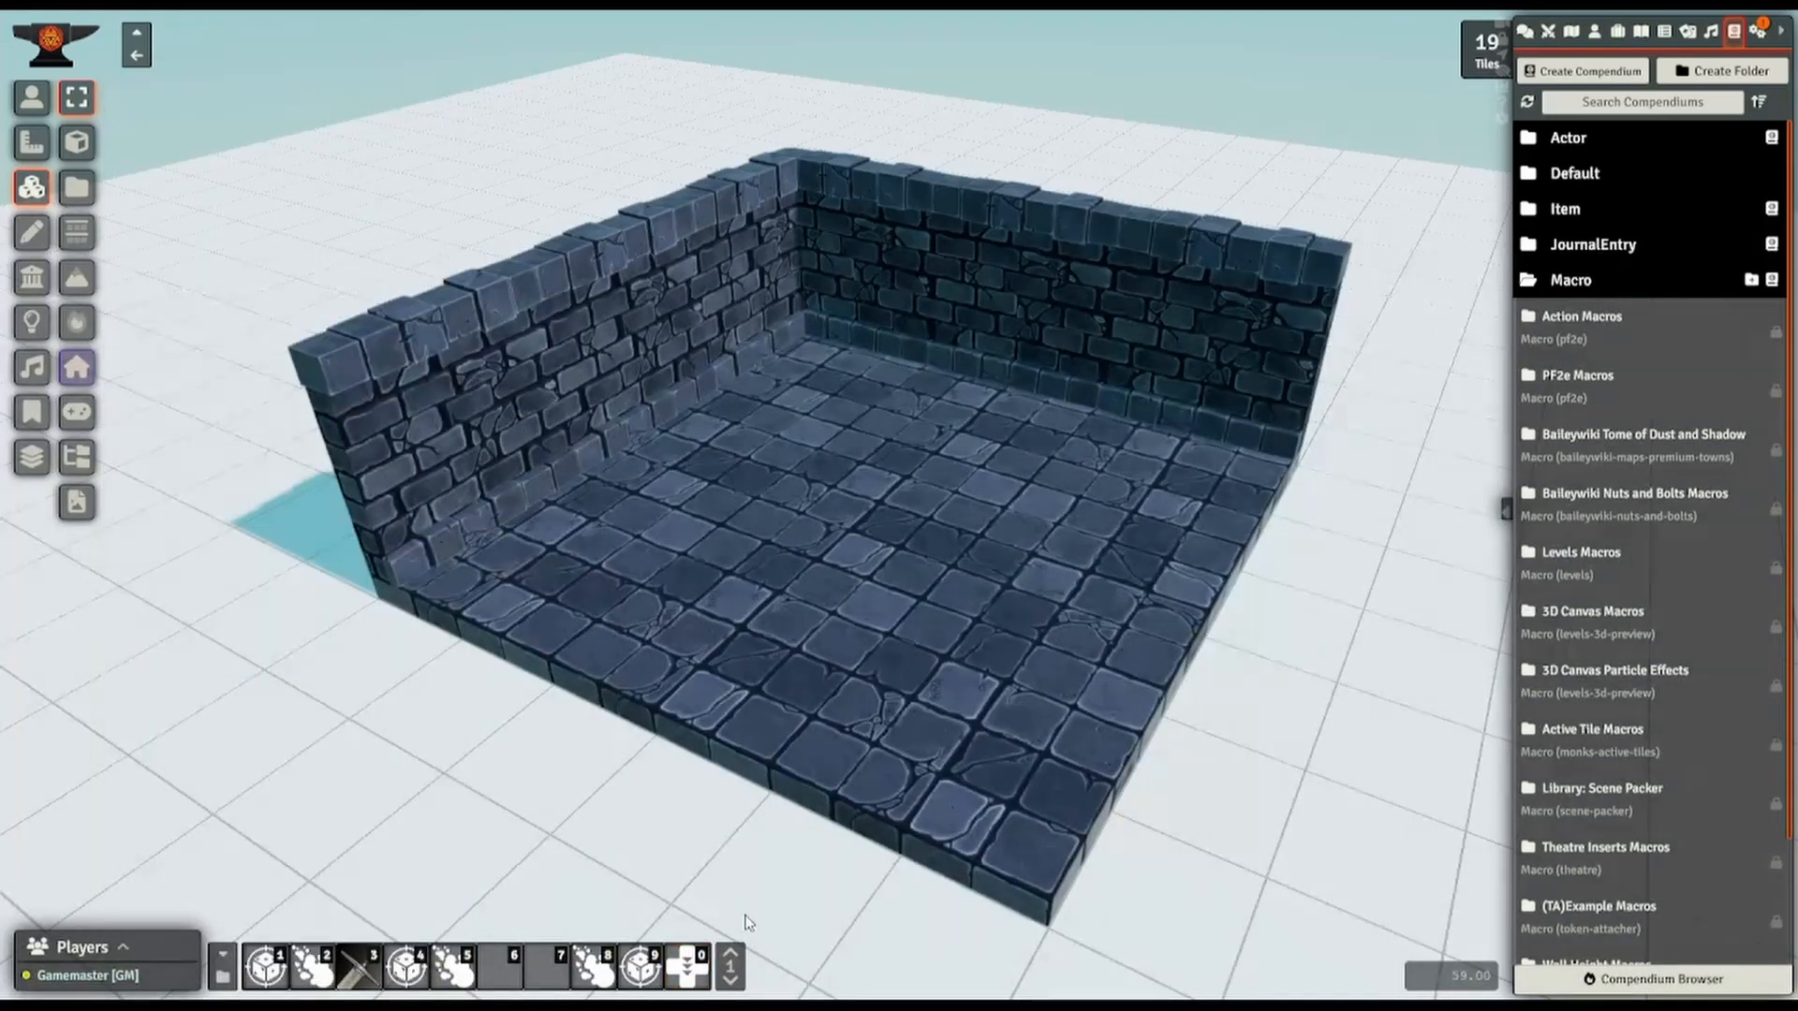
- Run Auto Merge All Tiles and confirm, merging 13 tiles into 2
click(683, 987)
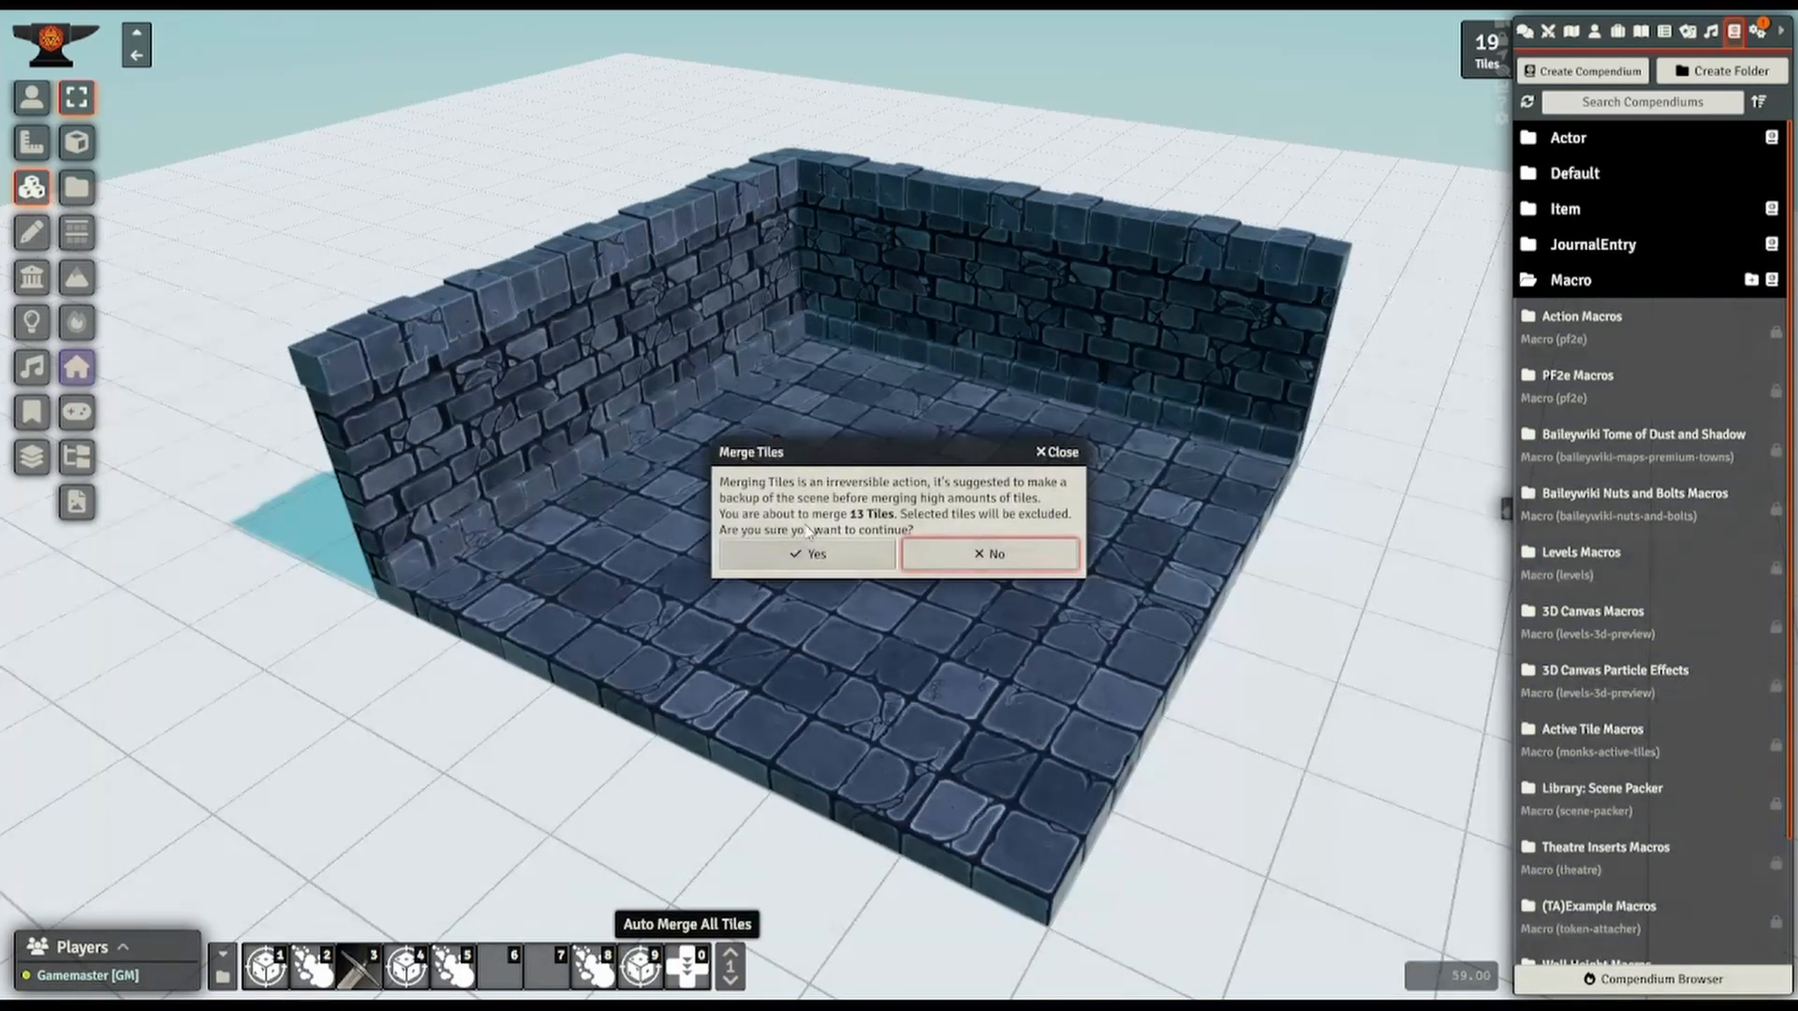
click(812, 554)
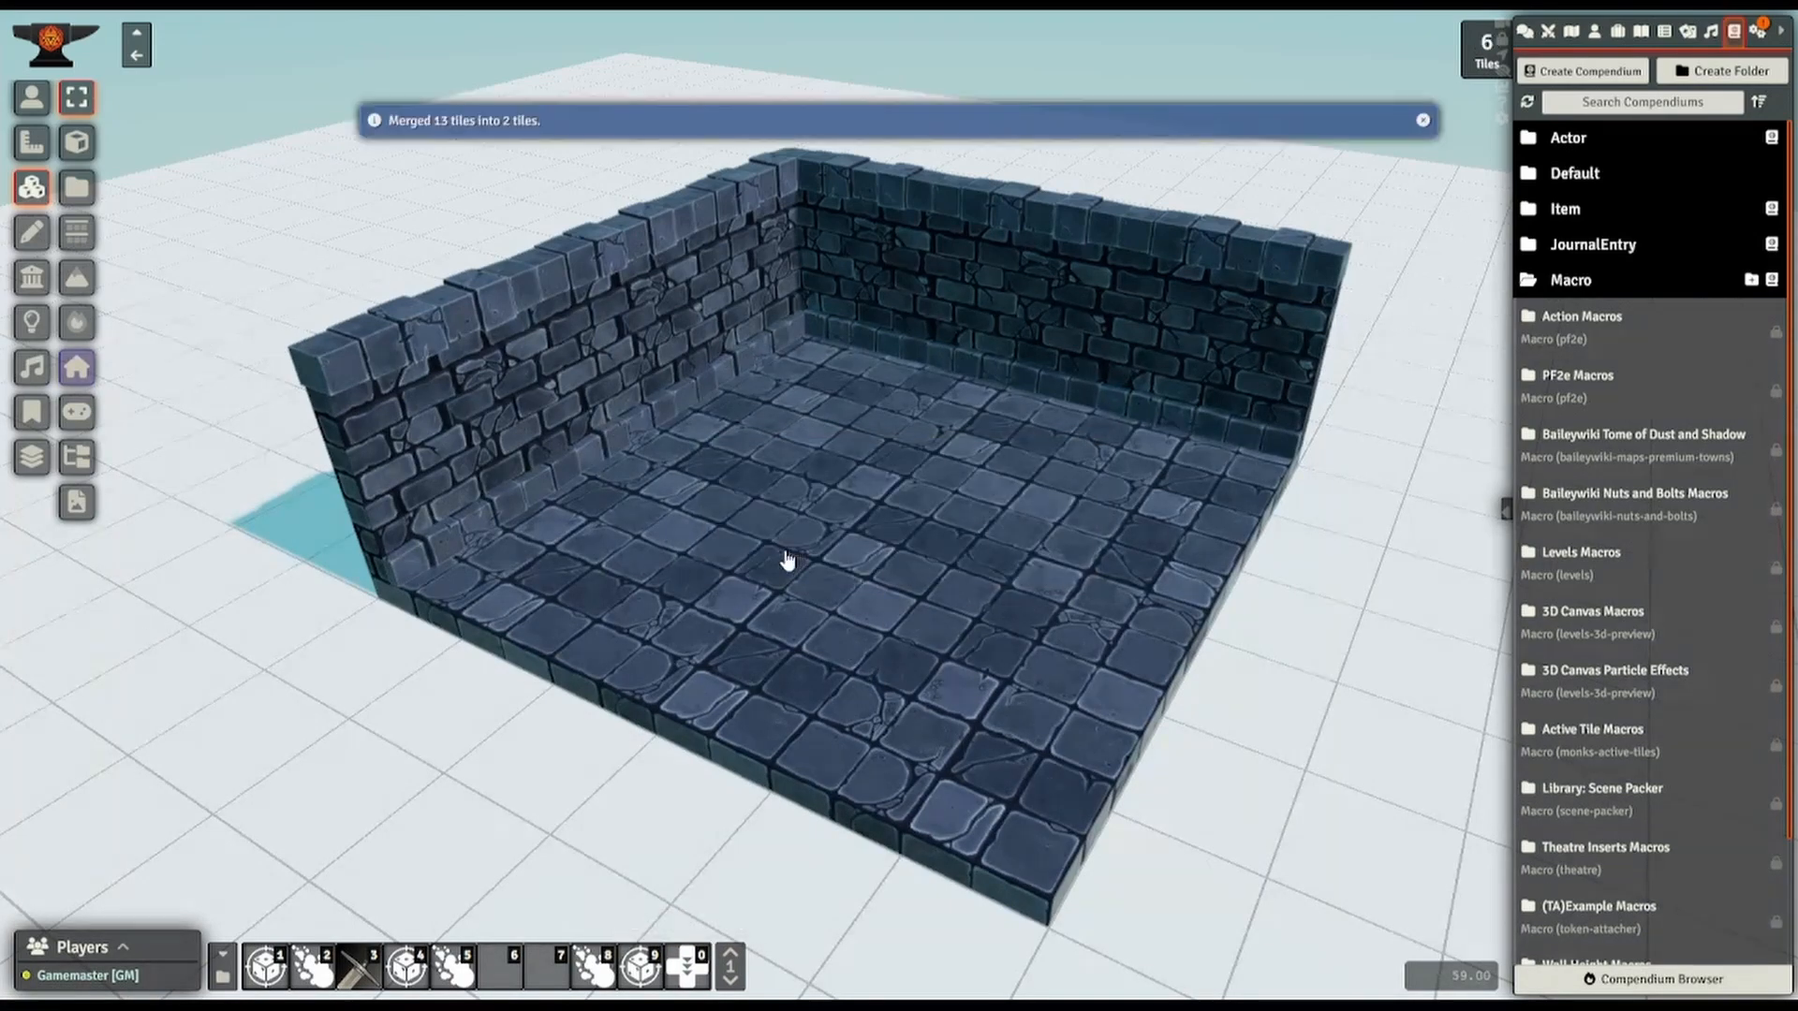
click(783, 562)
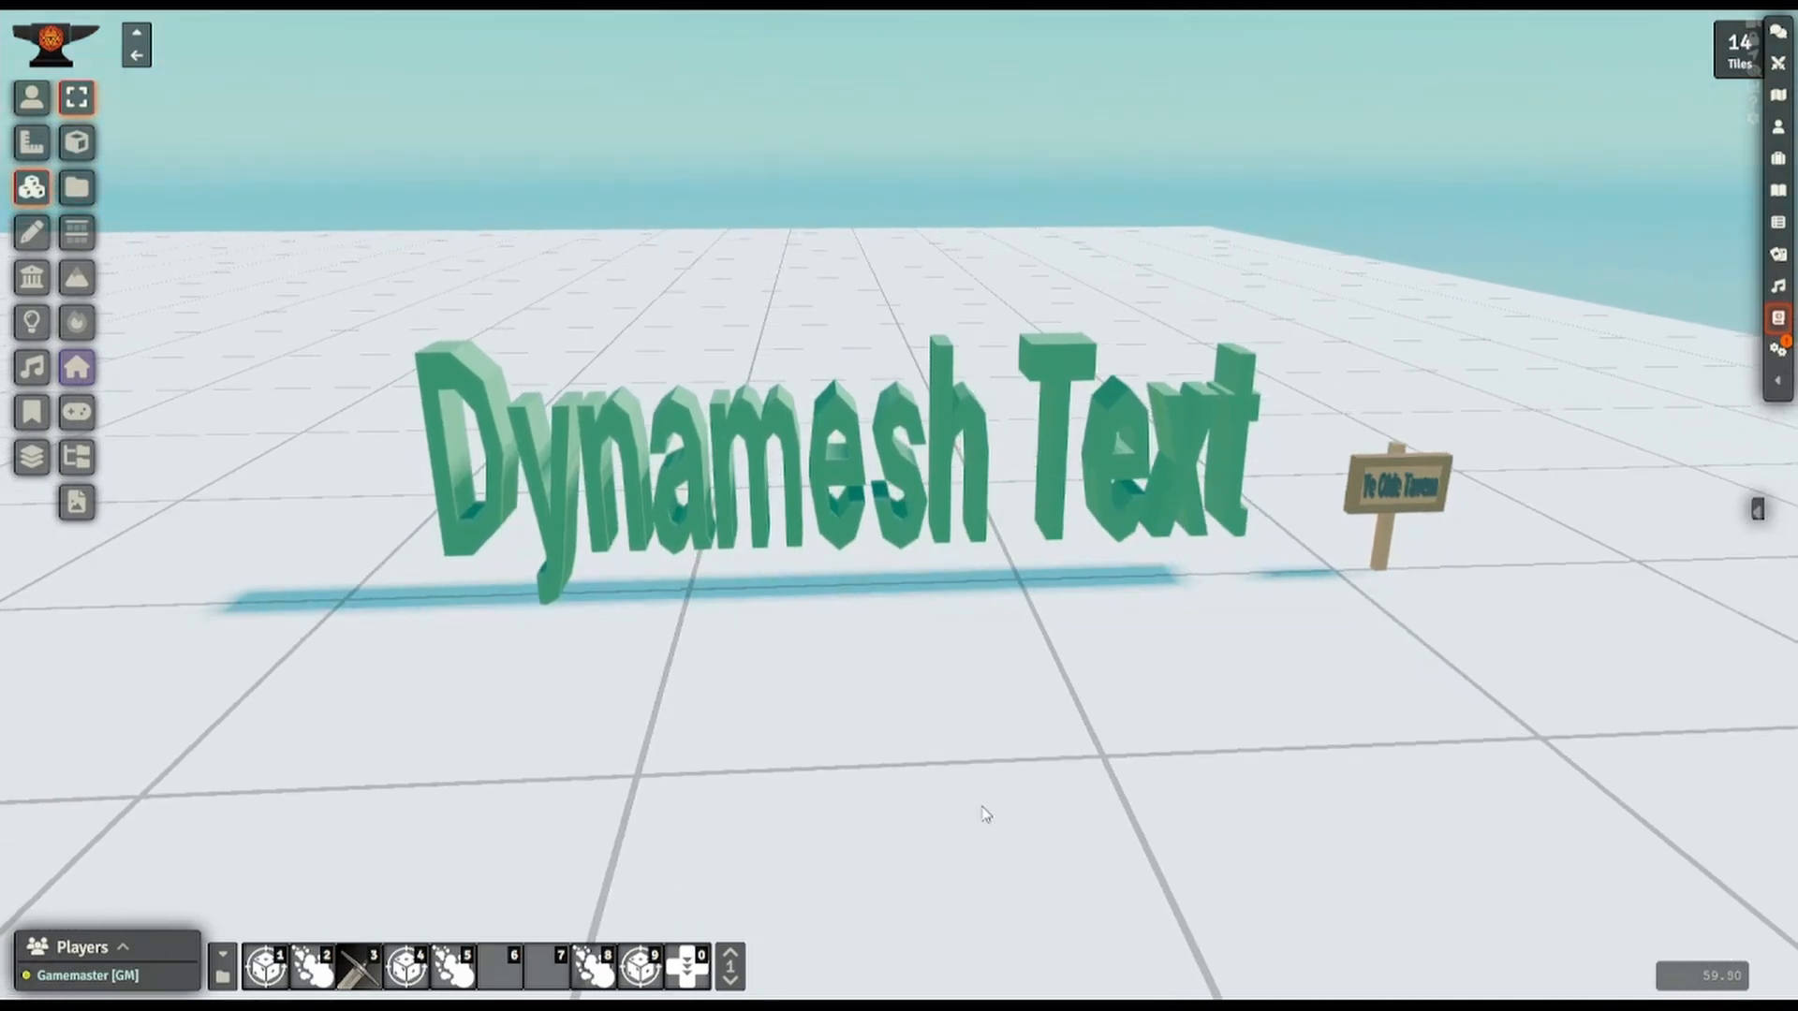
mouse_move(832, 461)
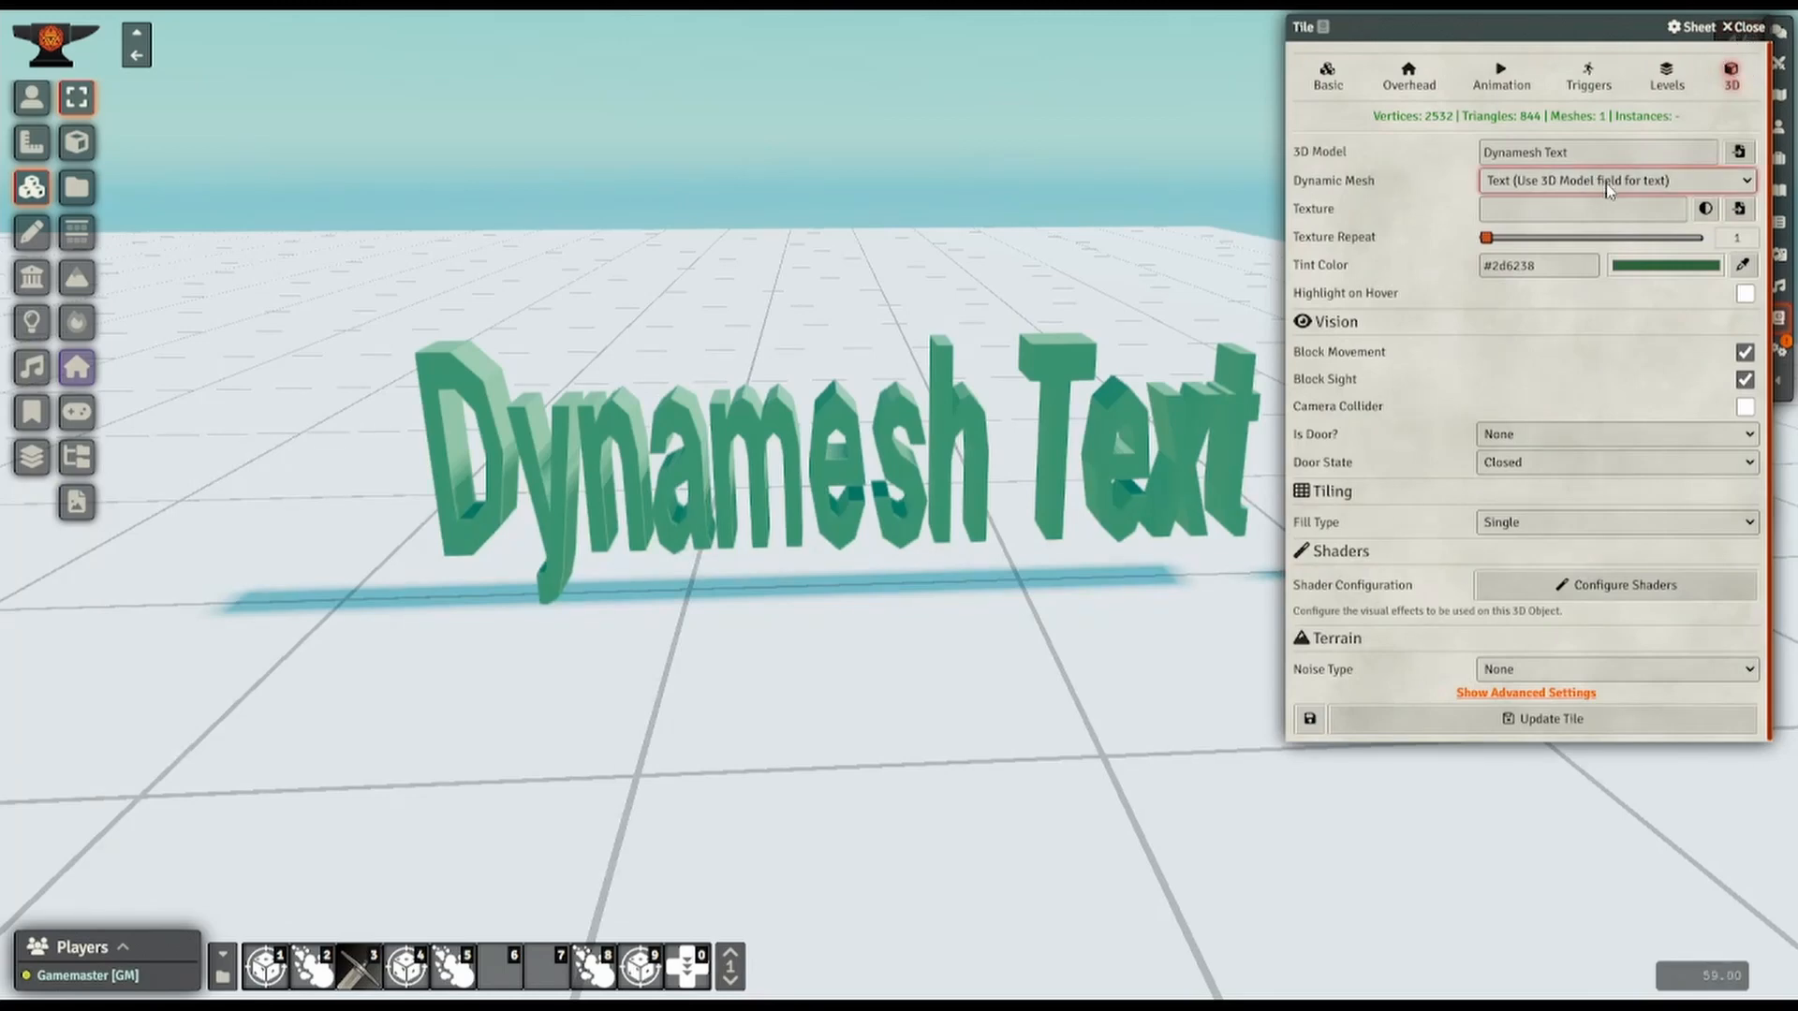
mouse_move(1543, 227)
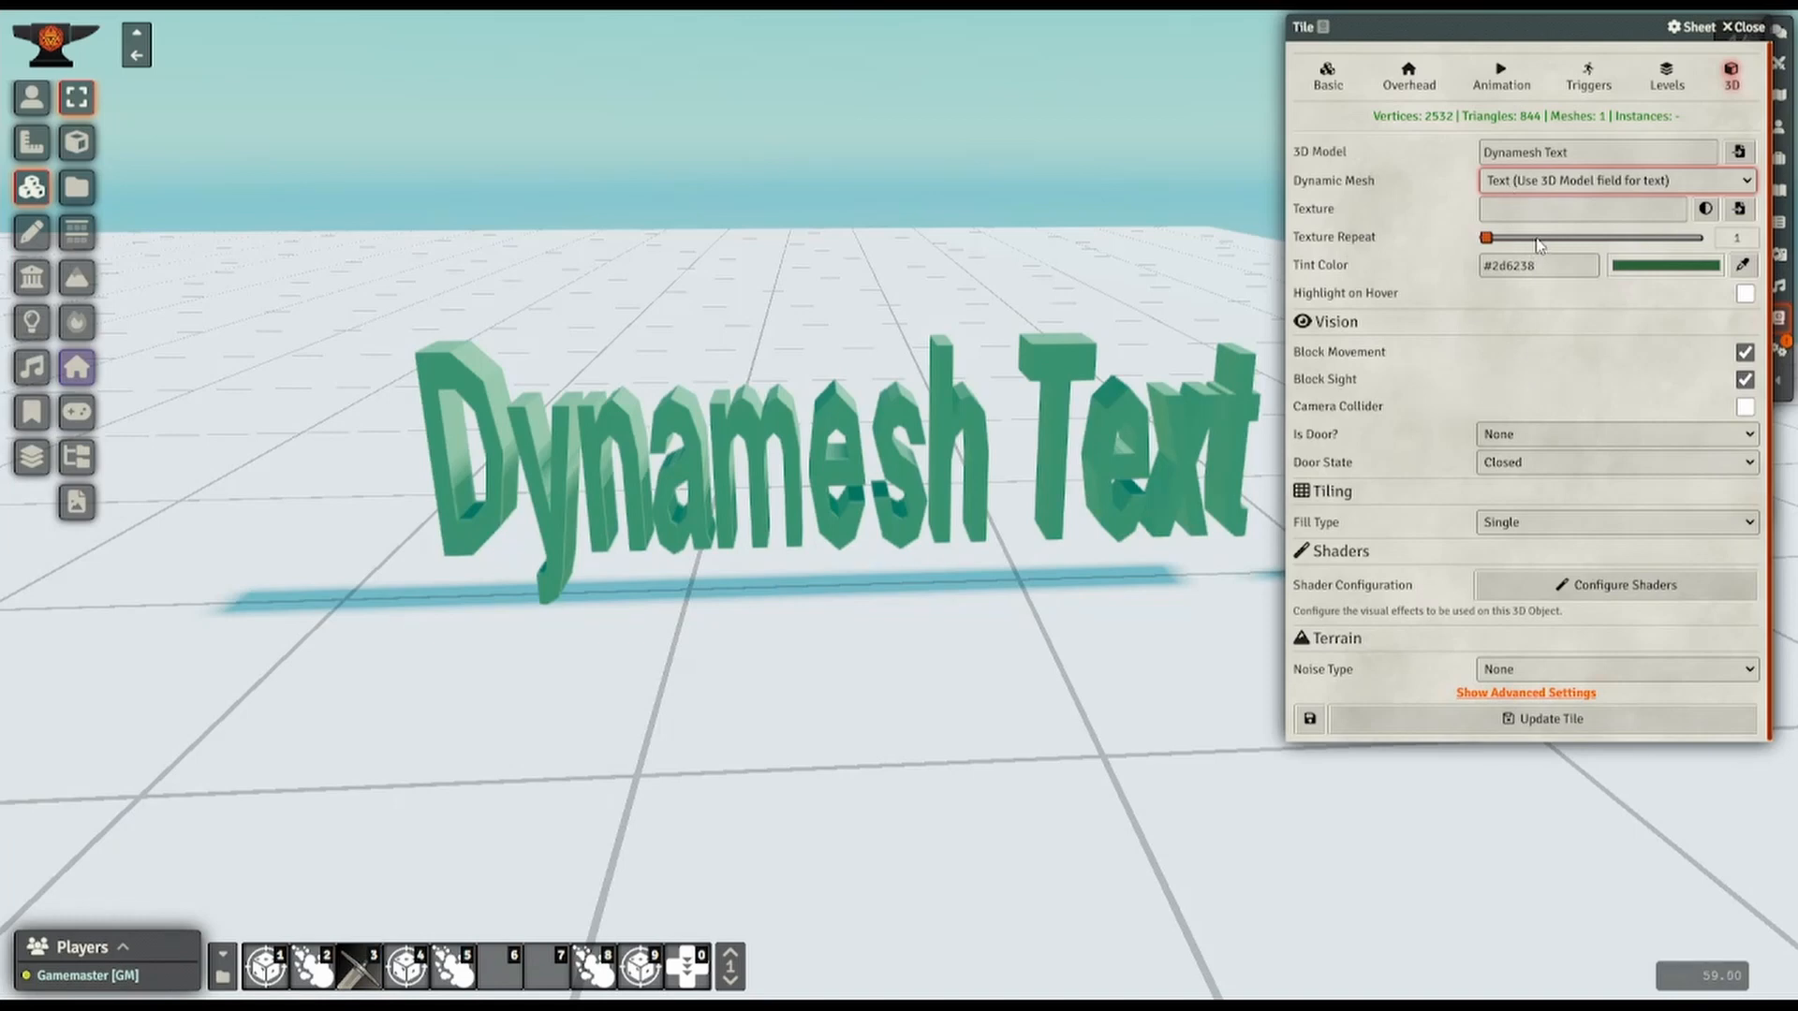
mouse_move(1360, 221)
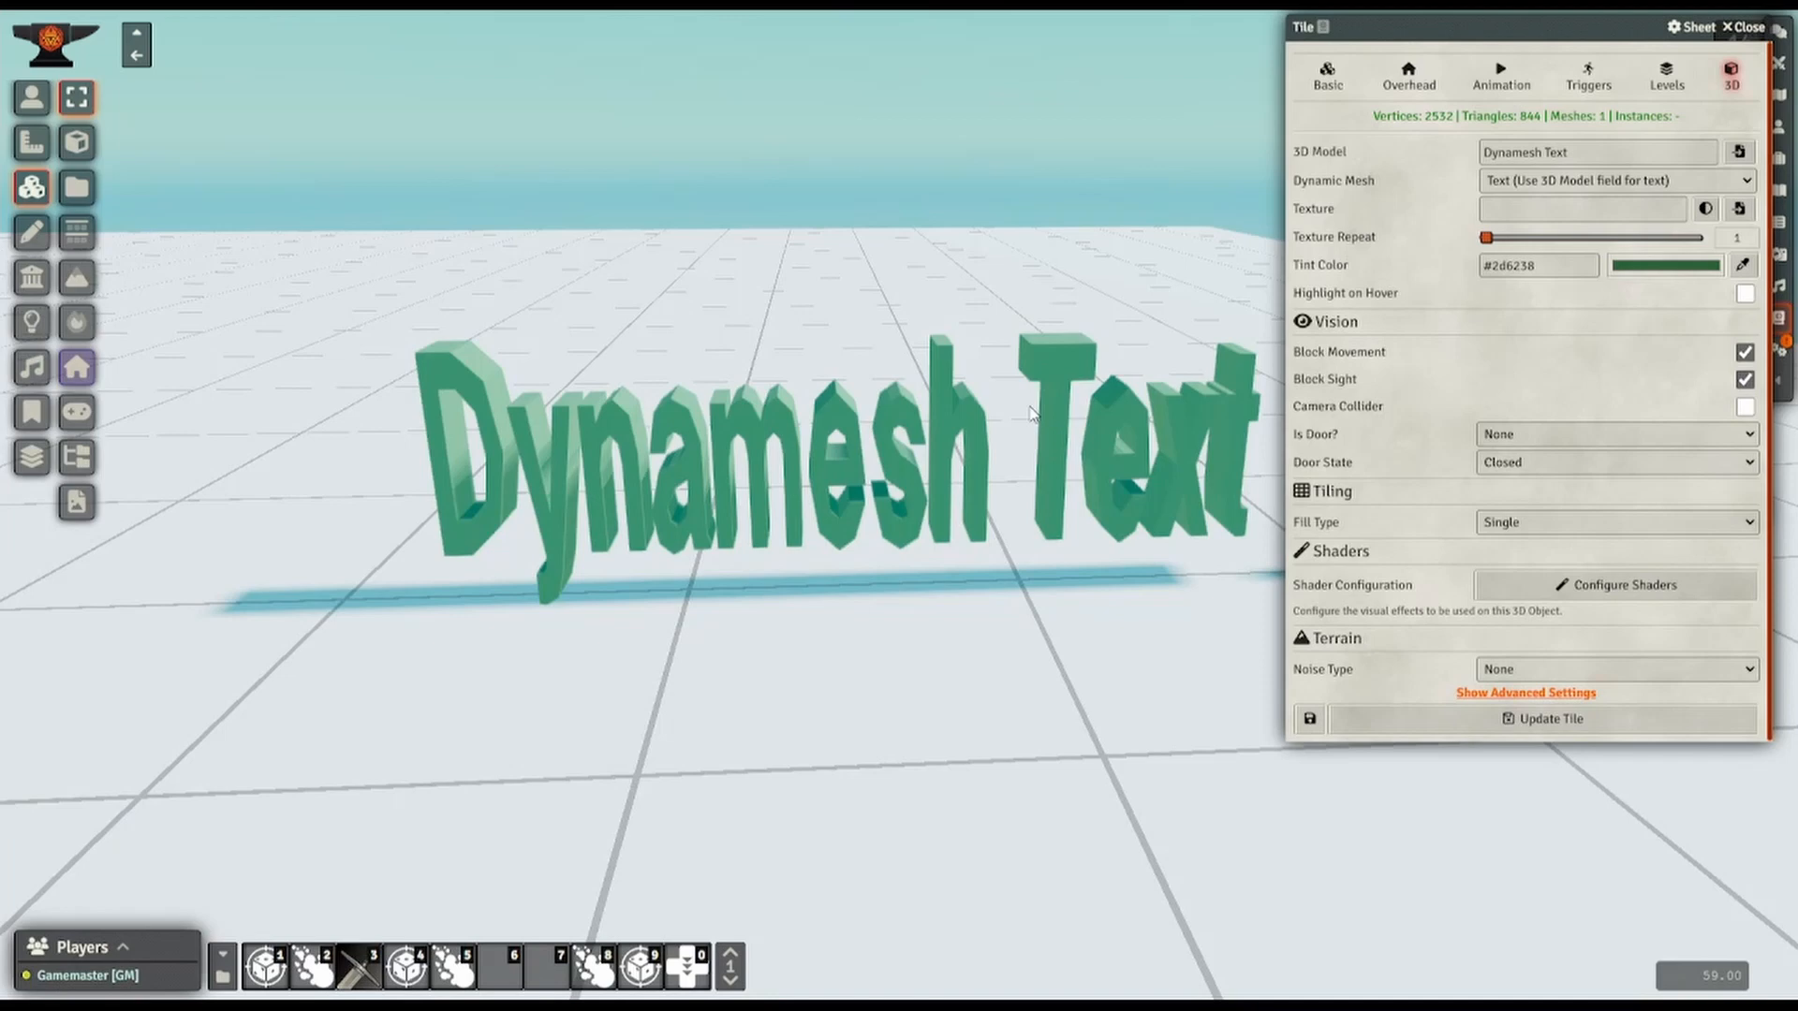
- Replace the 3D Model text 'Dynamesh Text' with 'Test Text' and update the tile
click(1594, 151)
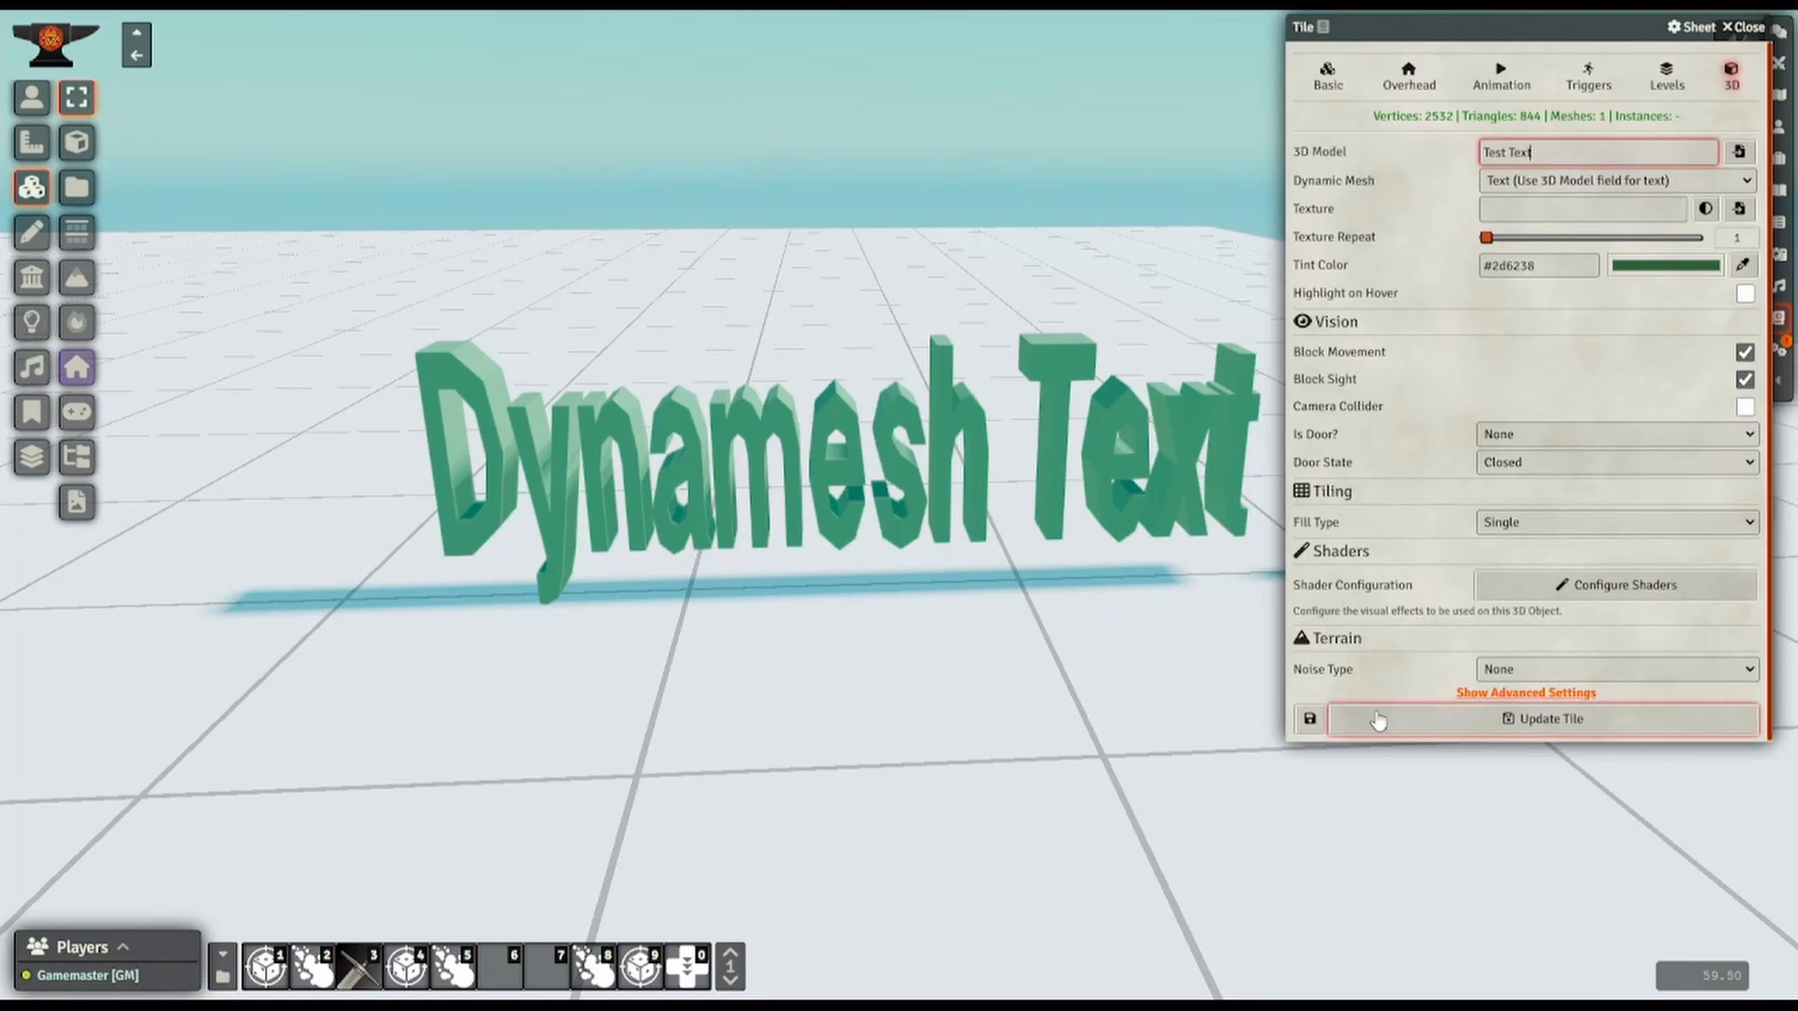
click(1545, 719)
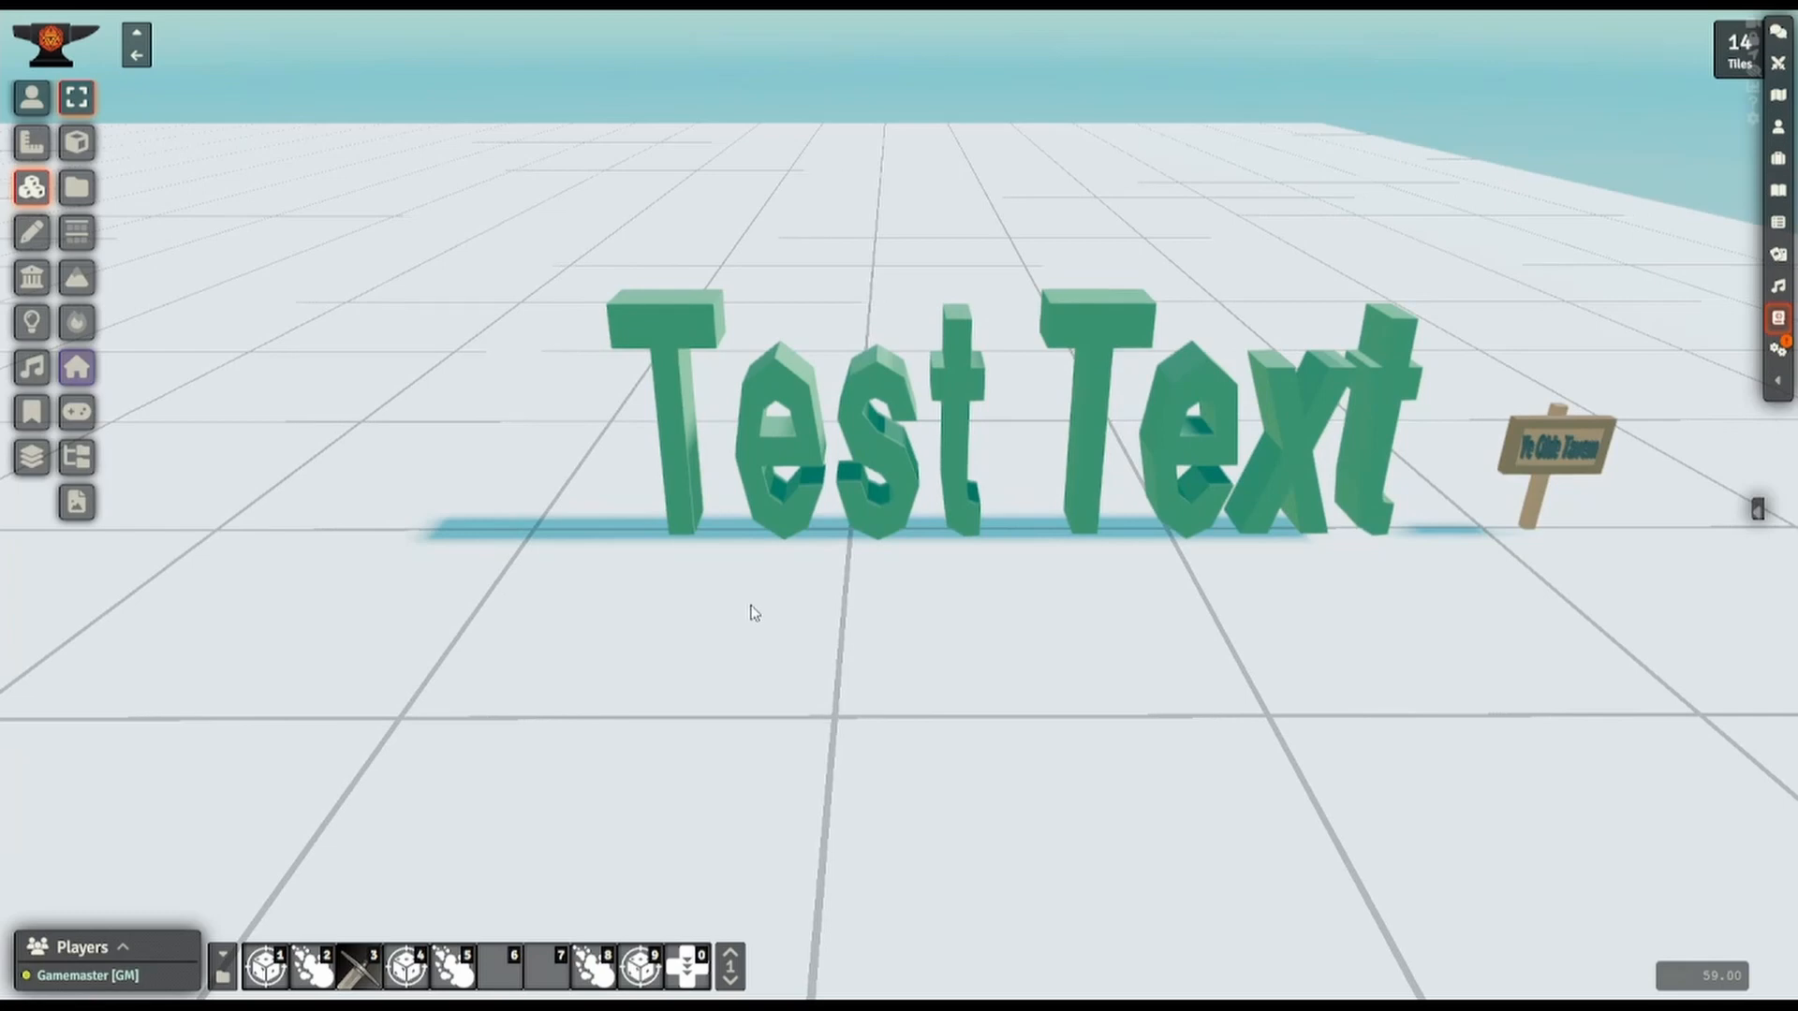
mouse_move(705, 593)
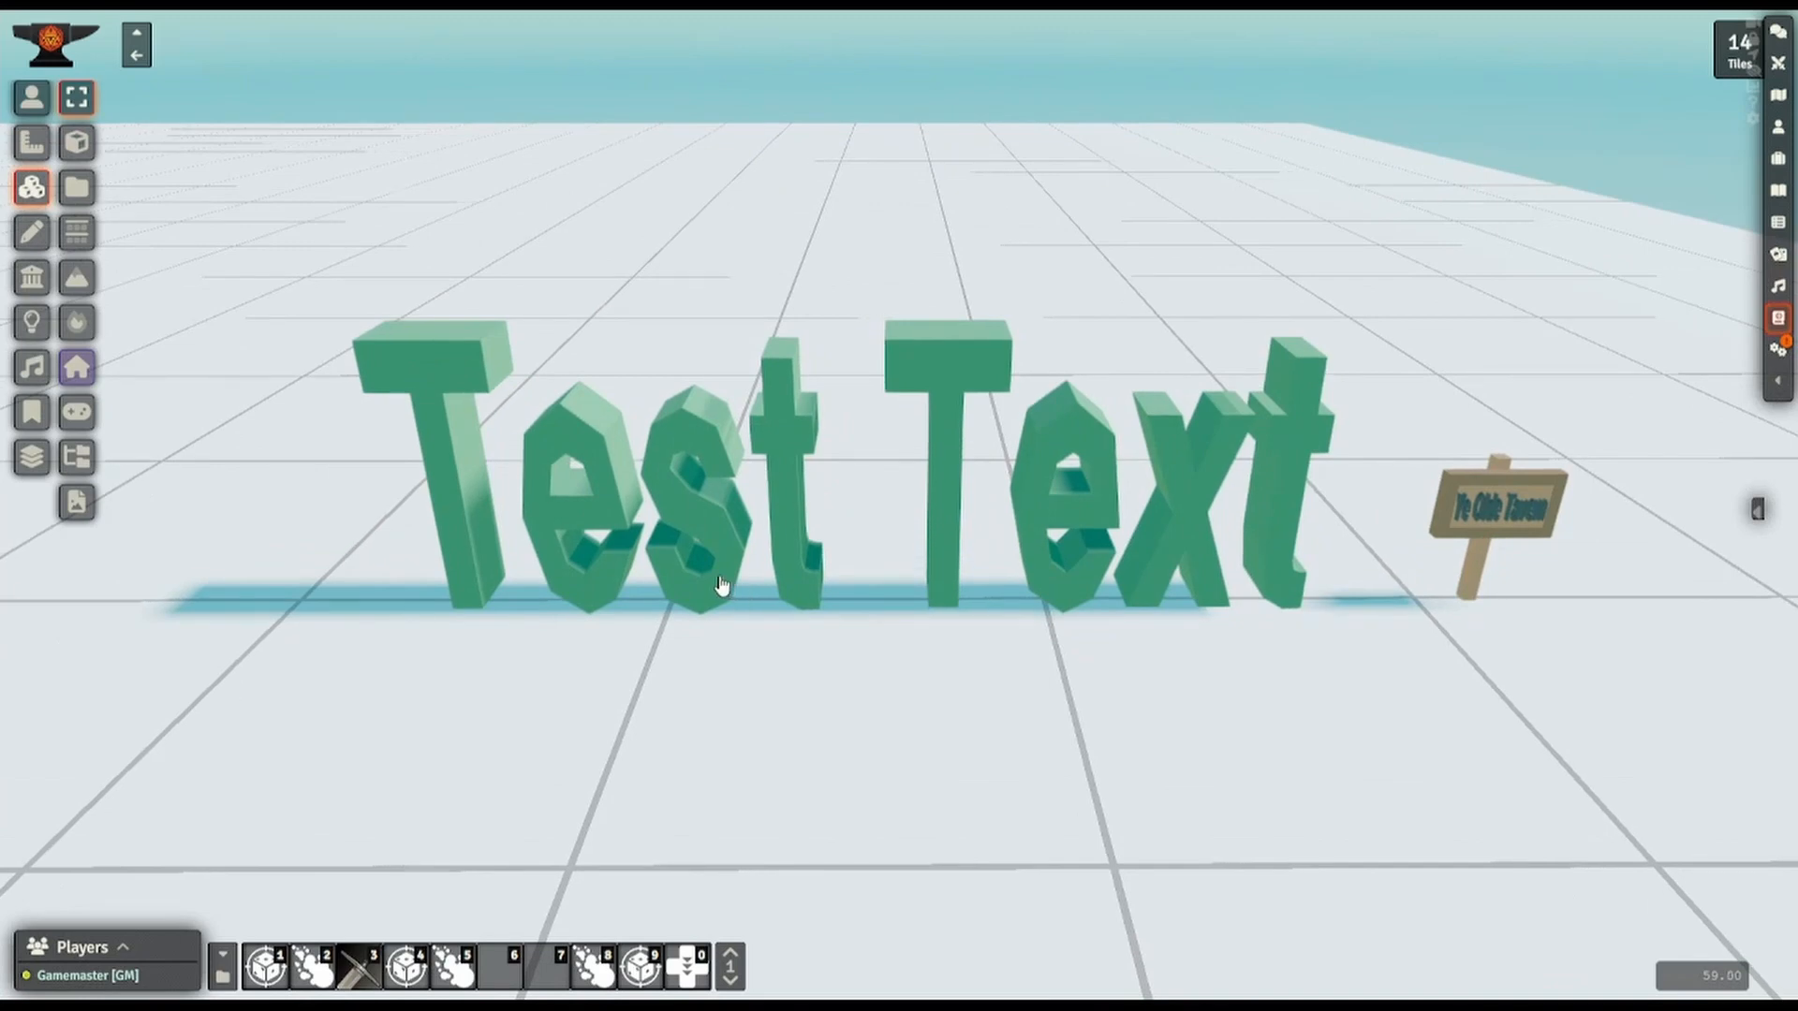
mouse_move(700, 578)
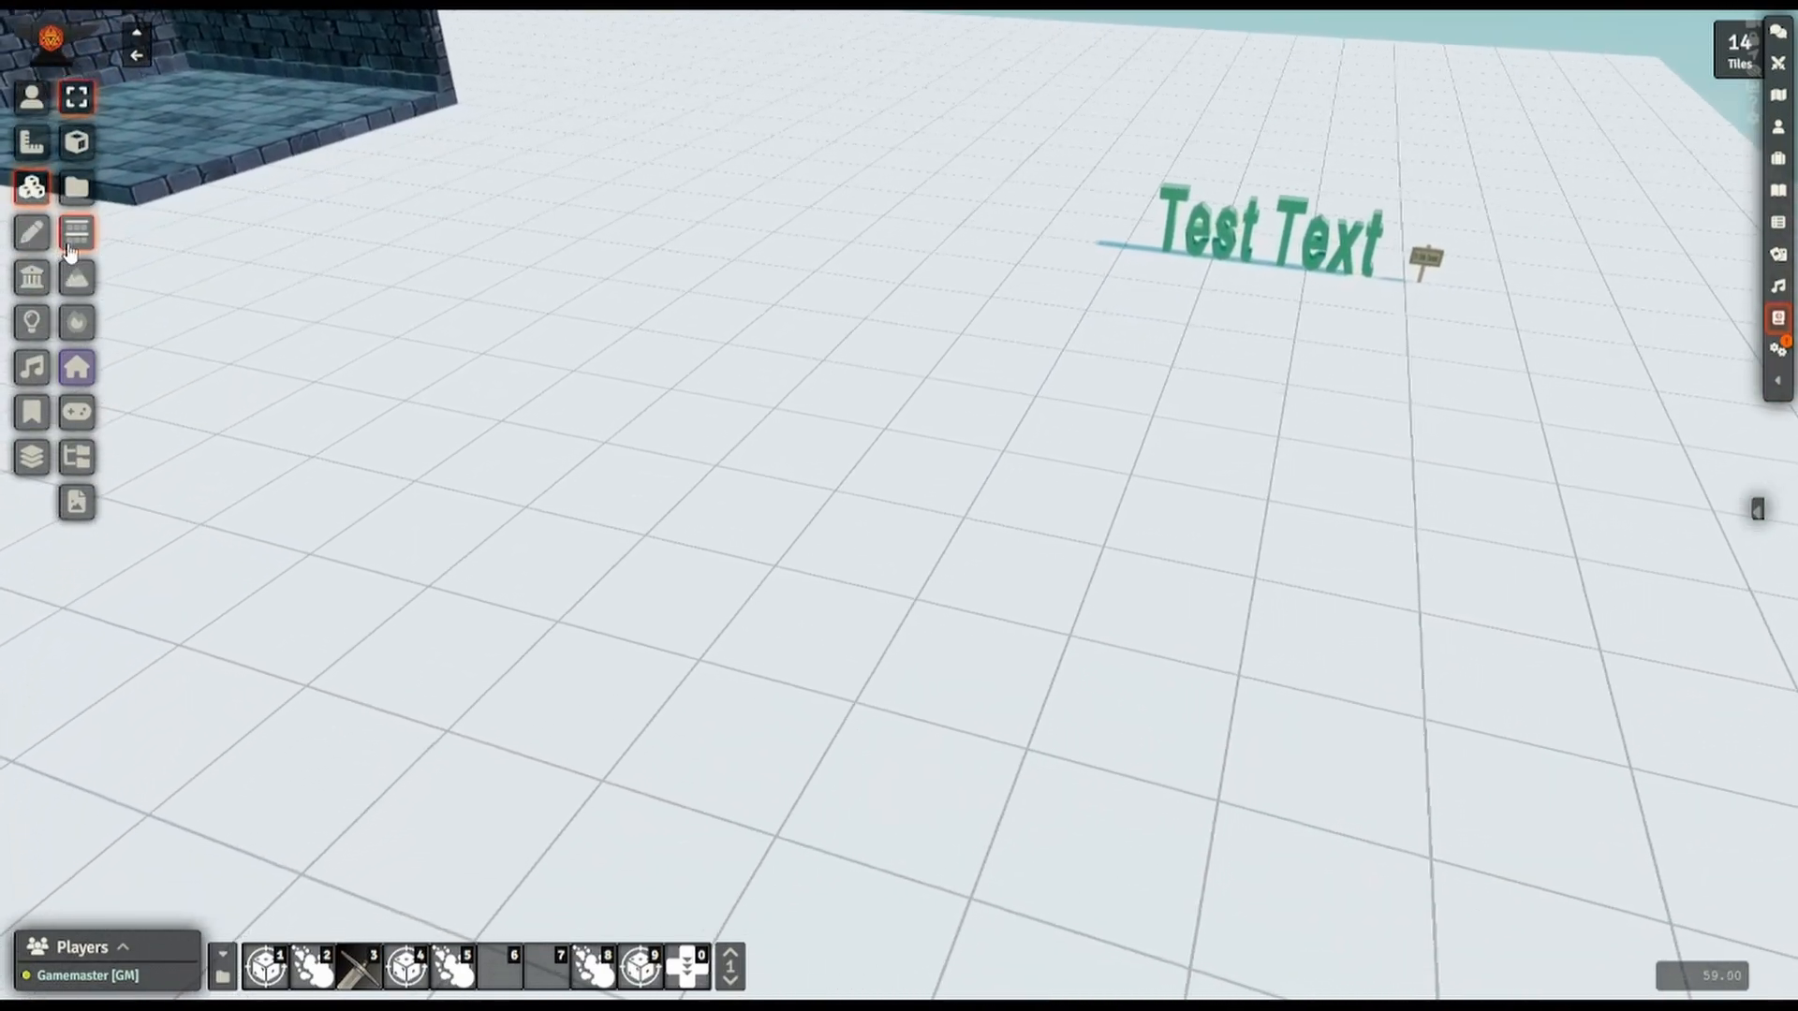
mouse_move(75, 234)
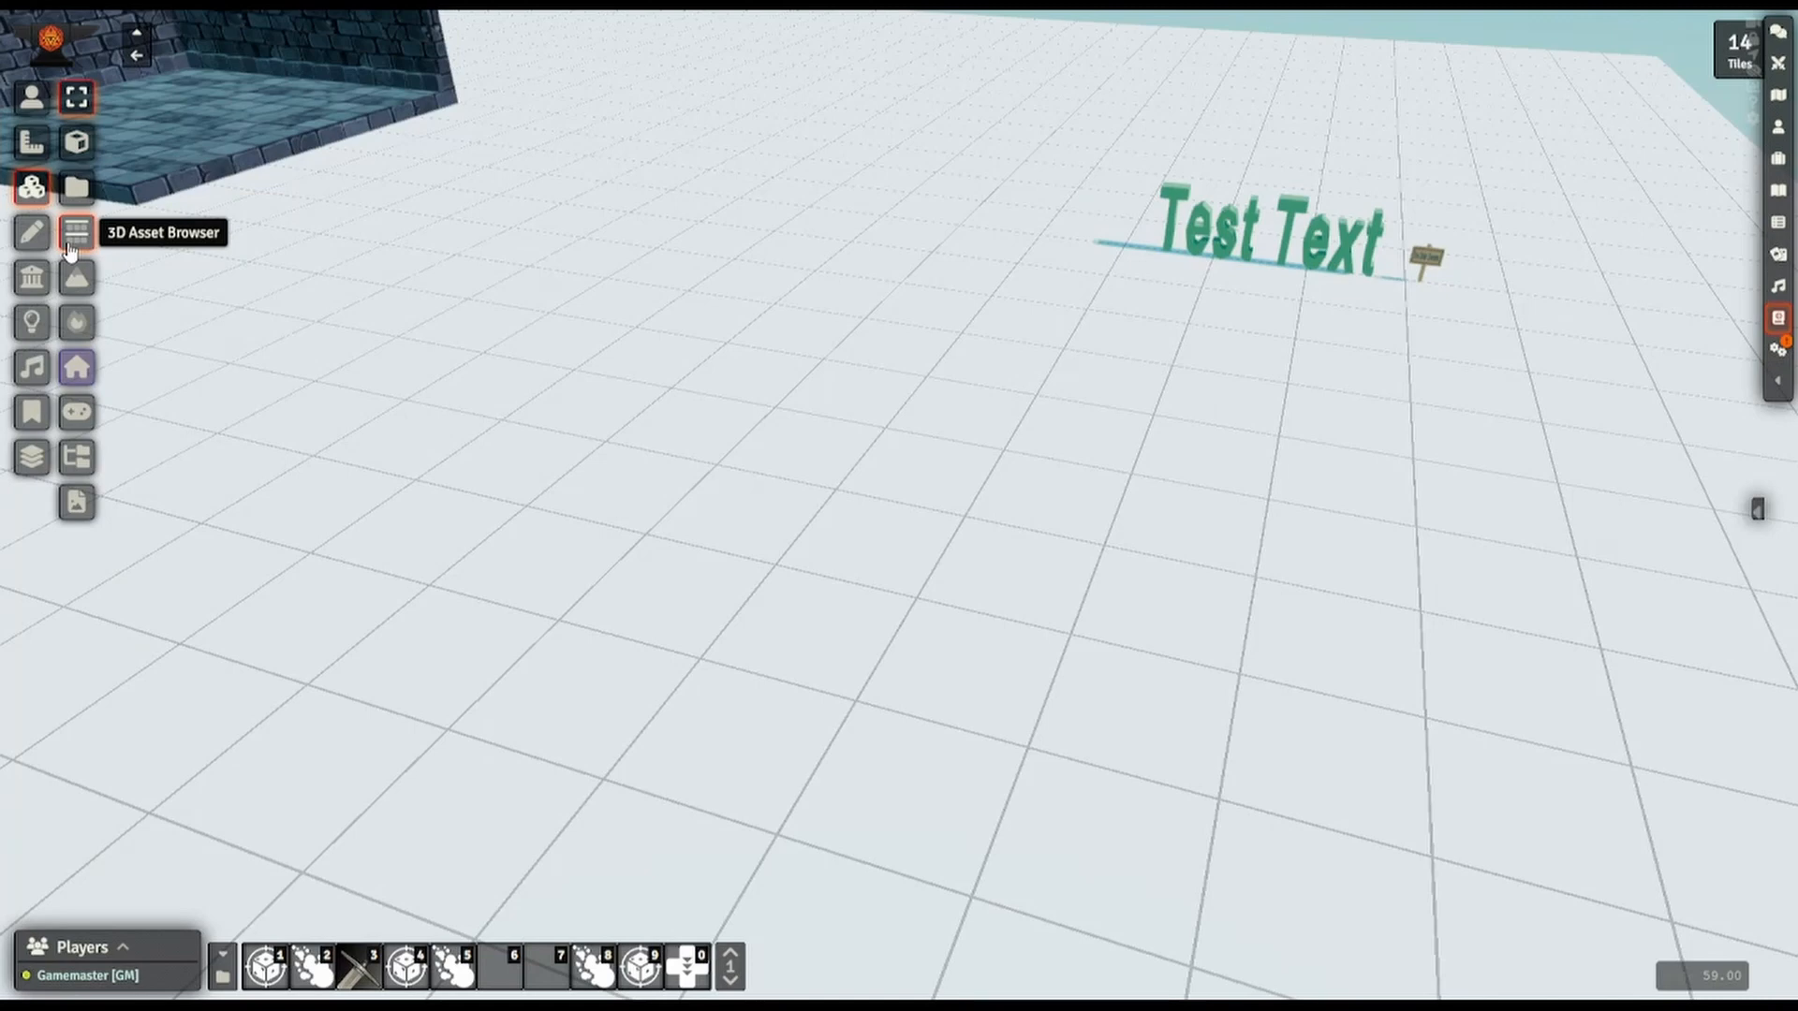
- Place the bench-outdoor asset at the map table, then search assets for 'tree'
click(73, 232)
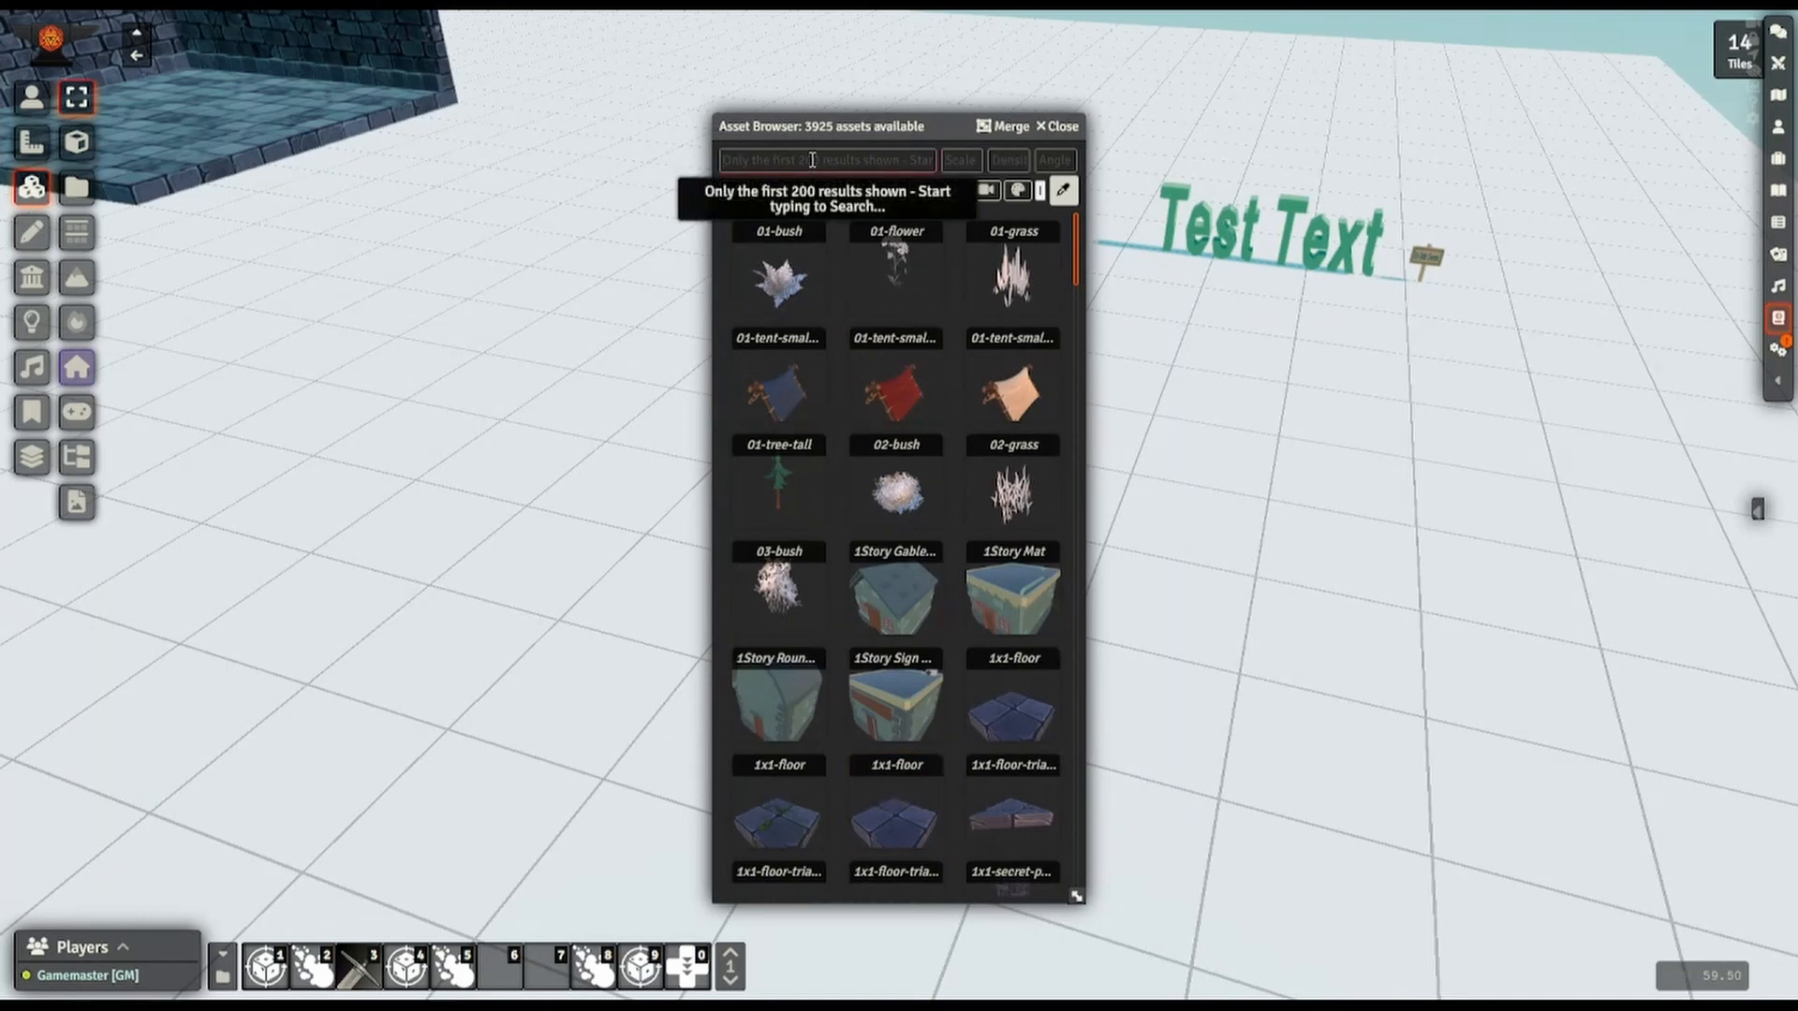
text(Table)
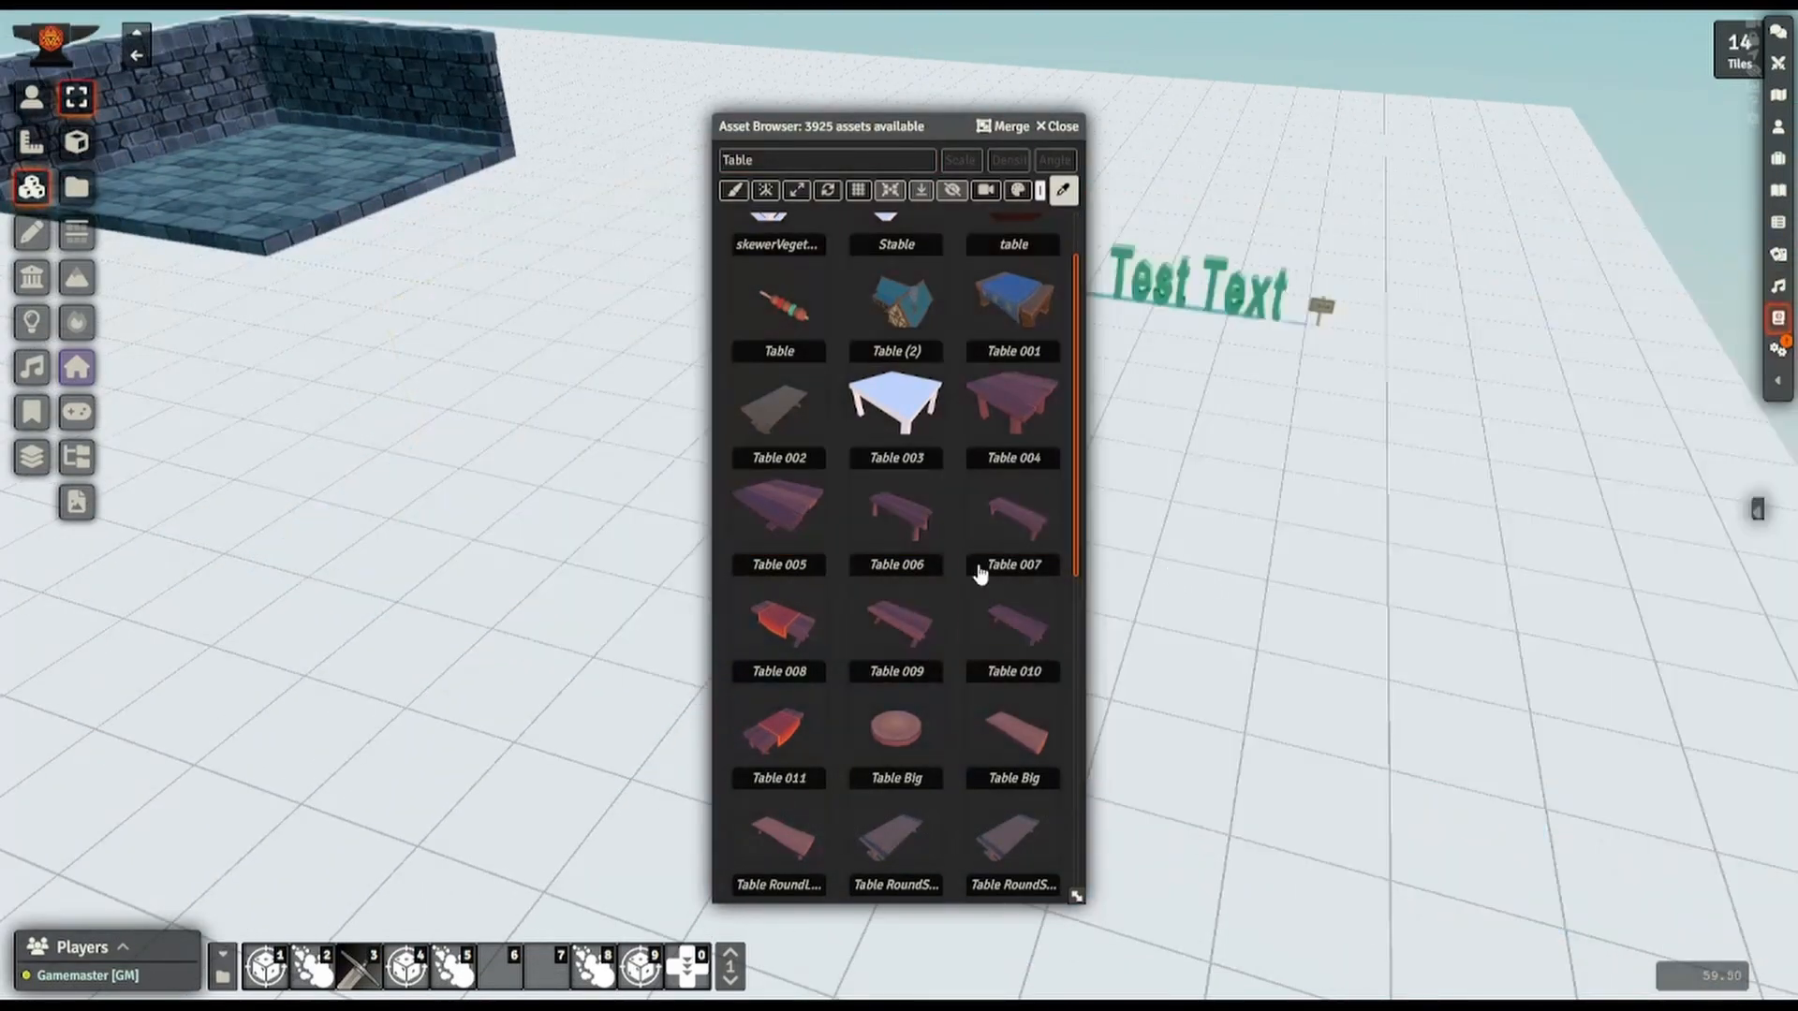
scroll(down, 3)
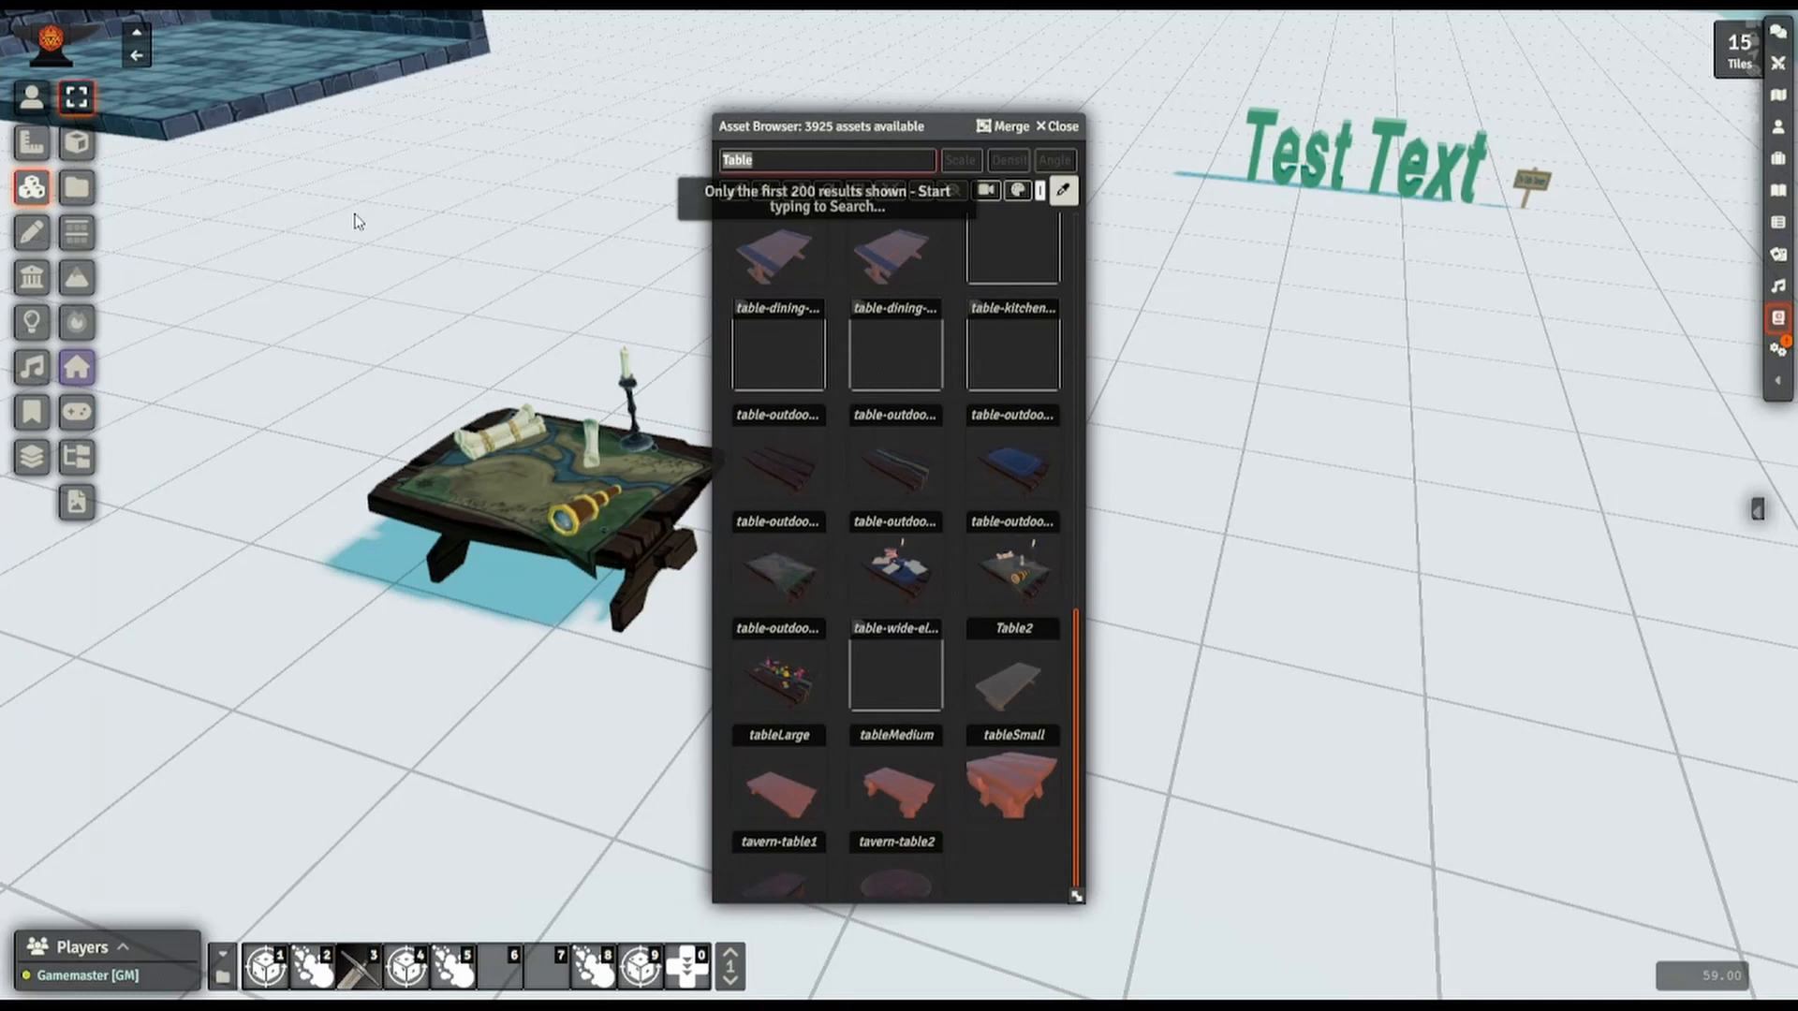
text(bench)
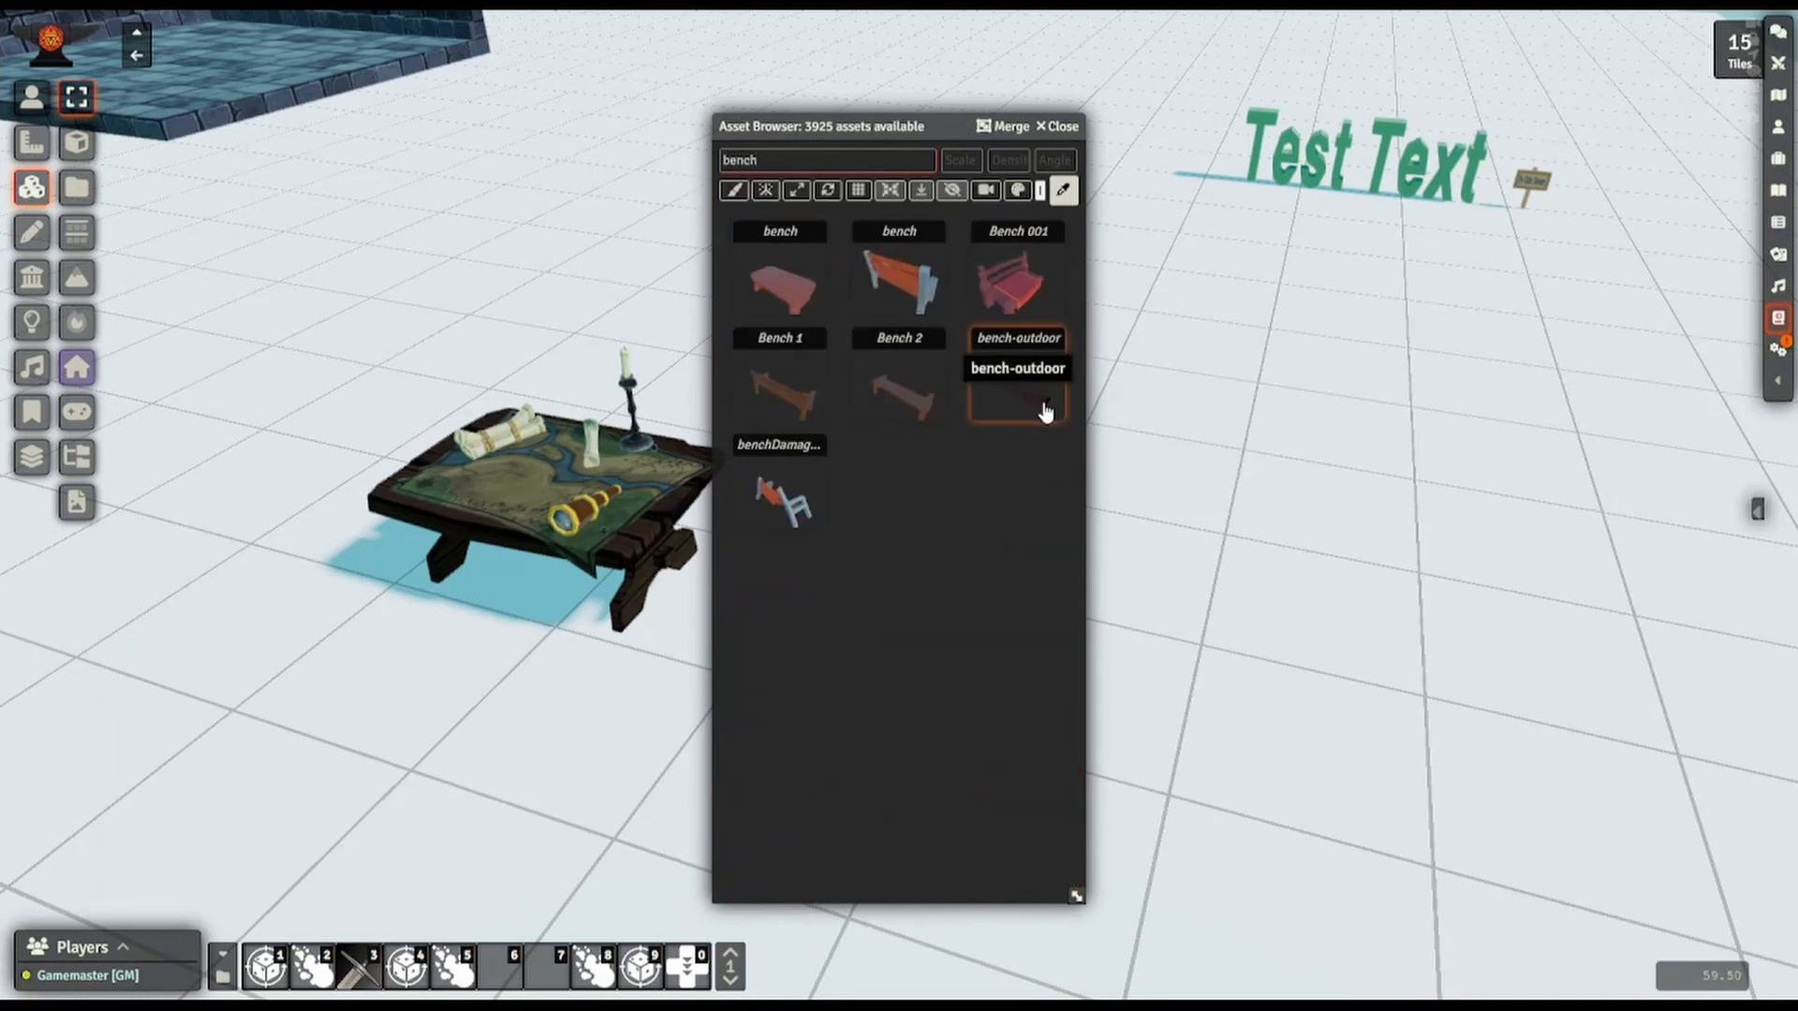
click(1017, 395)
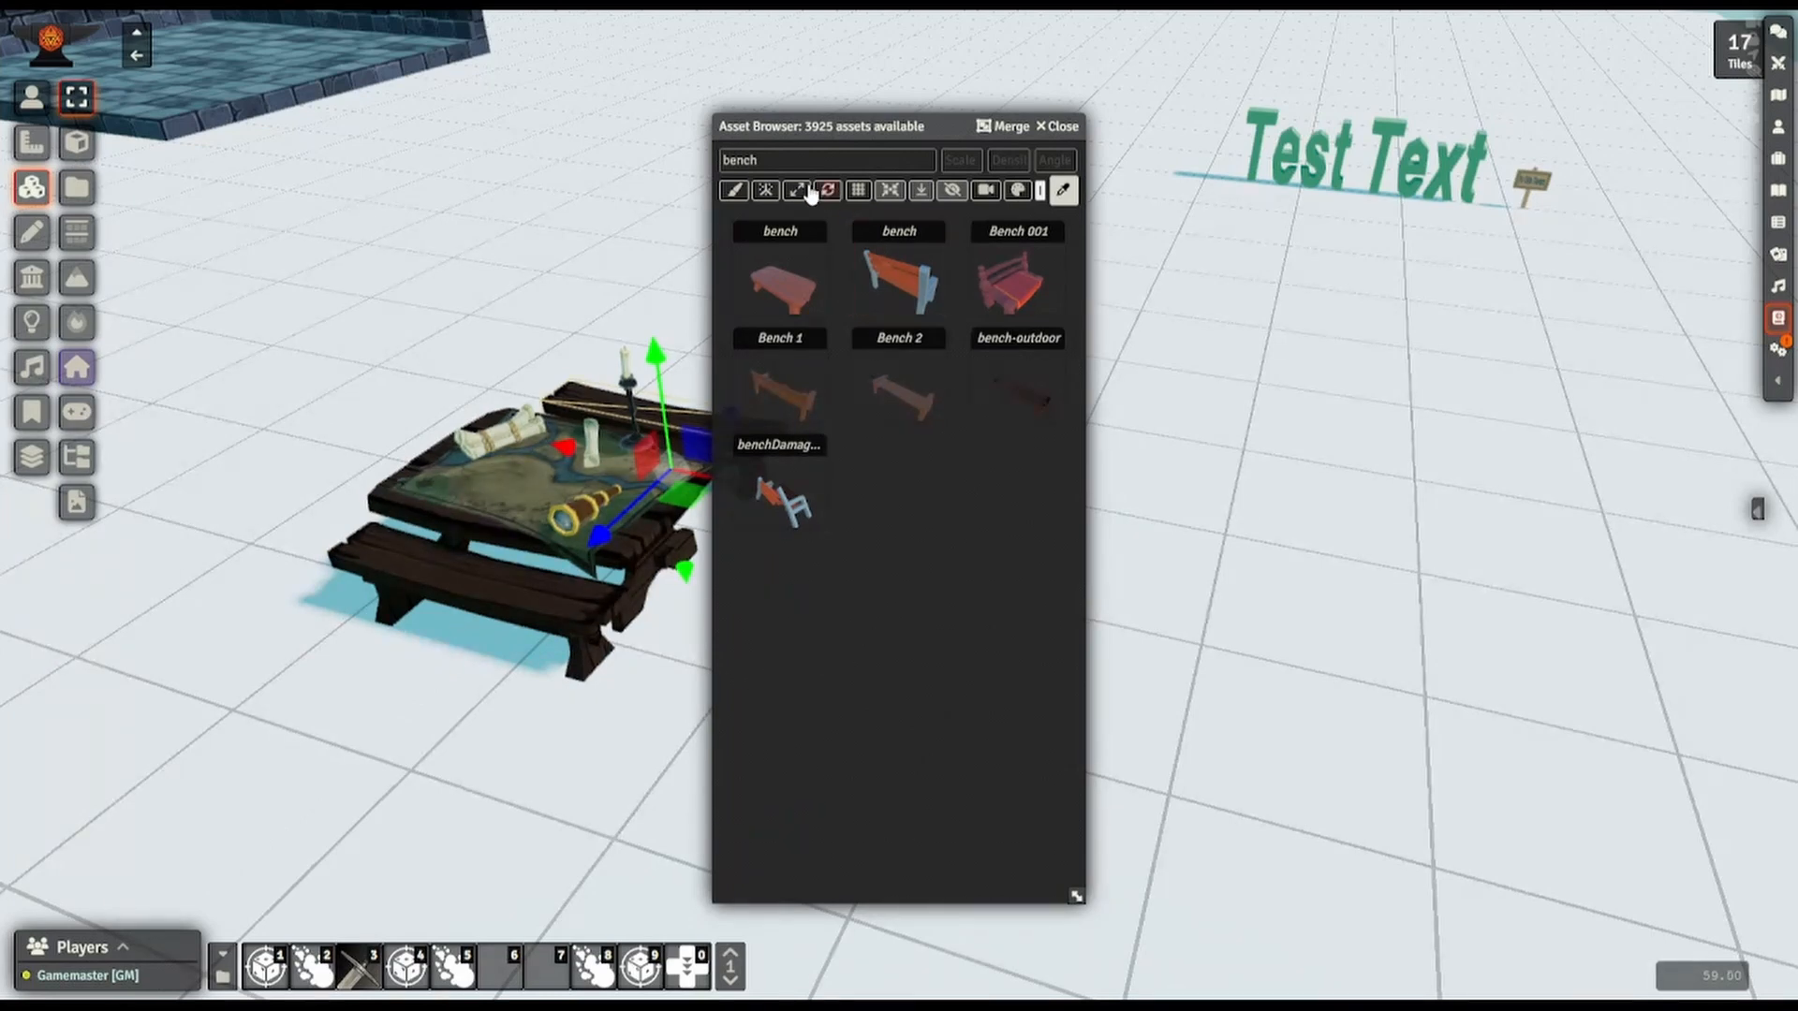
mouse_move(827, 192)
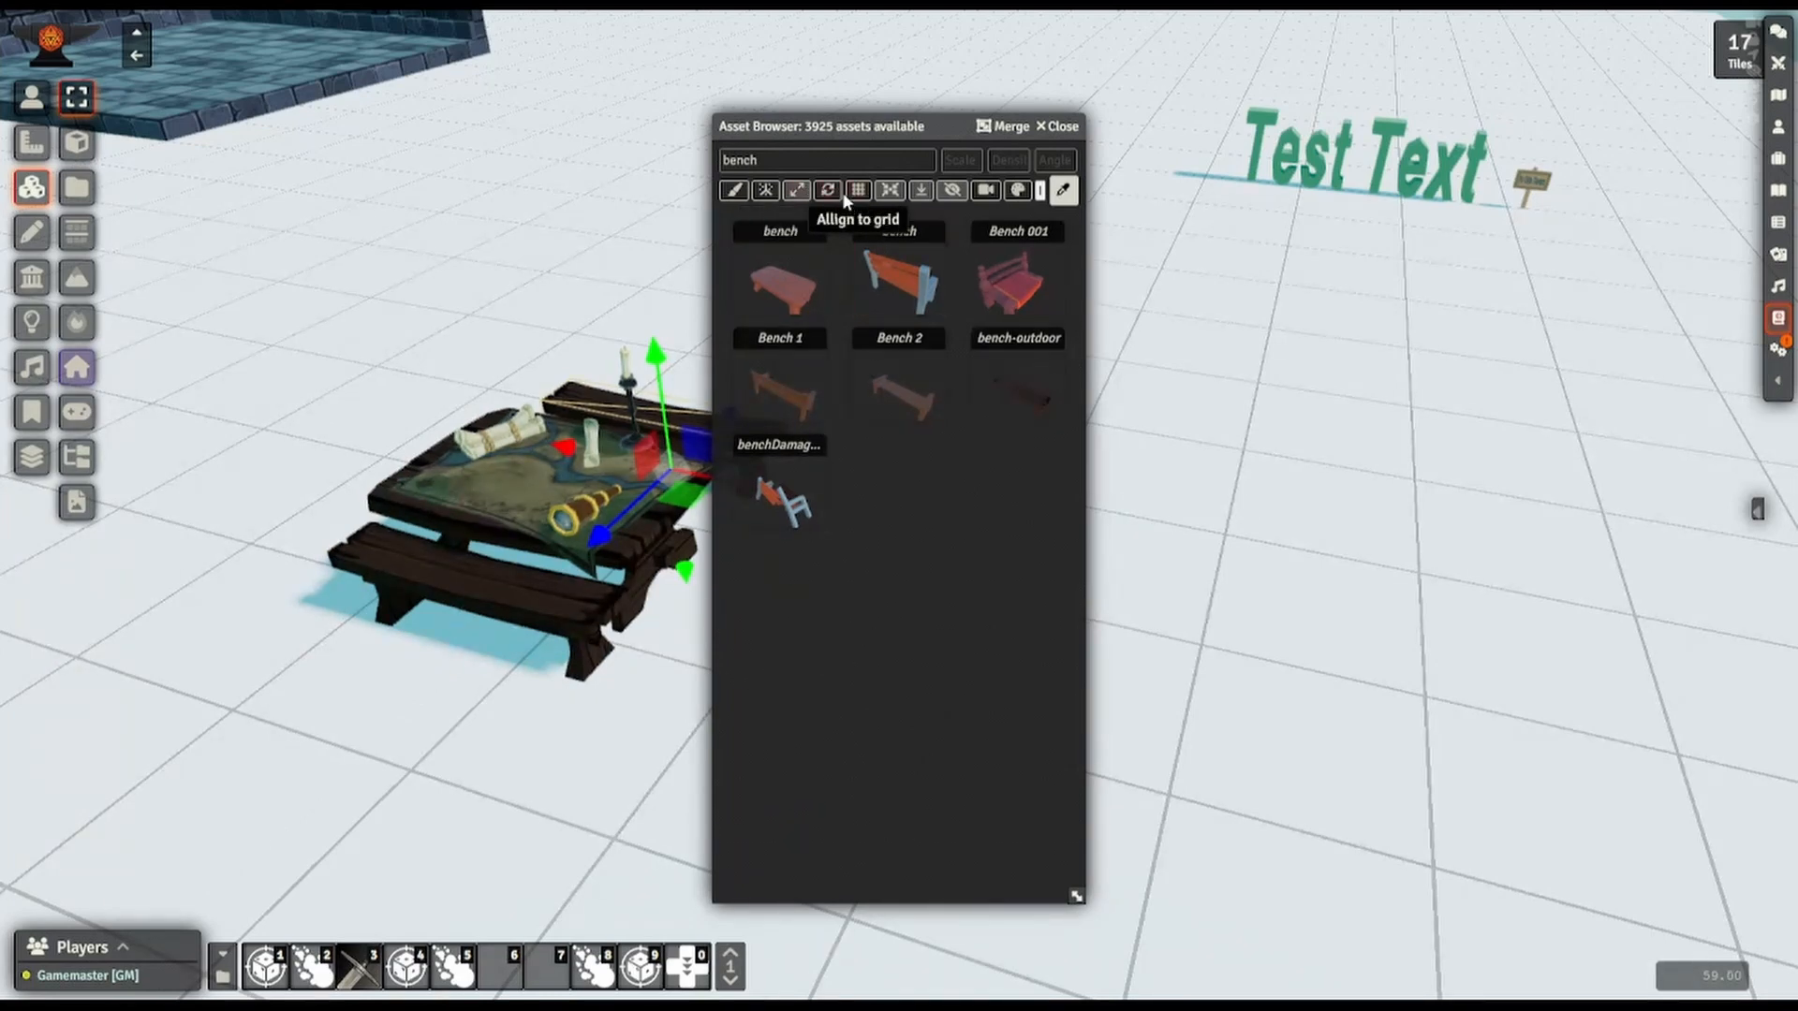
click(827, 160)
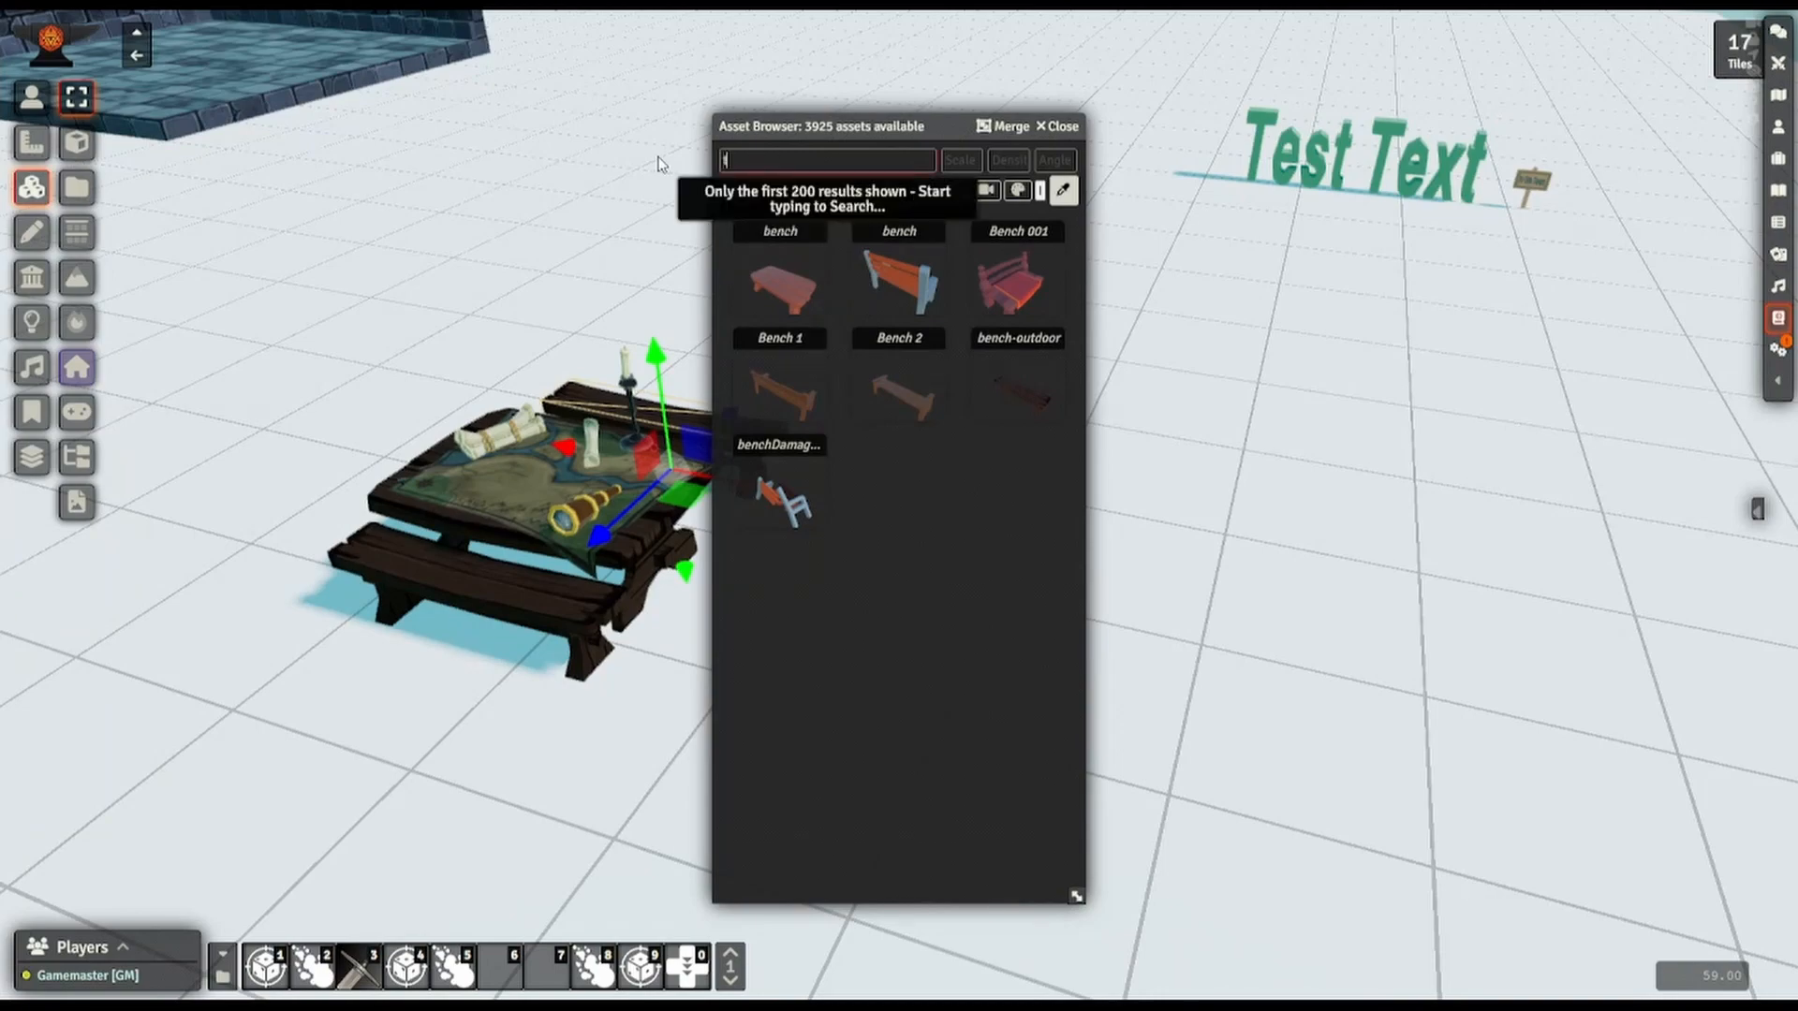
text(tree)
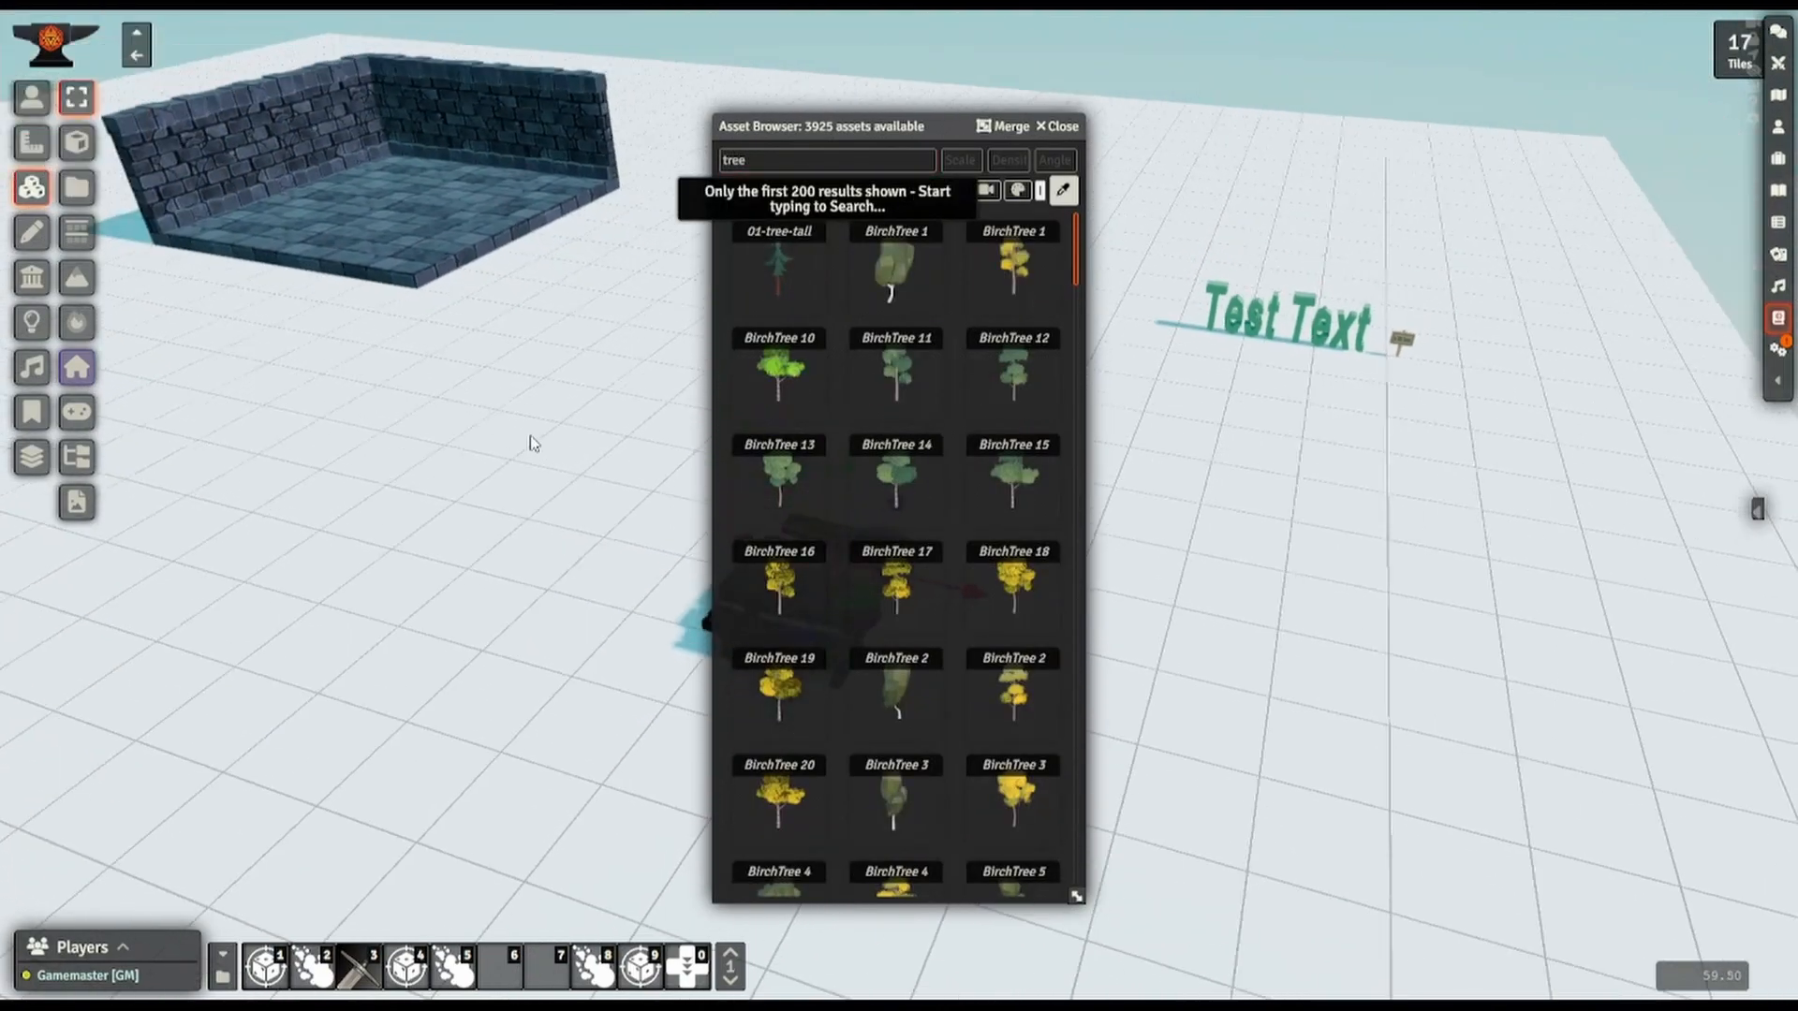
- Select 01-tree-tall and scatter tall pine trees across the ground
click(778, 272)
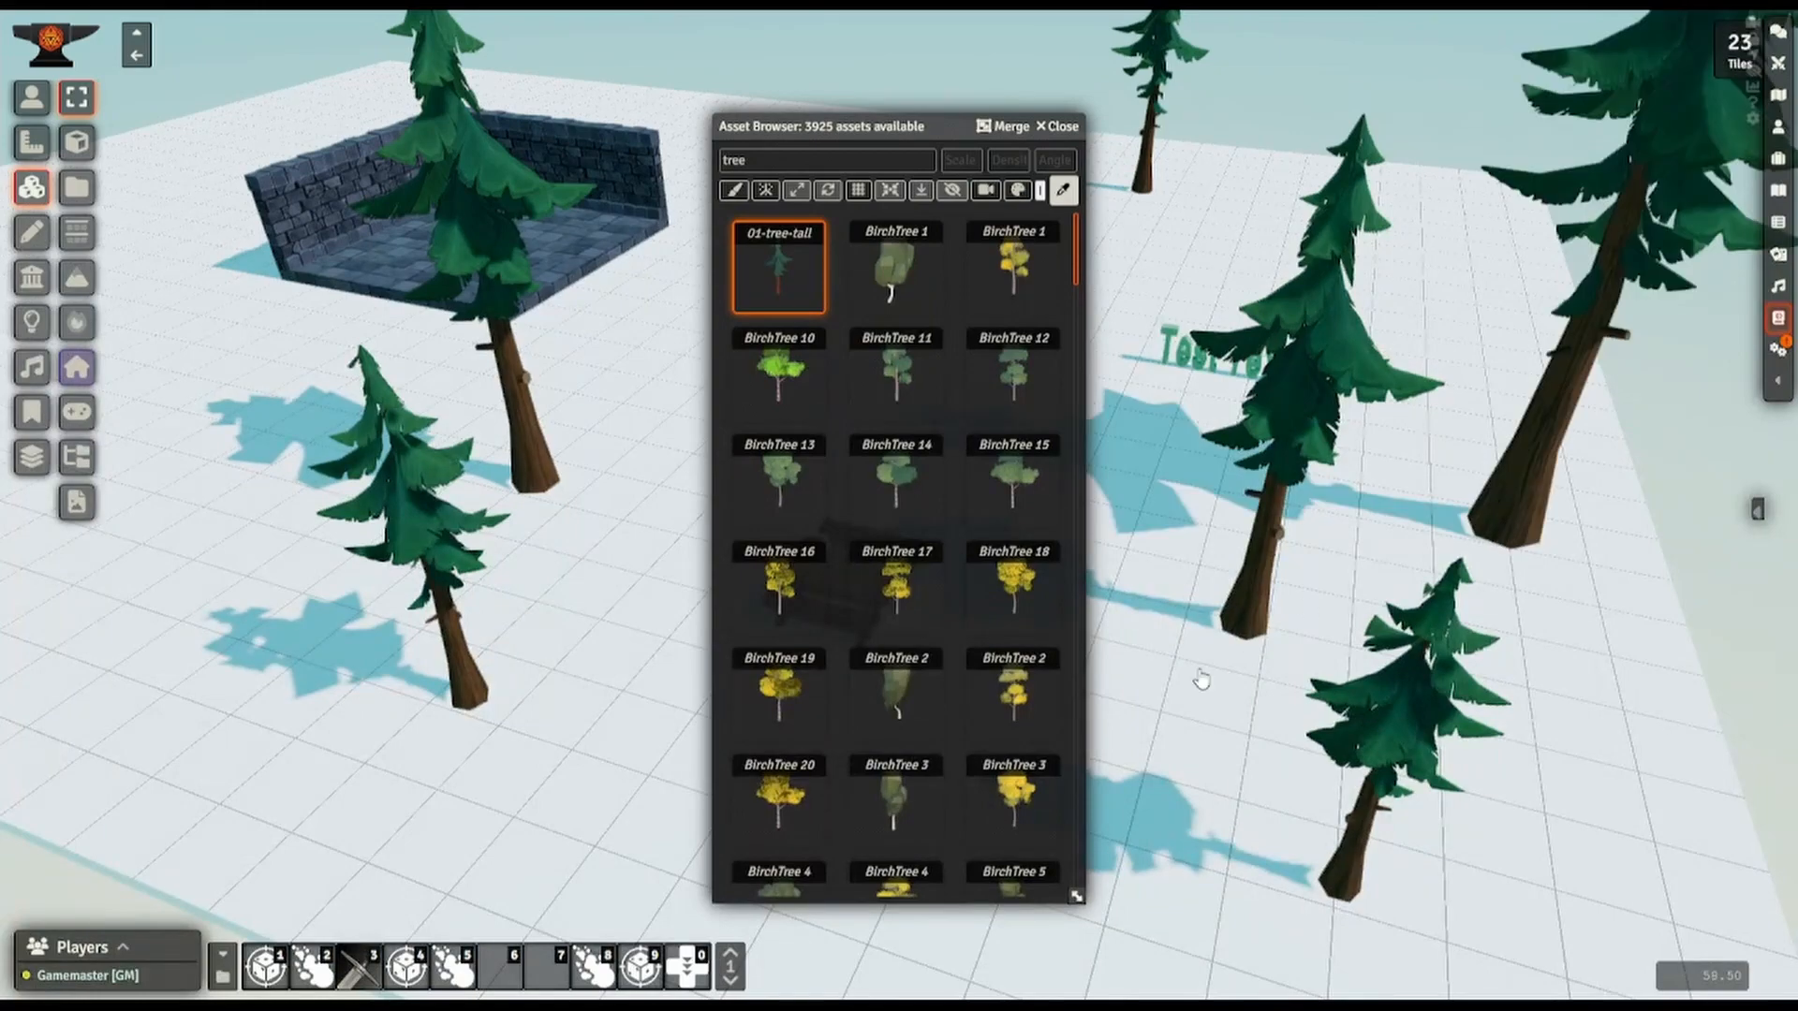
click(197, 599)
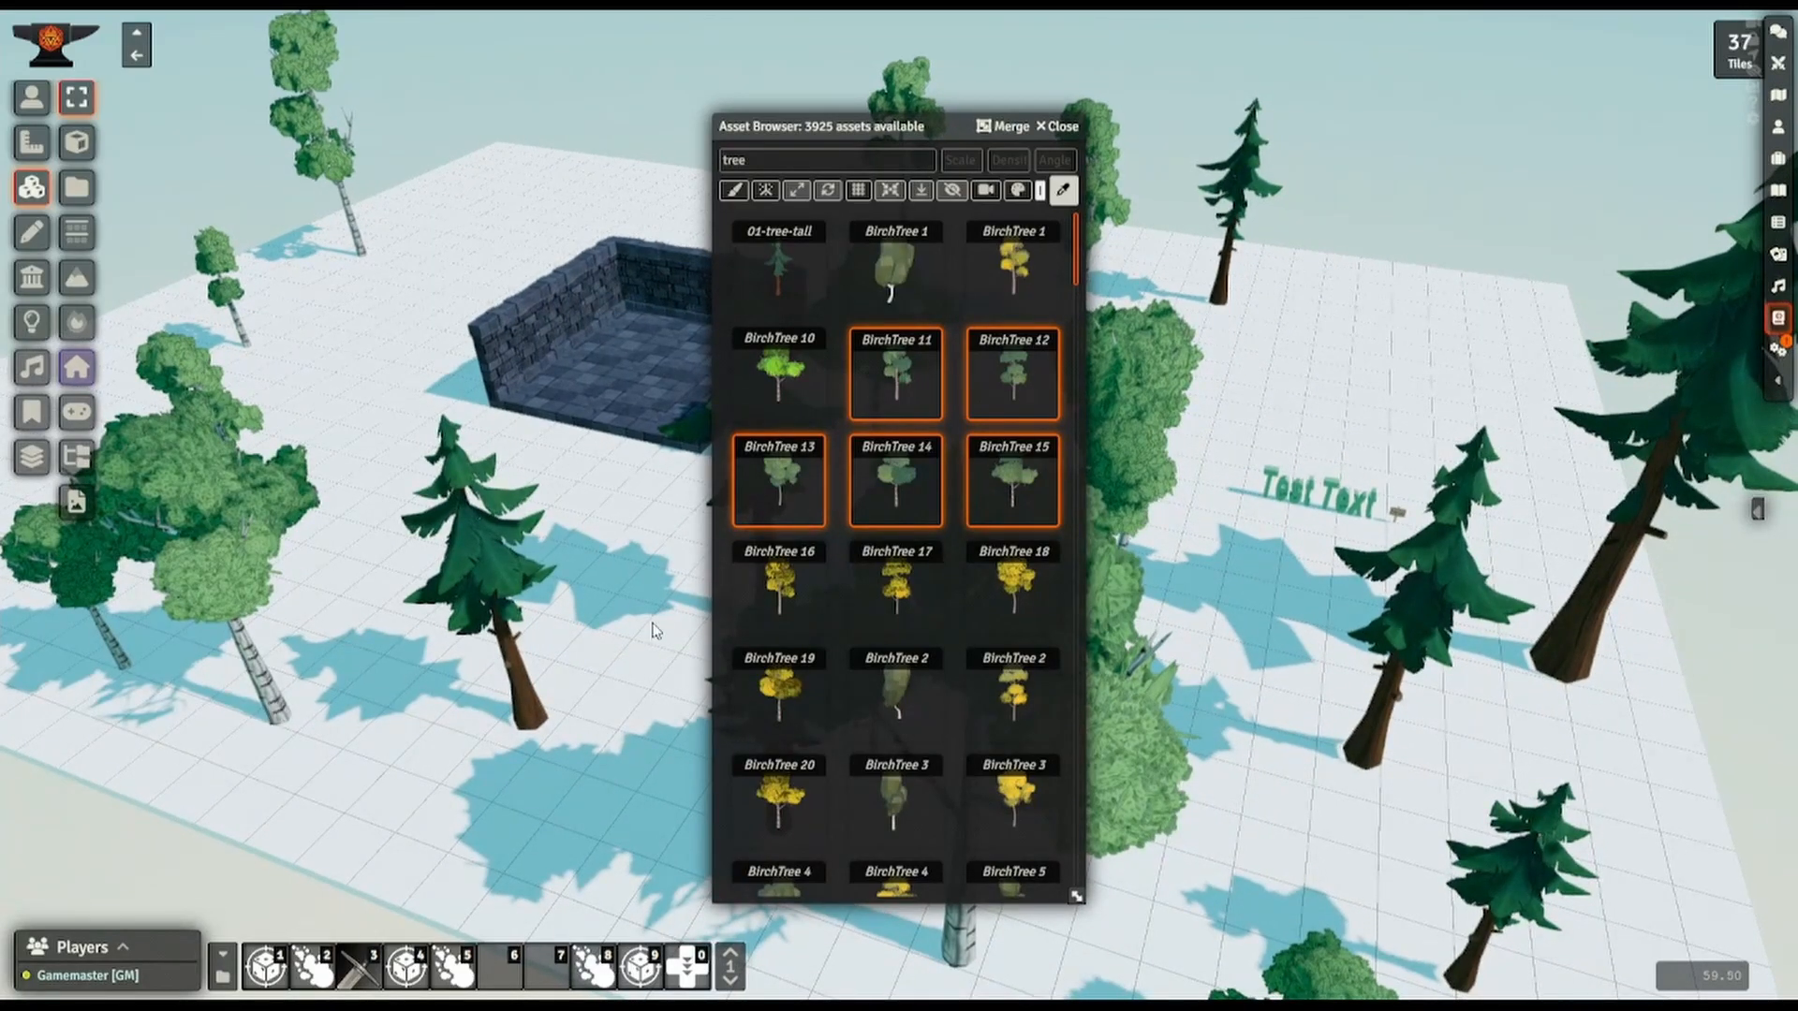
mouse_move(1188, 596)
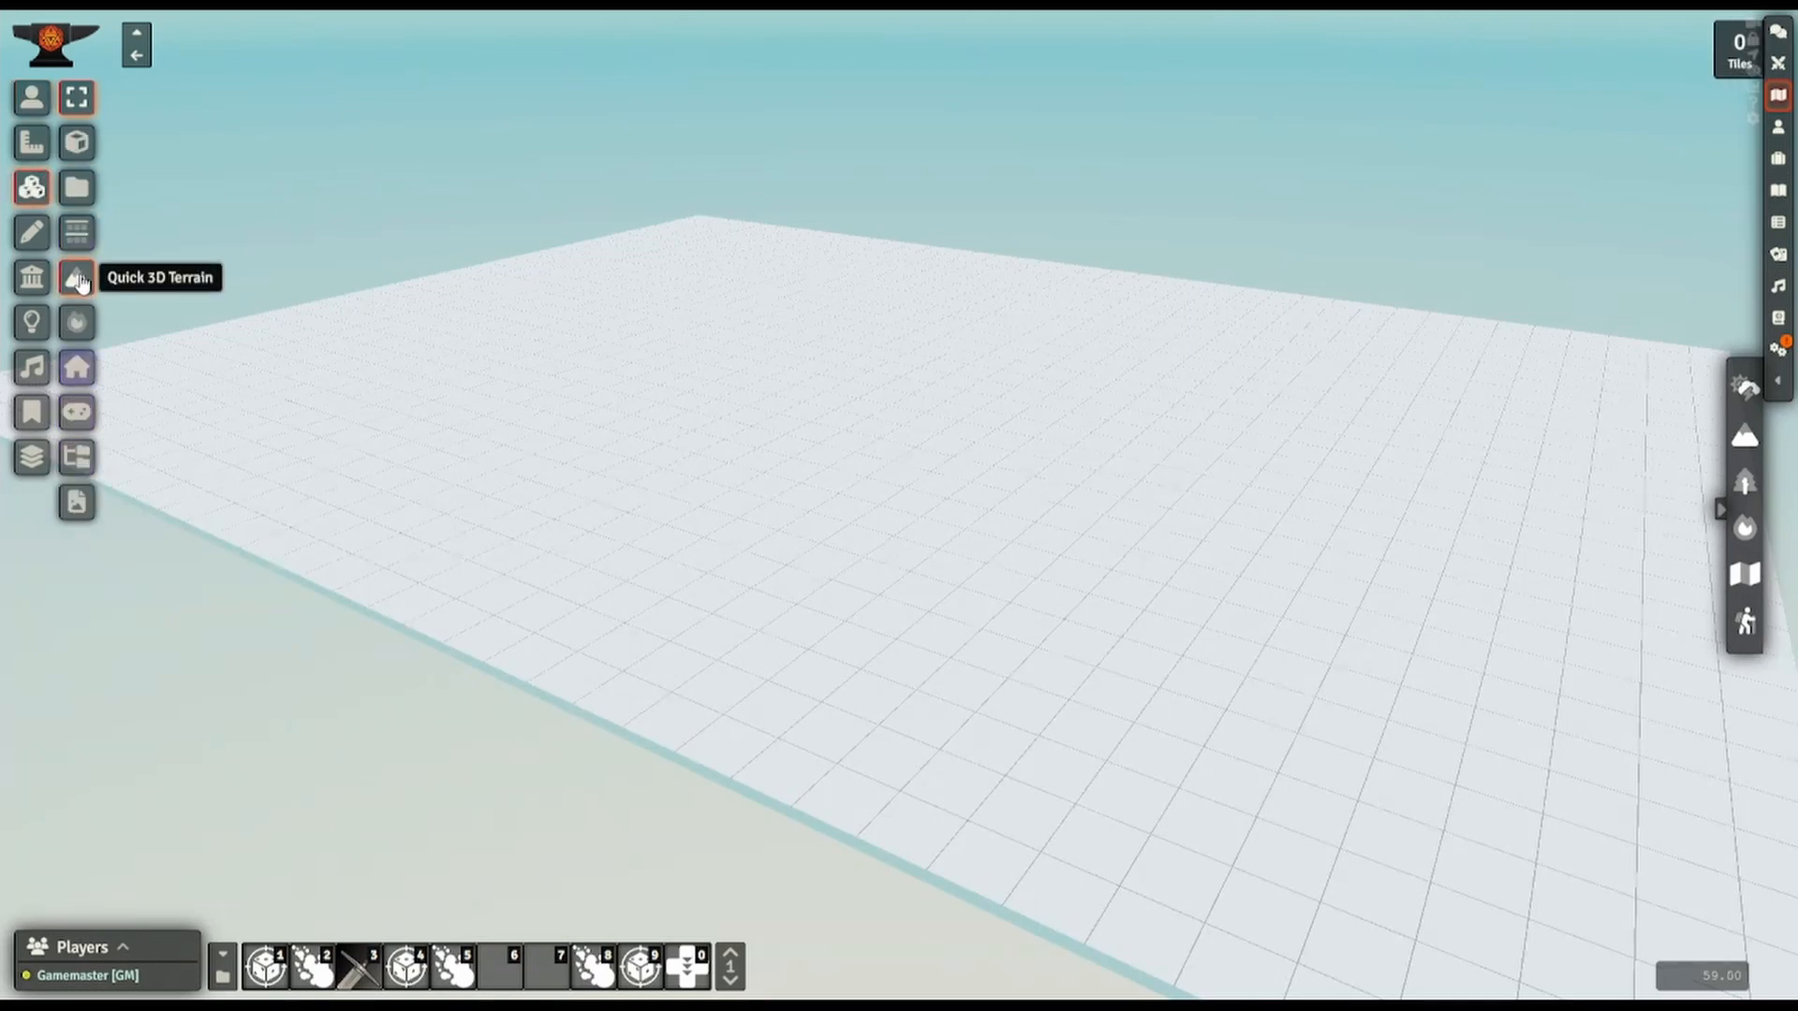
- Generate Quick 3D Terrain repeatedly with the Island theme until hills are surrounded by water
click(76, 275)
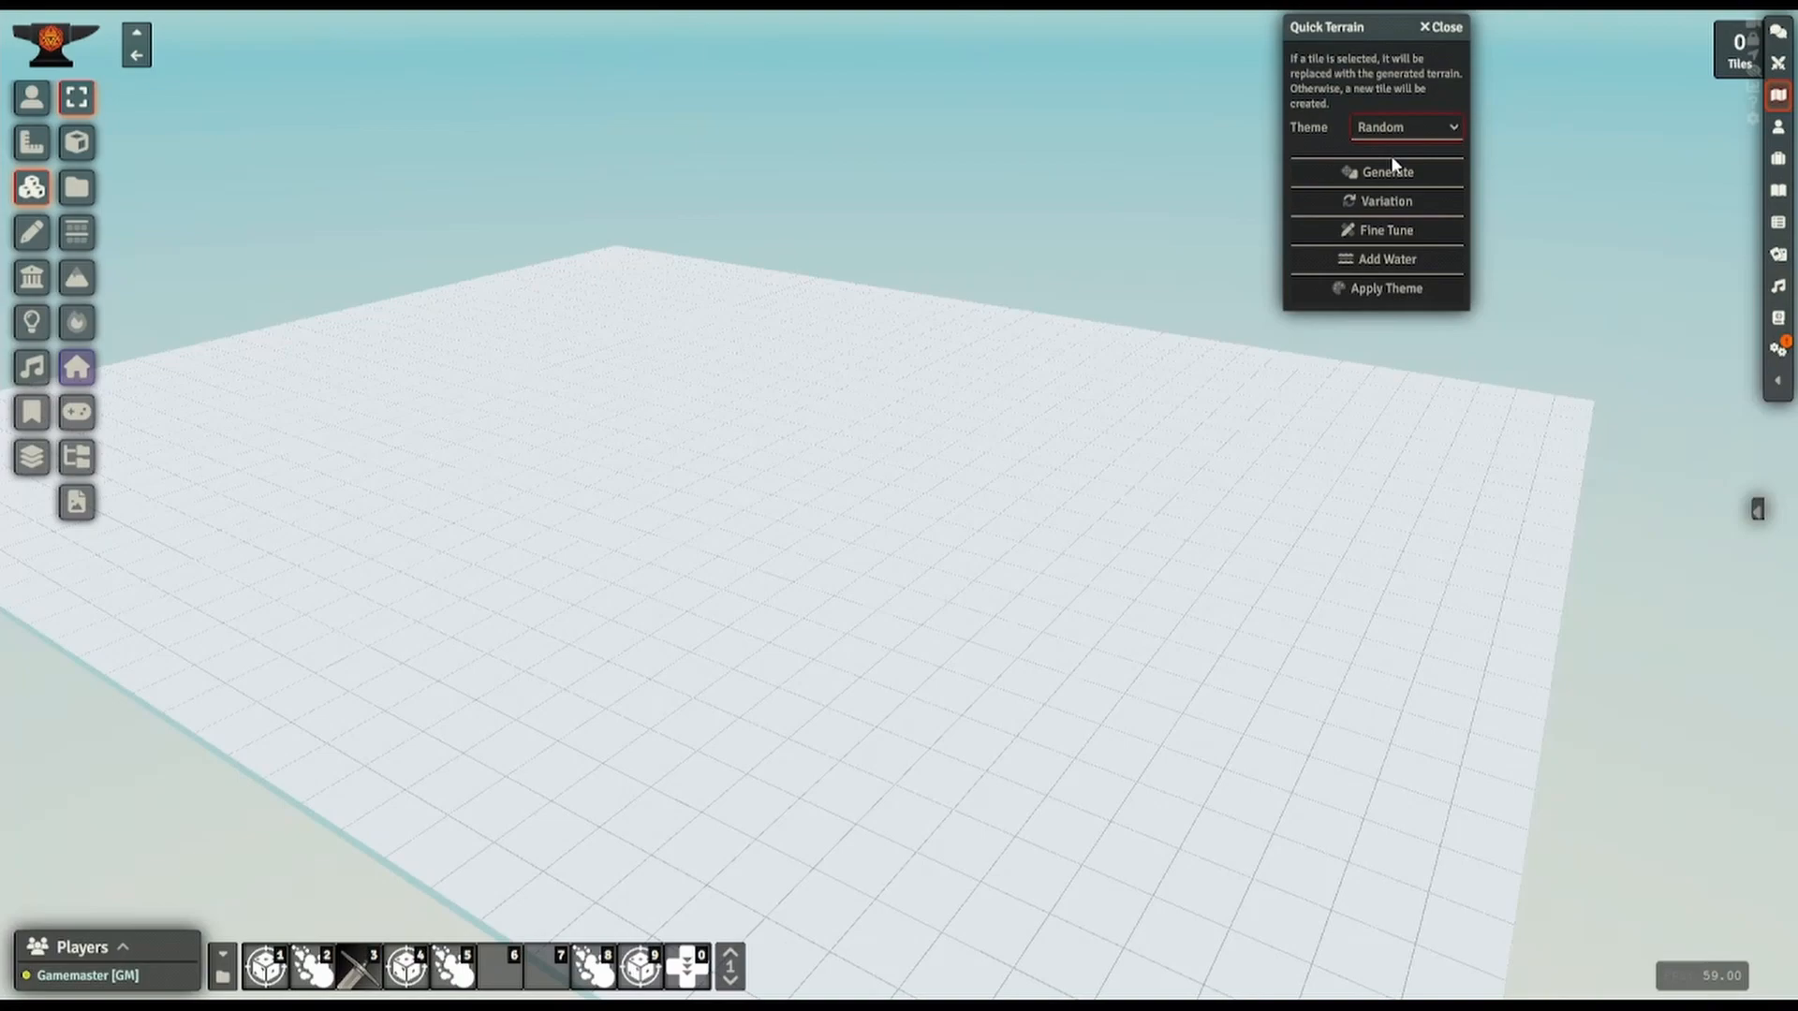
click(1386, 172)
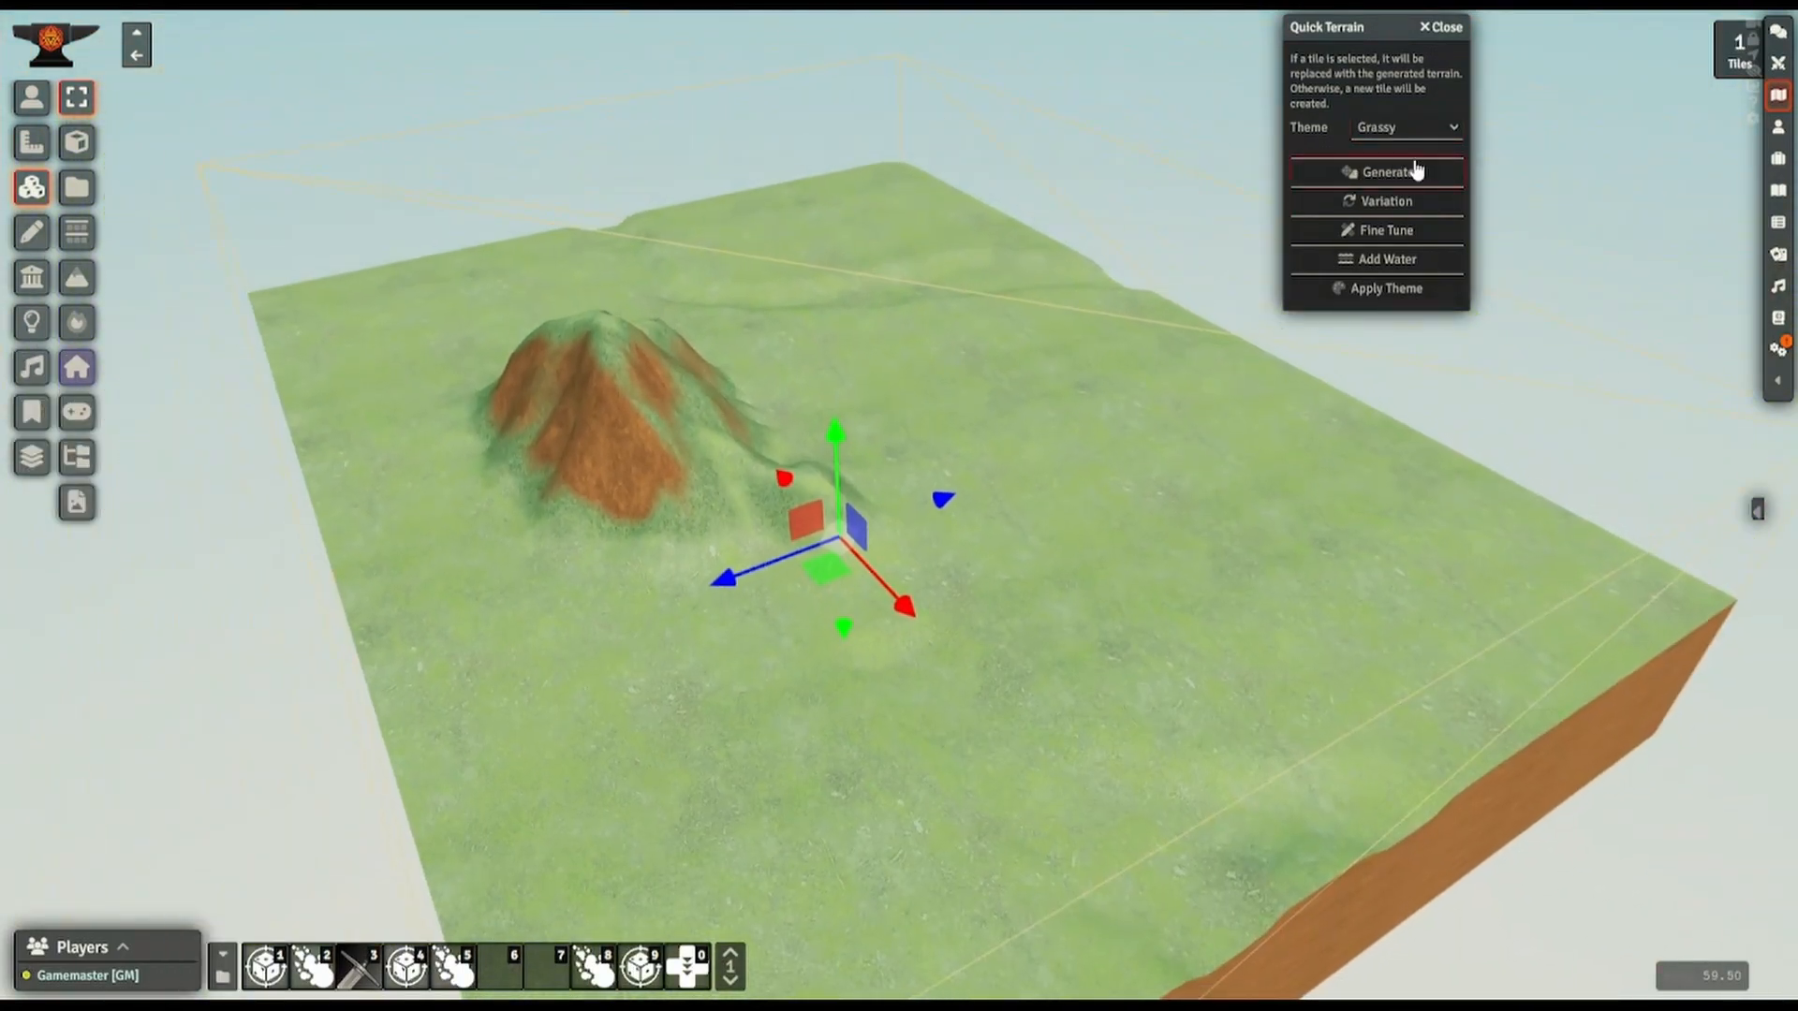
click(1388, 173)
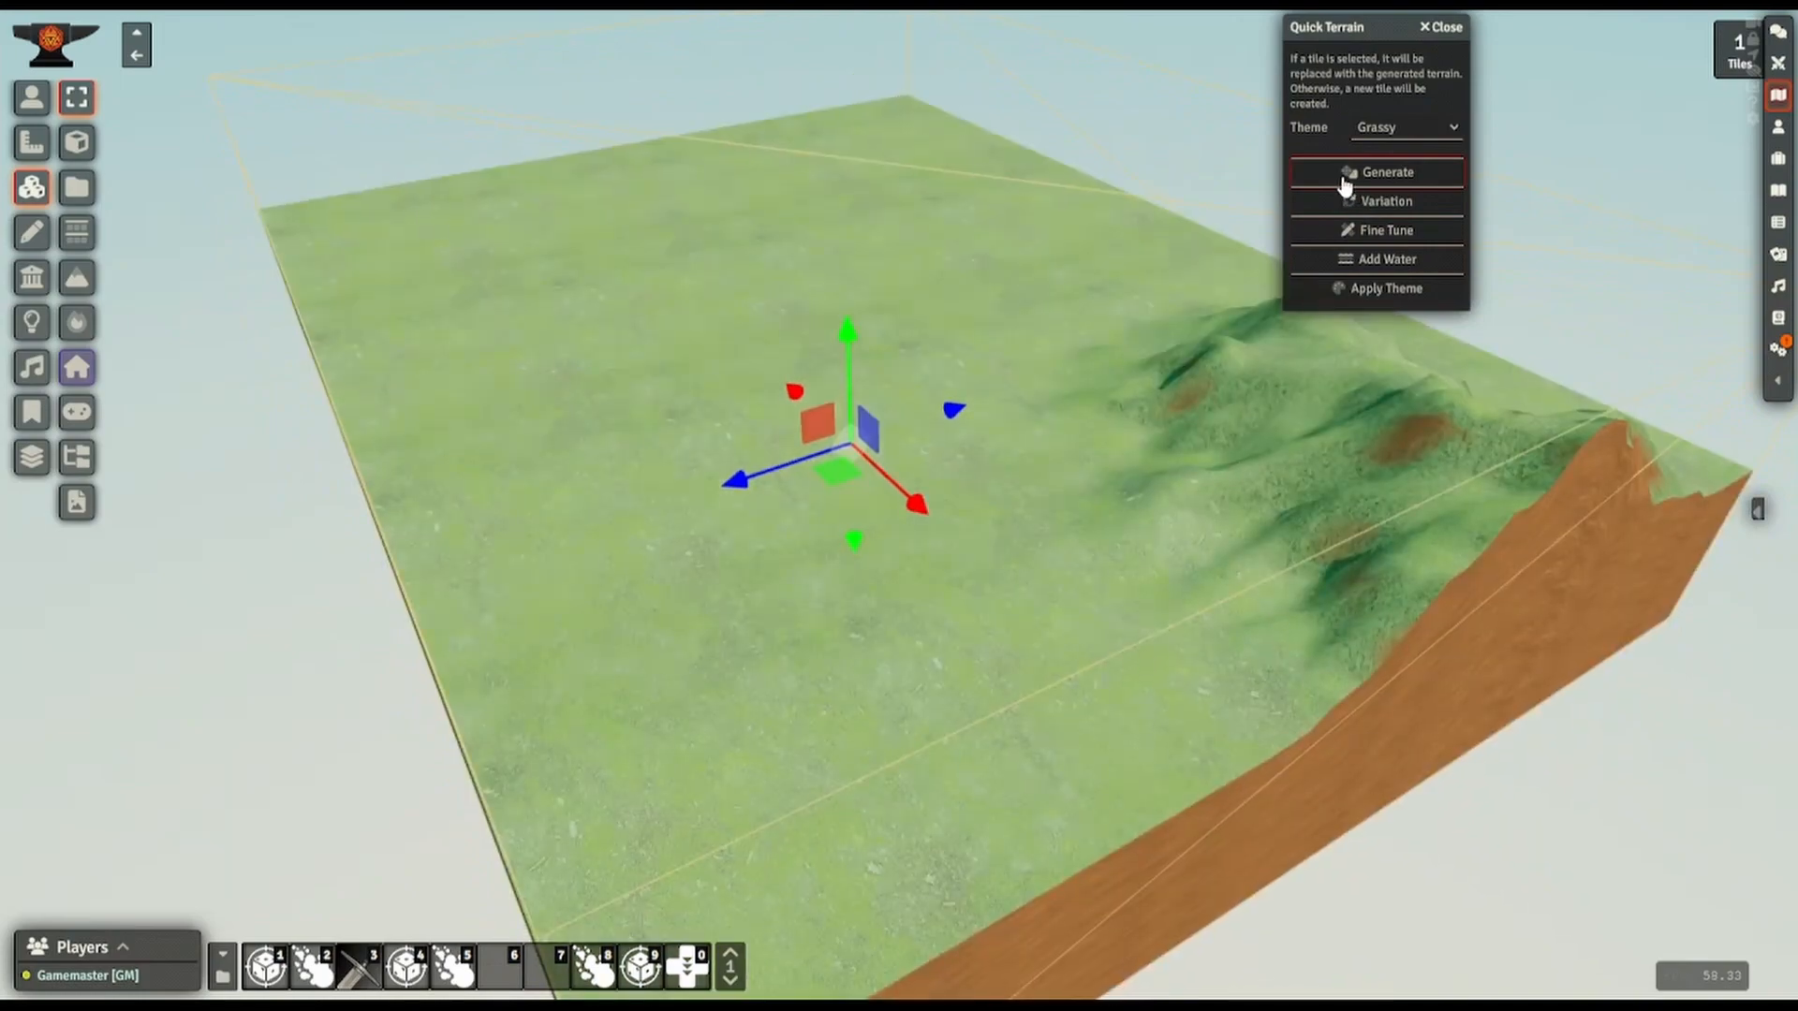
click(1376, 173)
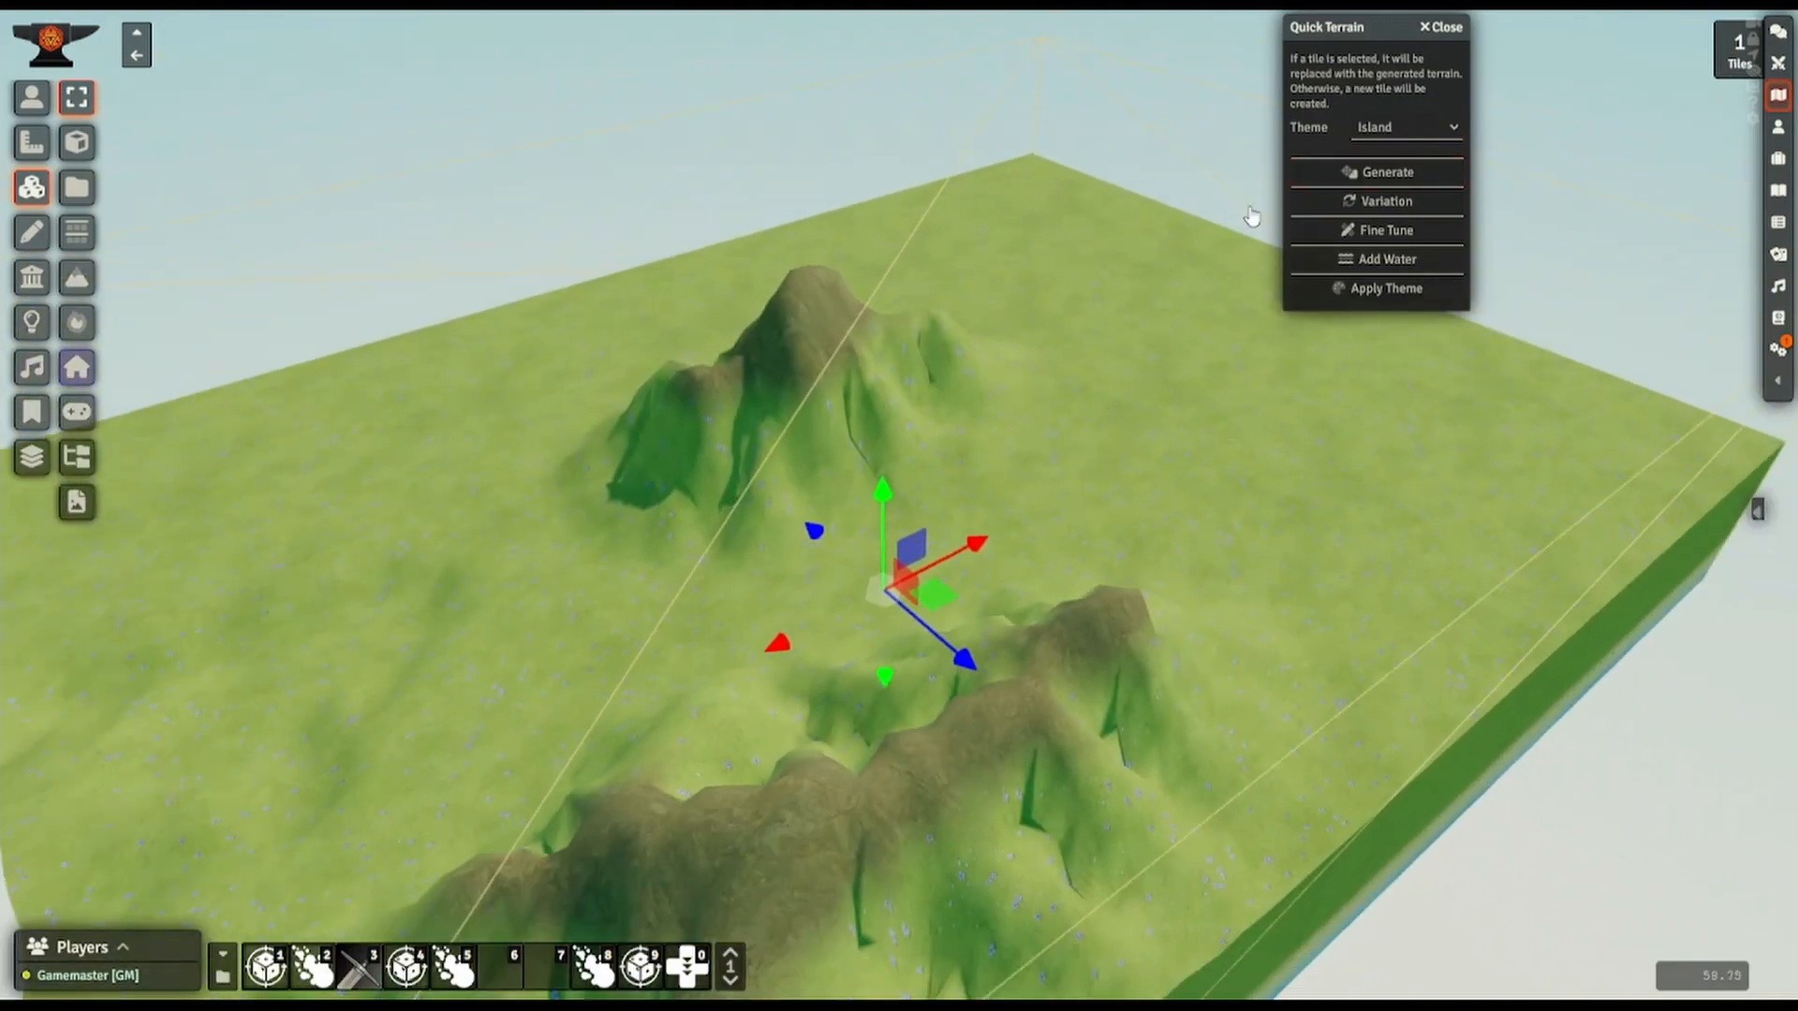
click(1377, 172)
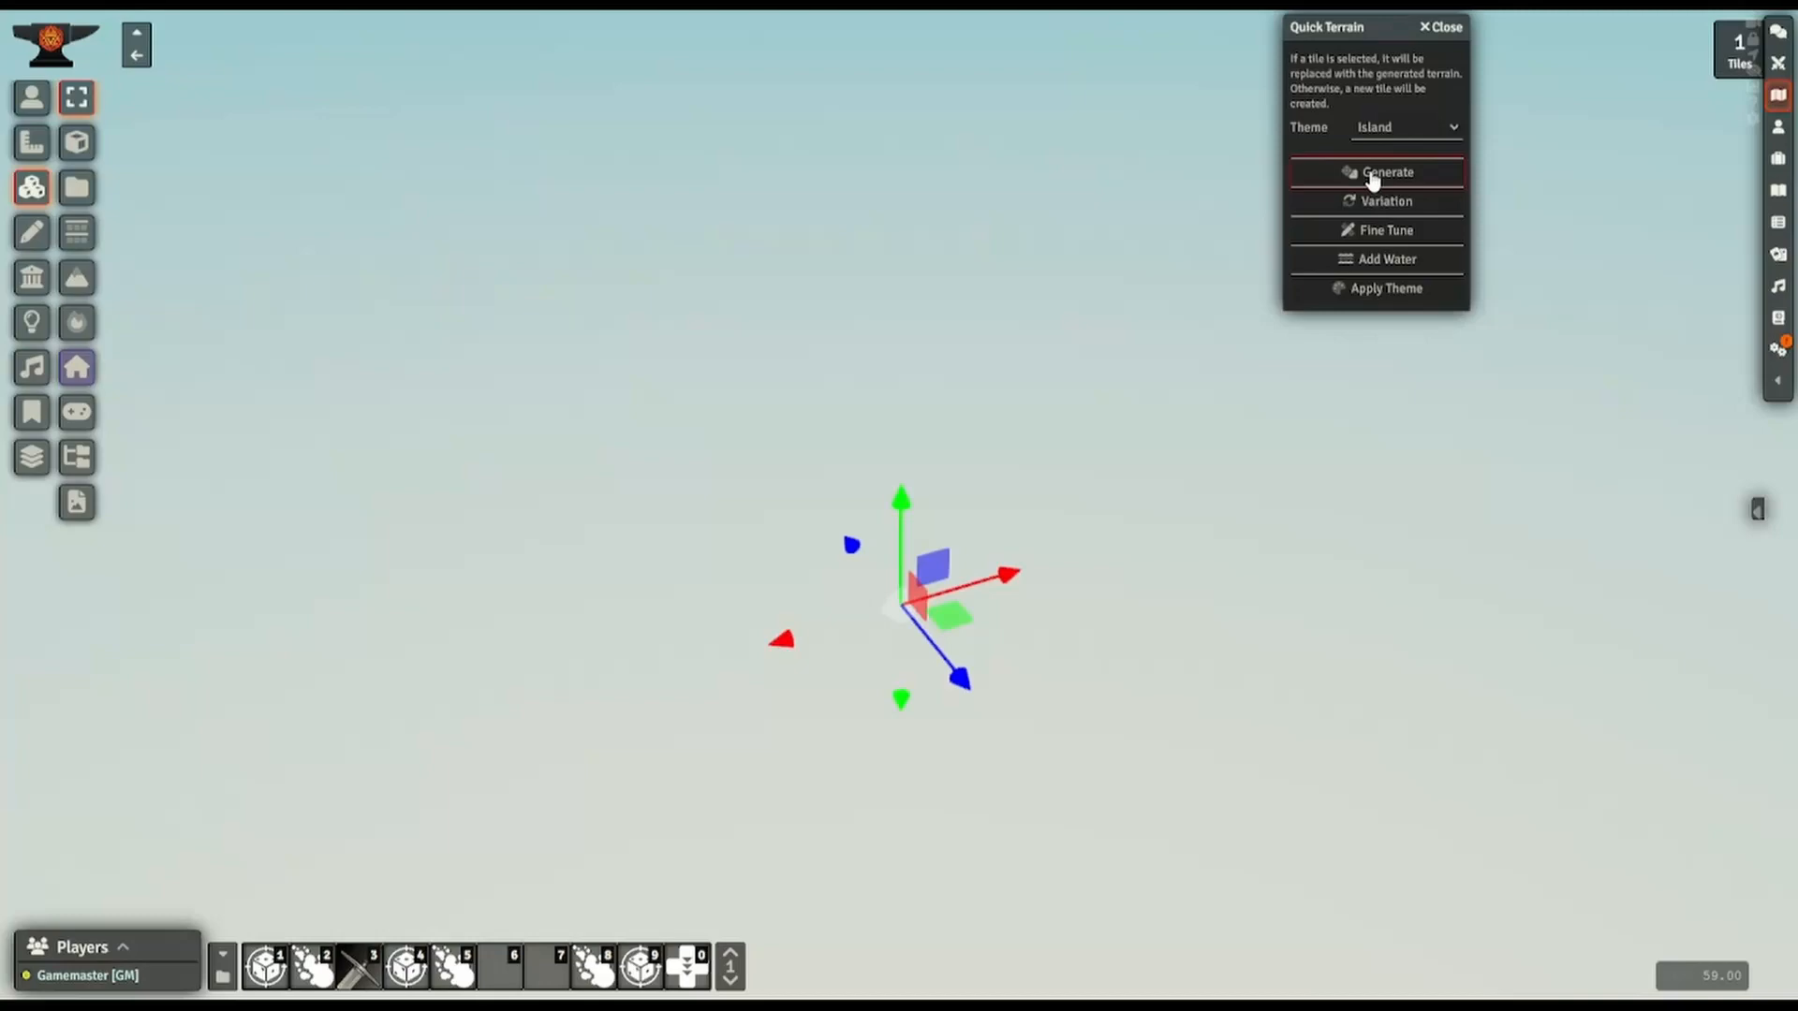
click(1386, 172)
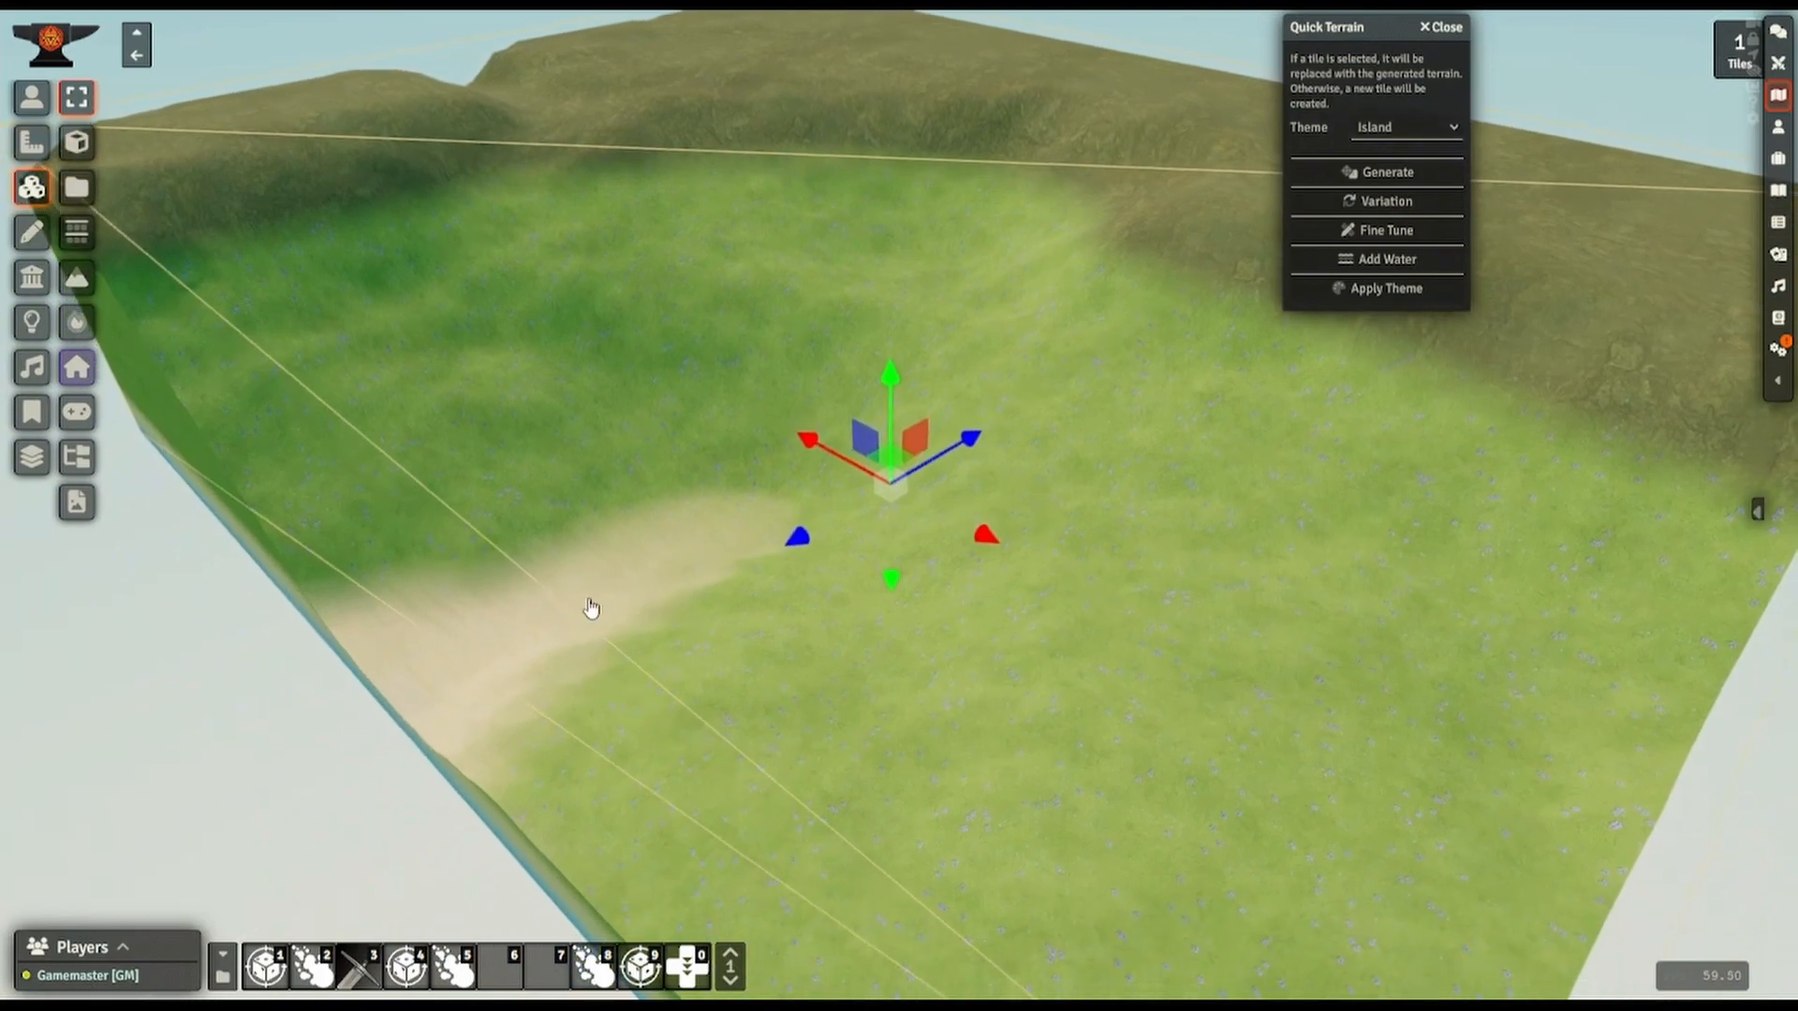
click(1385, 173)
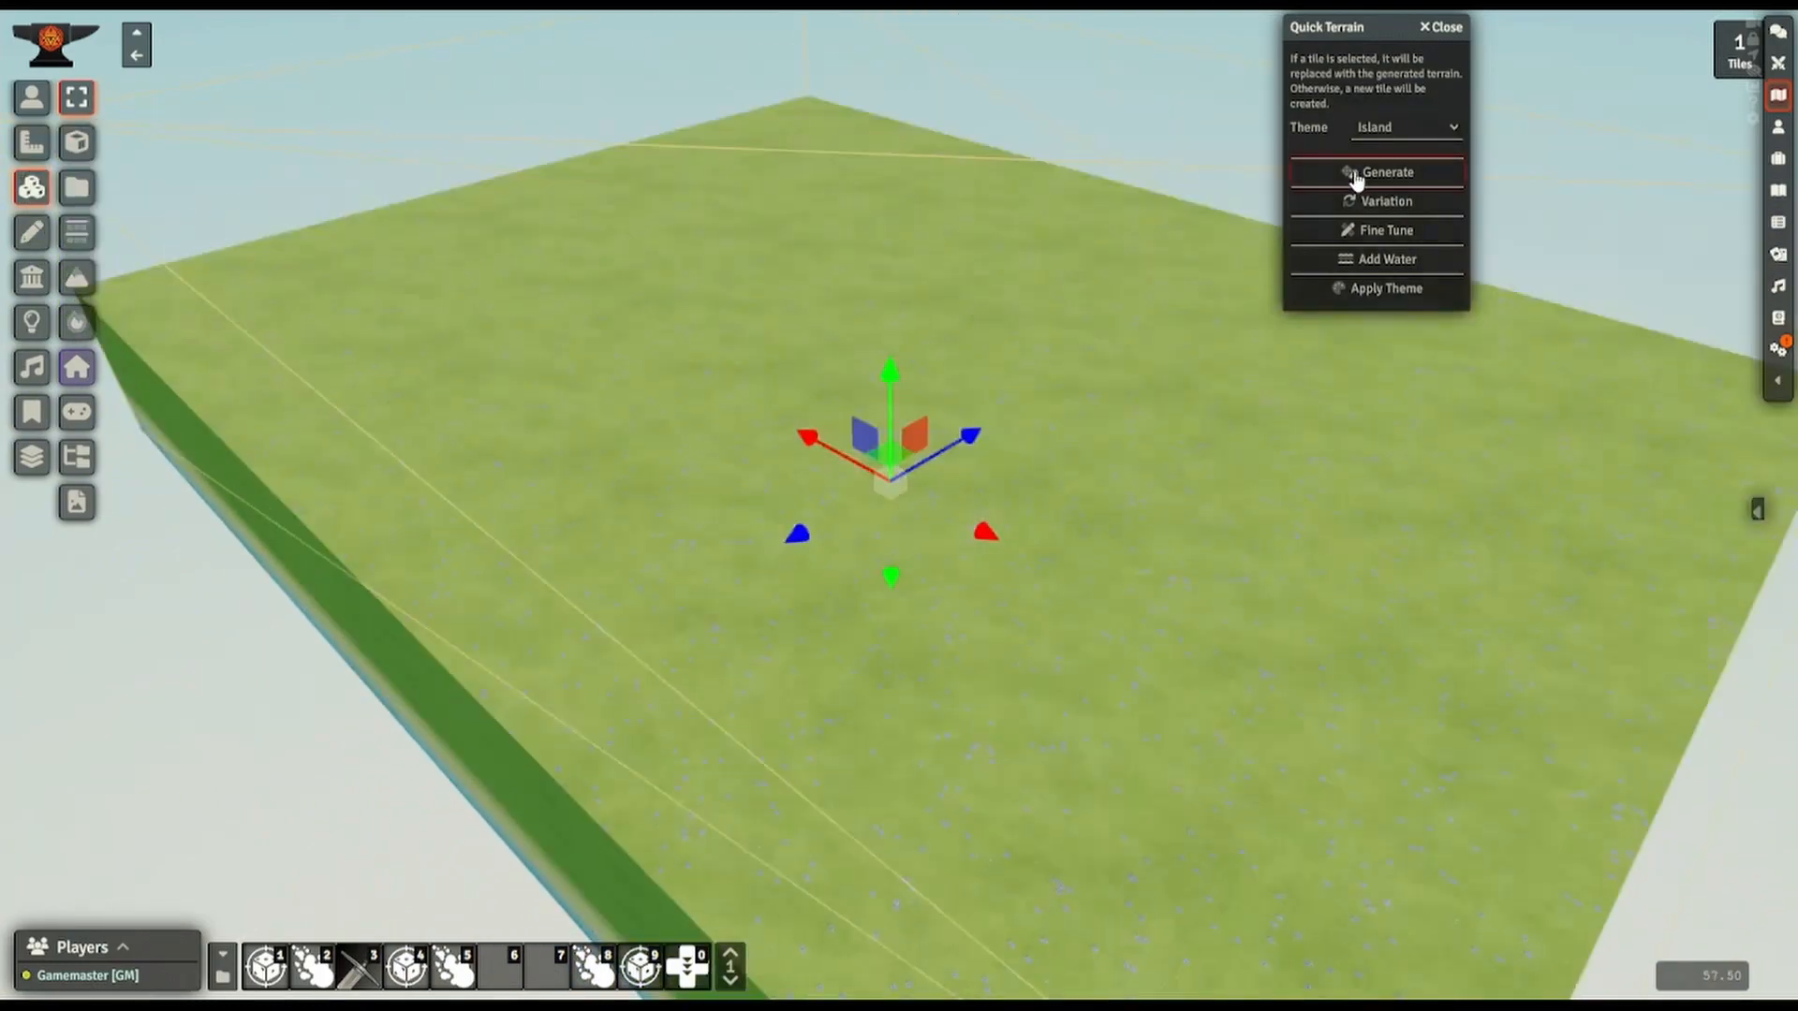
click(1377, 173)
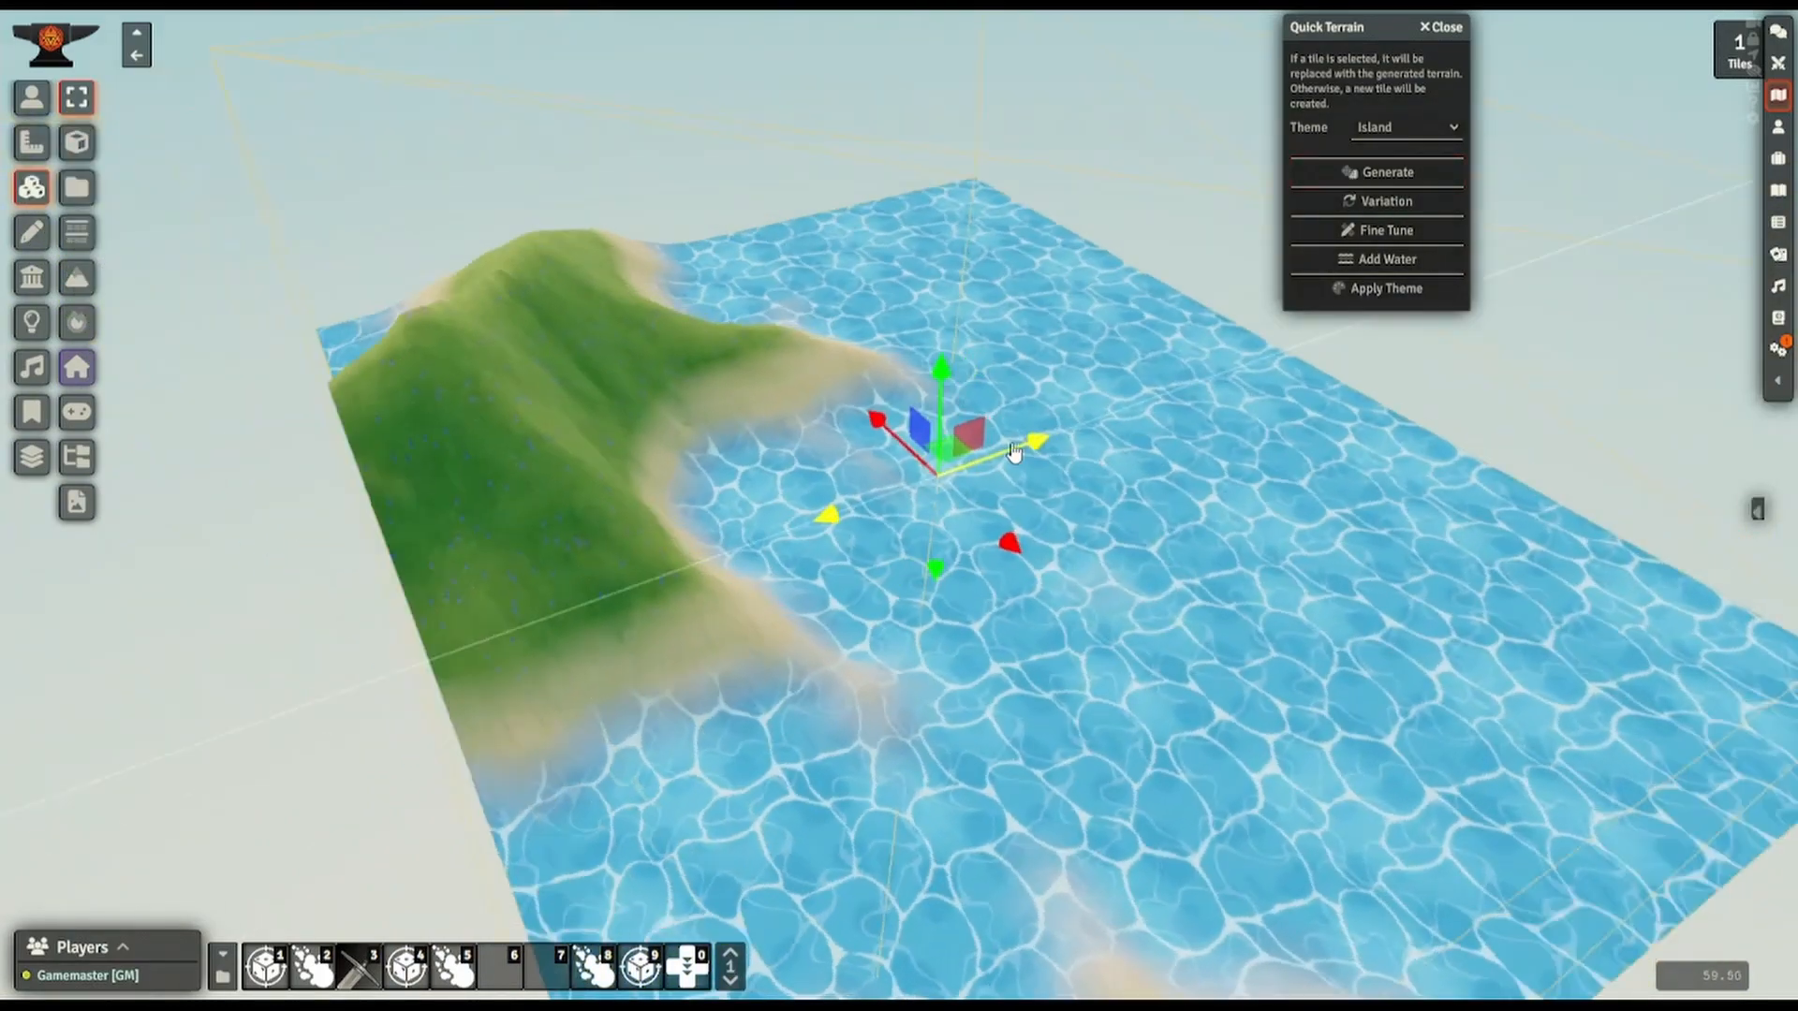
- Generate a second Grassy-theme terrain tile rising above the water
click(1386, 260)
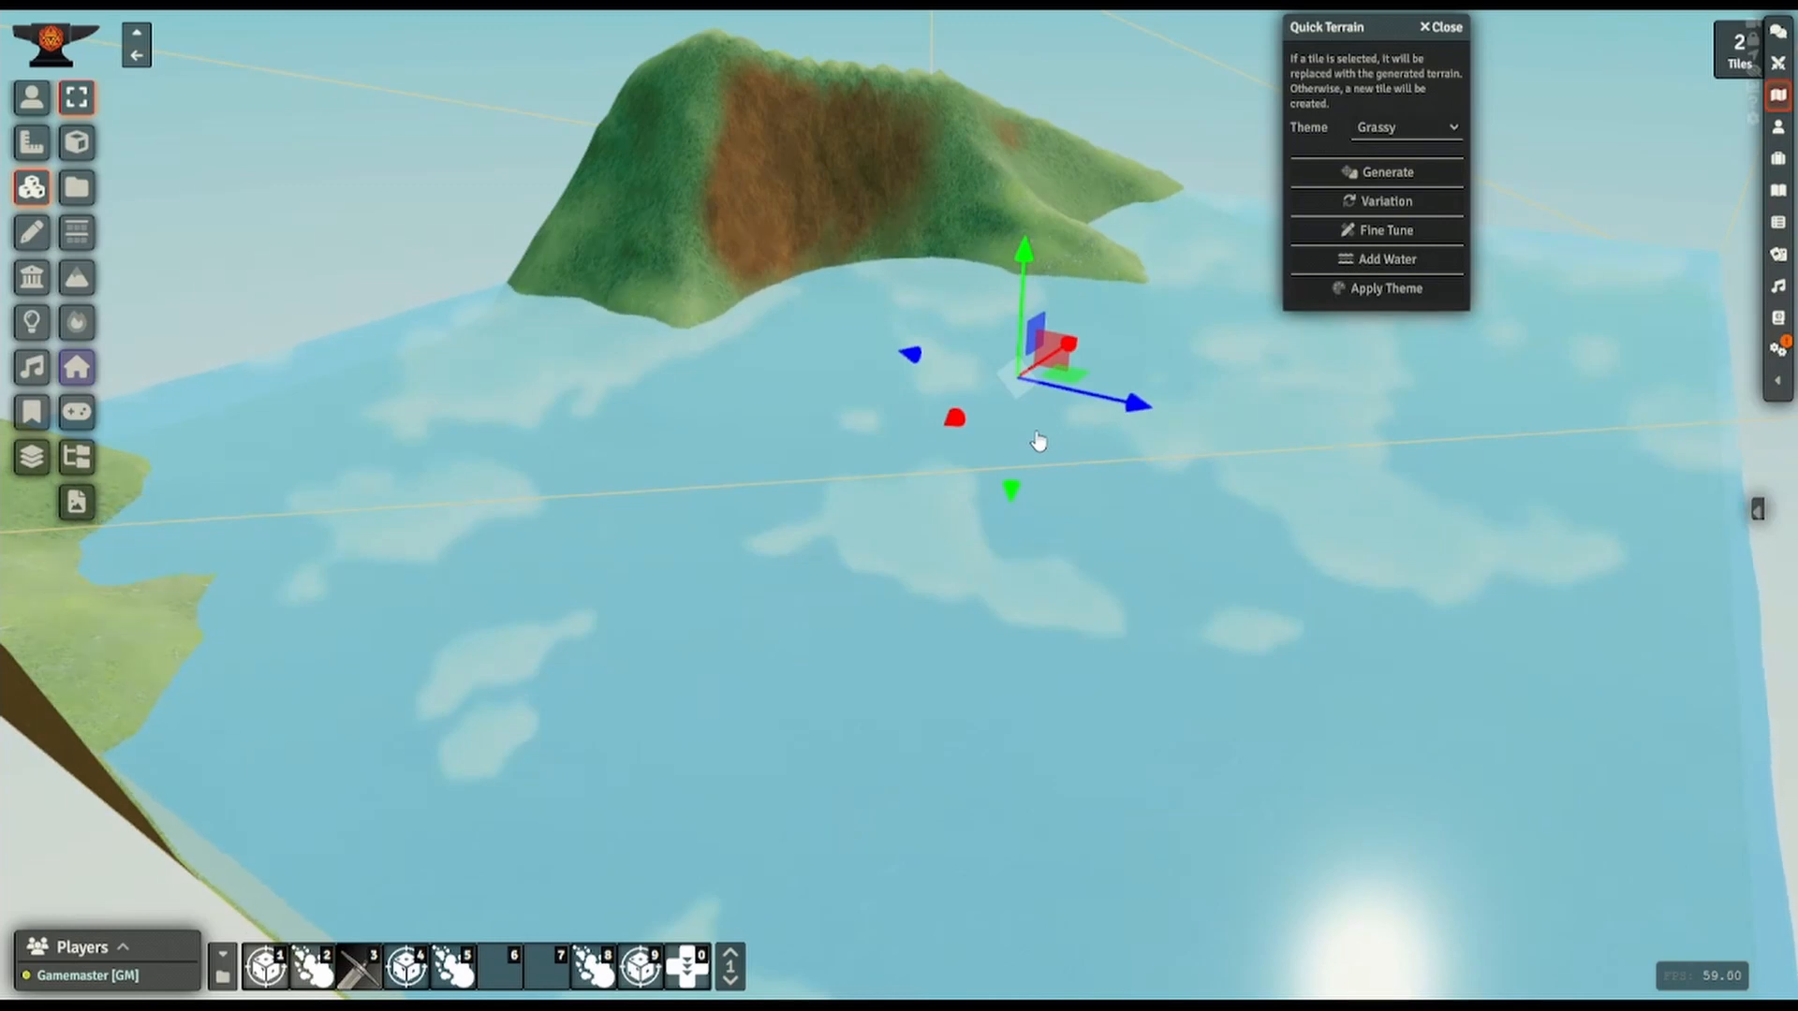
mouse_move(1316, 248)
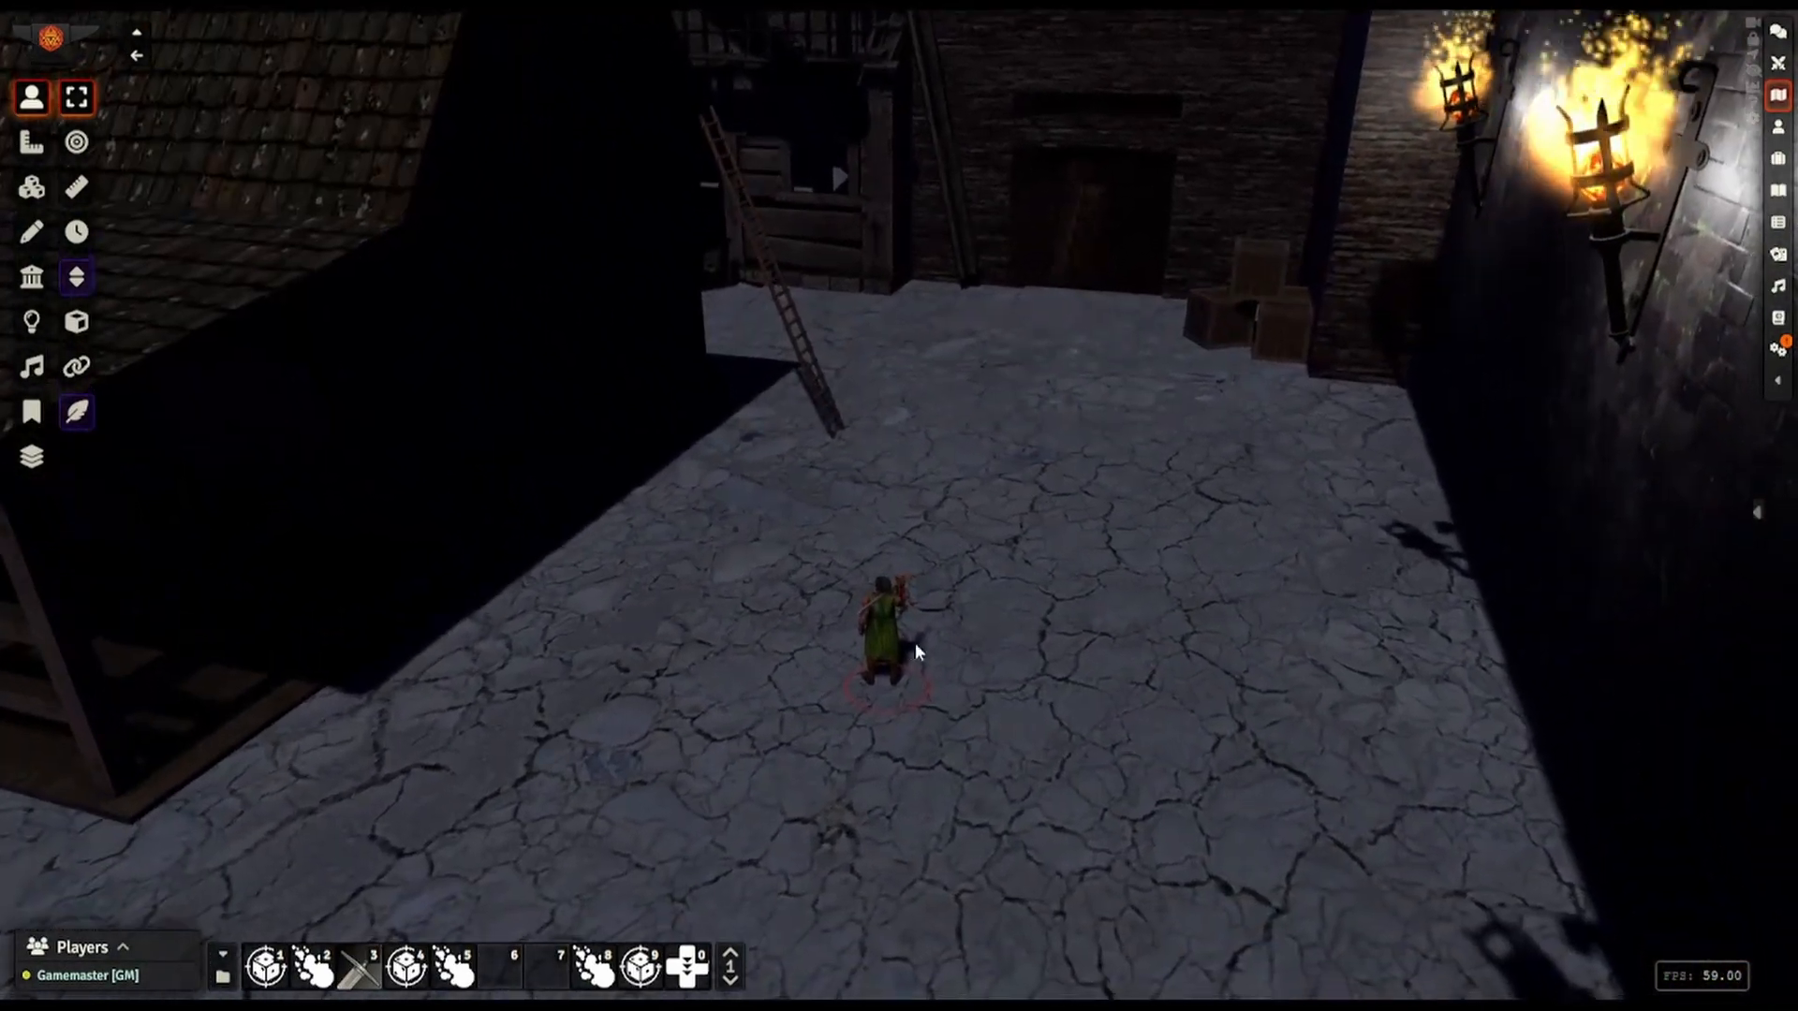
mouse_move(877, 623)
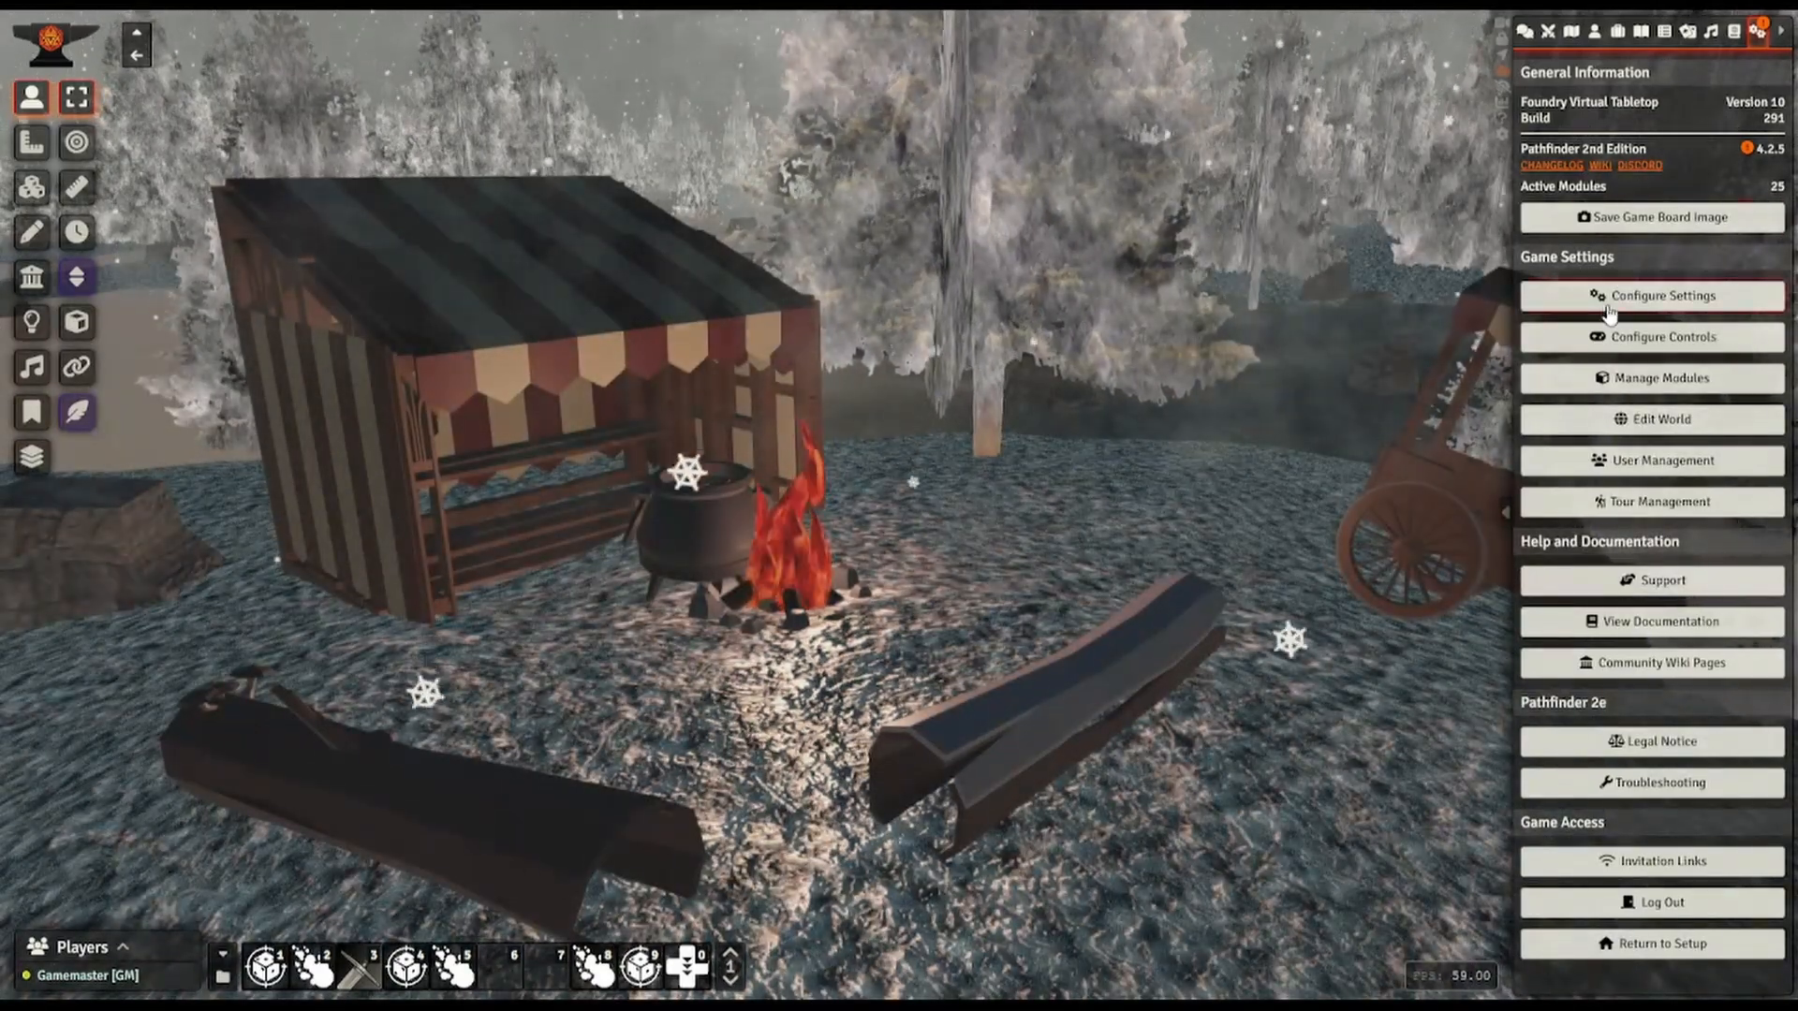
- Set the 3D Canvas Depth of Field setting to High and save changes
click(1653, 295)
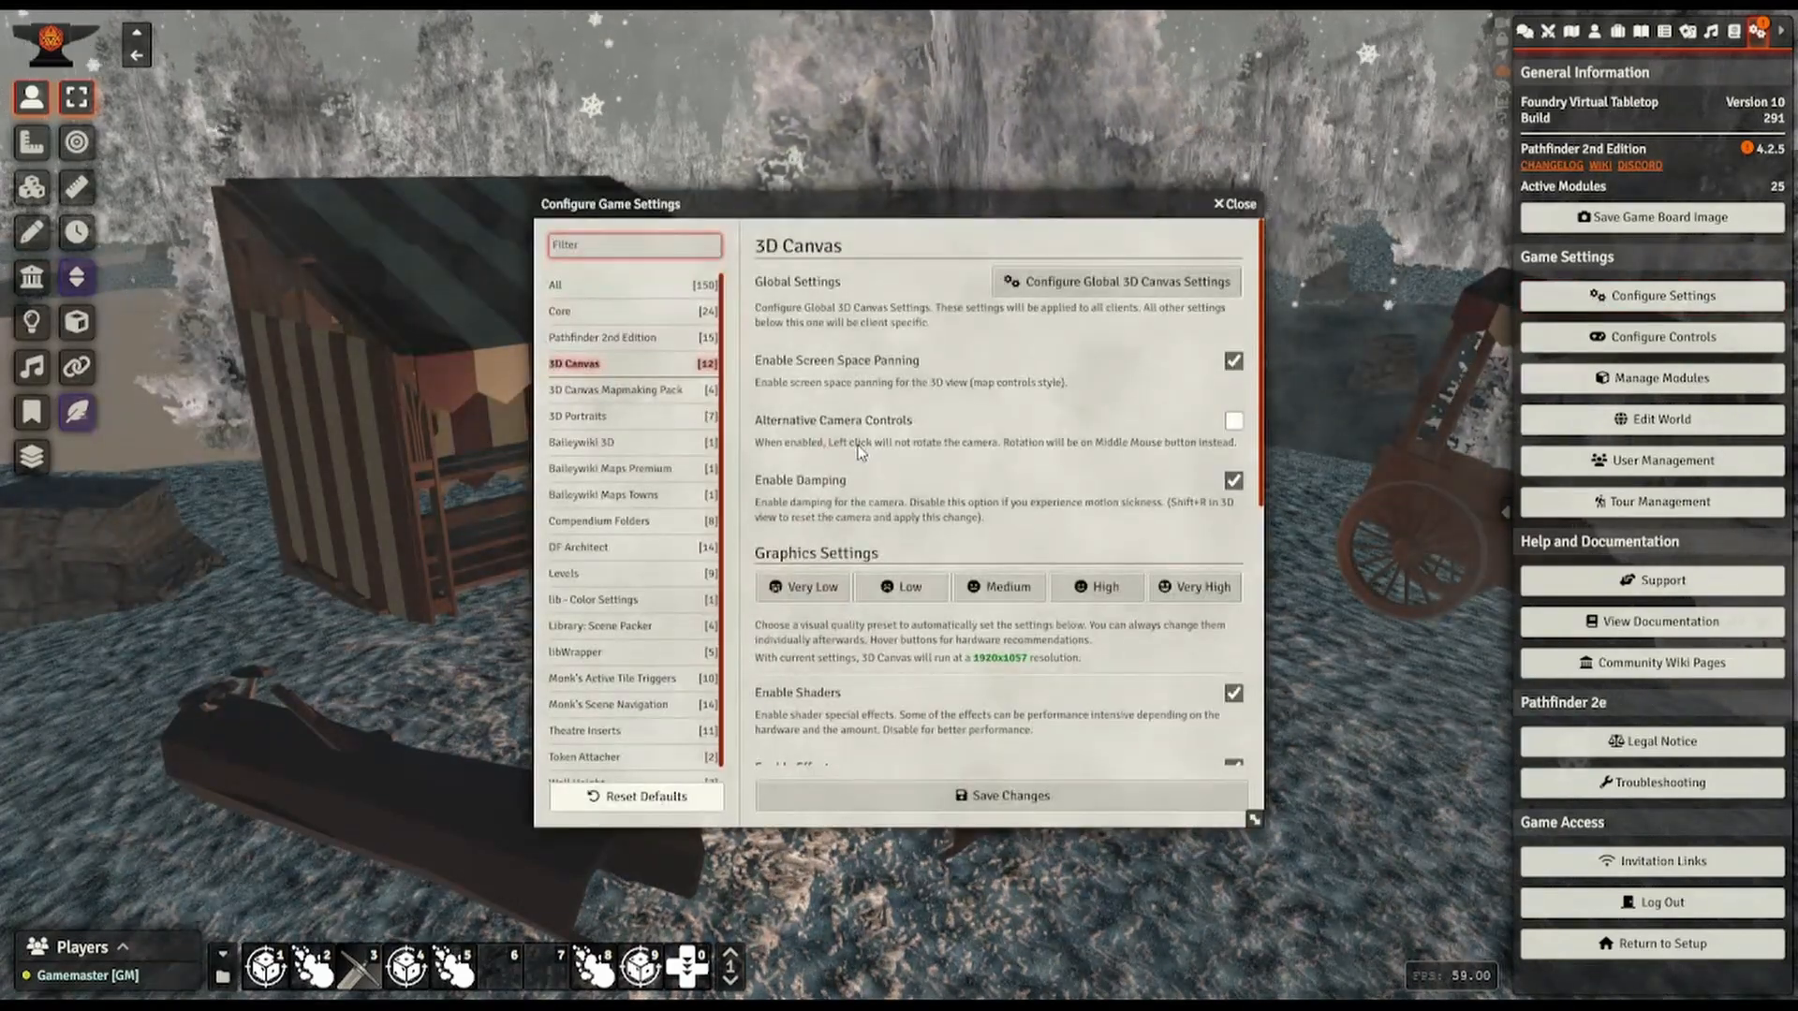
scroll(down, 3)
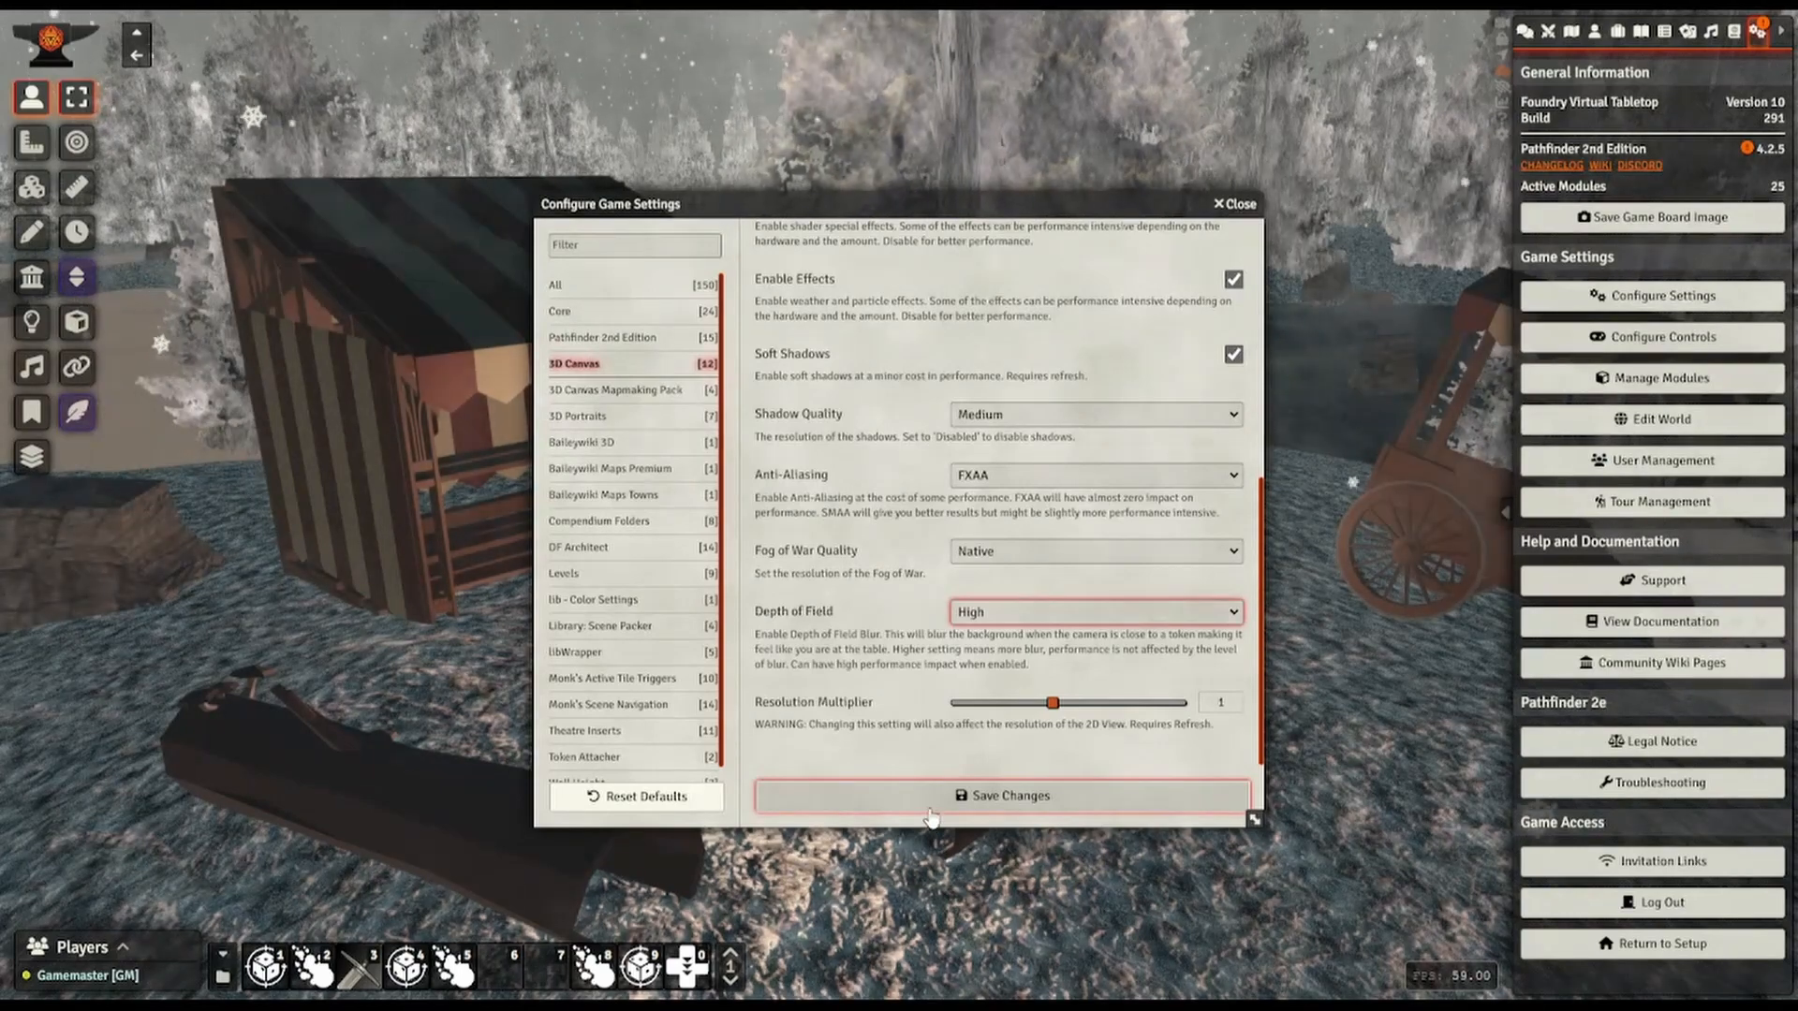
click(1004, 796)
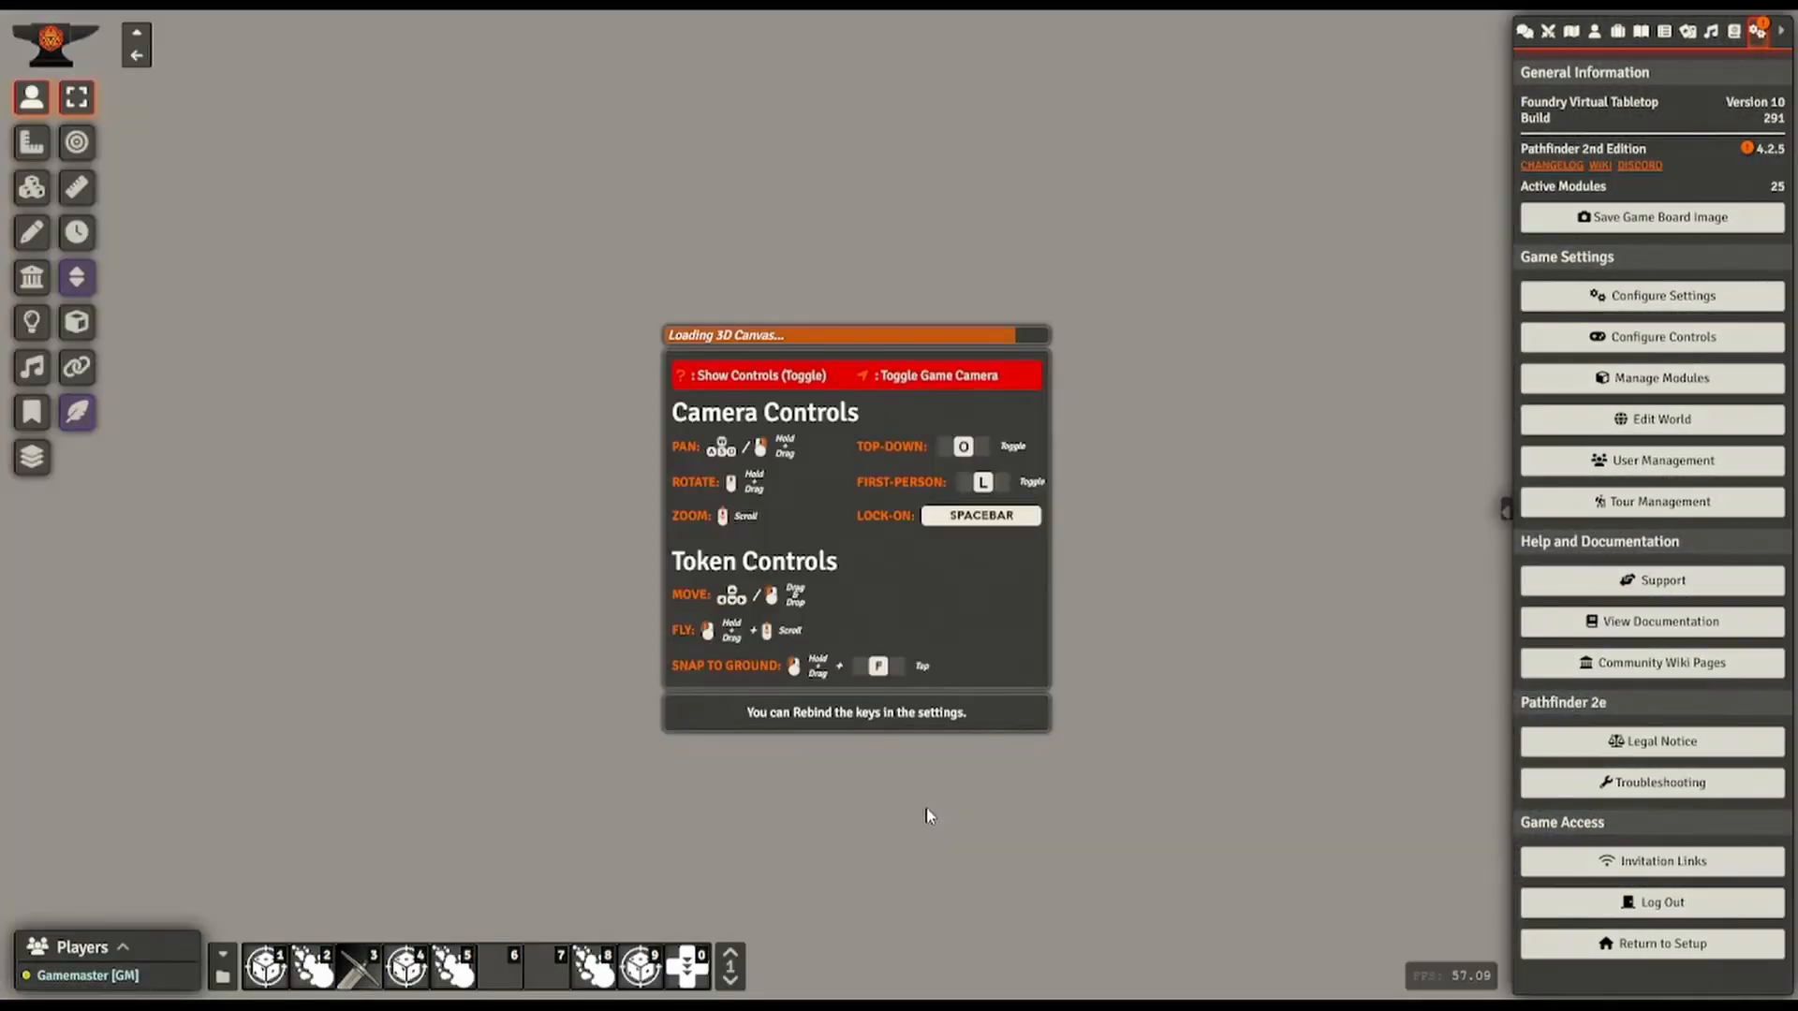